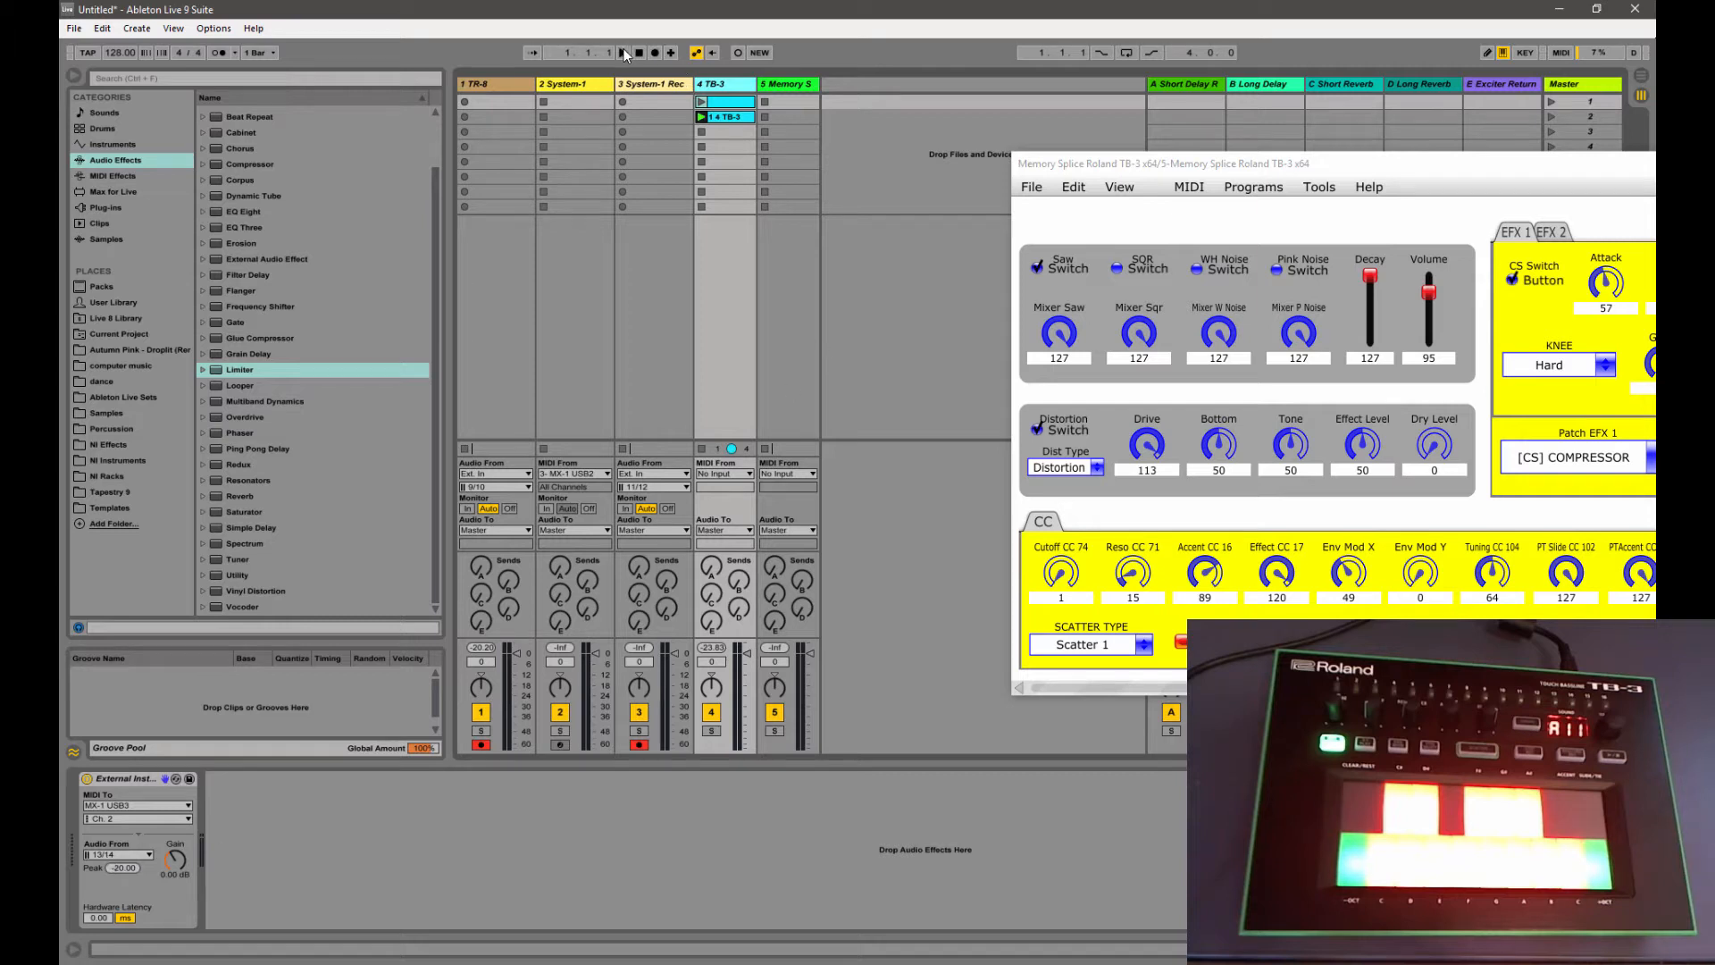
Enlarge the Memory Splice editor window to fill the screen over Ableton
click(622, 52)
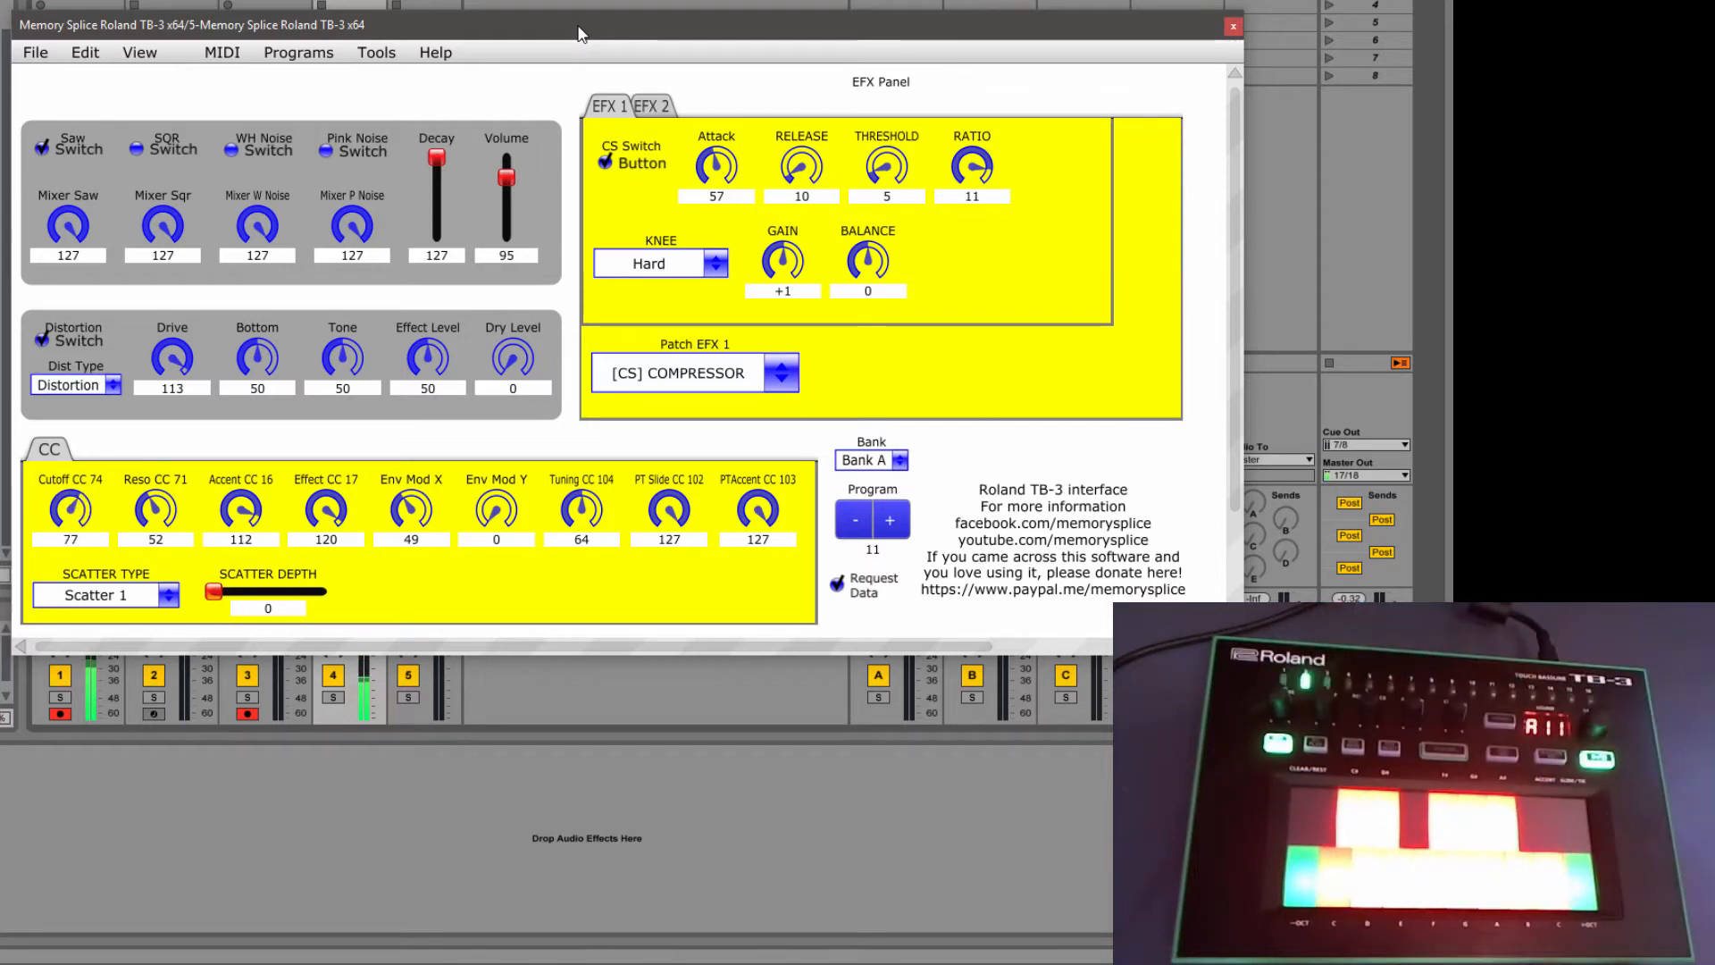
mouse_move(456, 552)
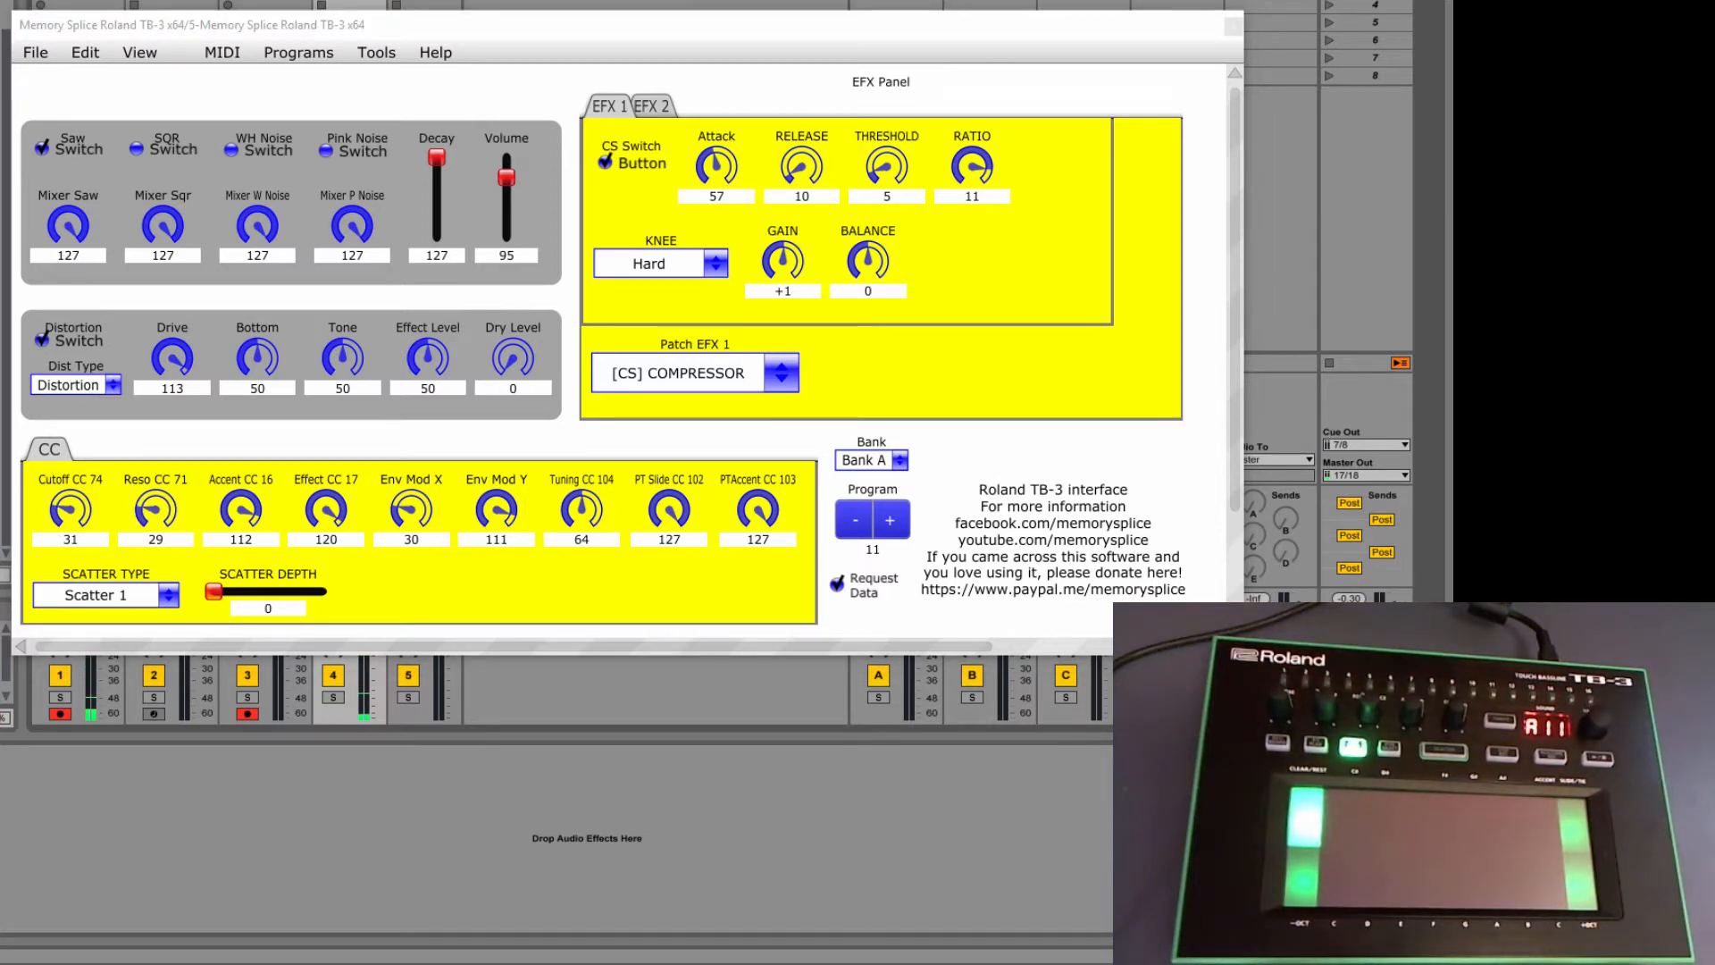
Step up through several program numbers with Program +
click(137, 147)
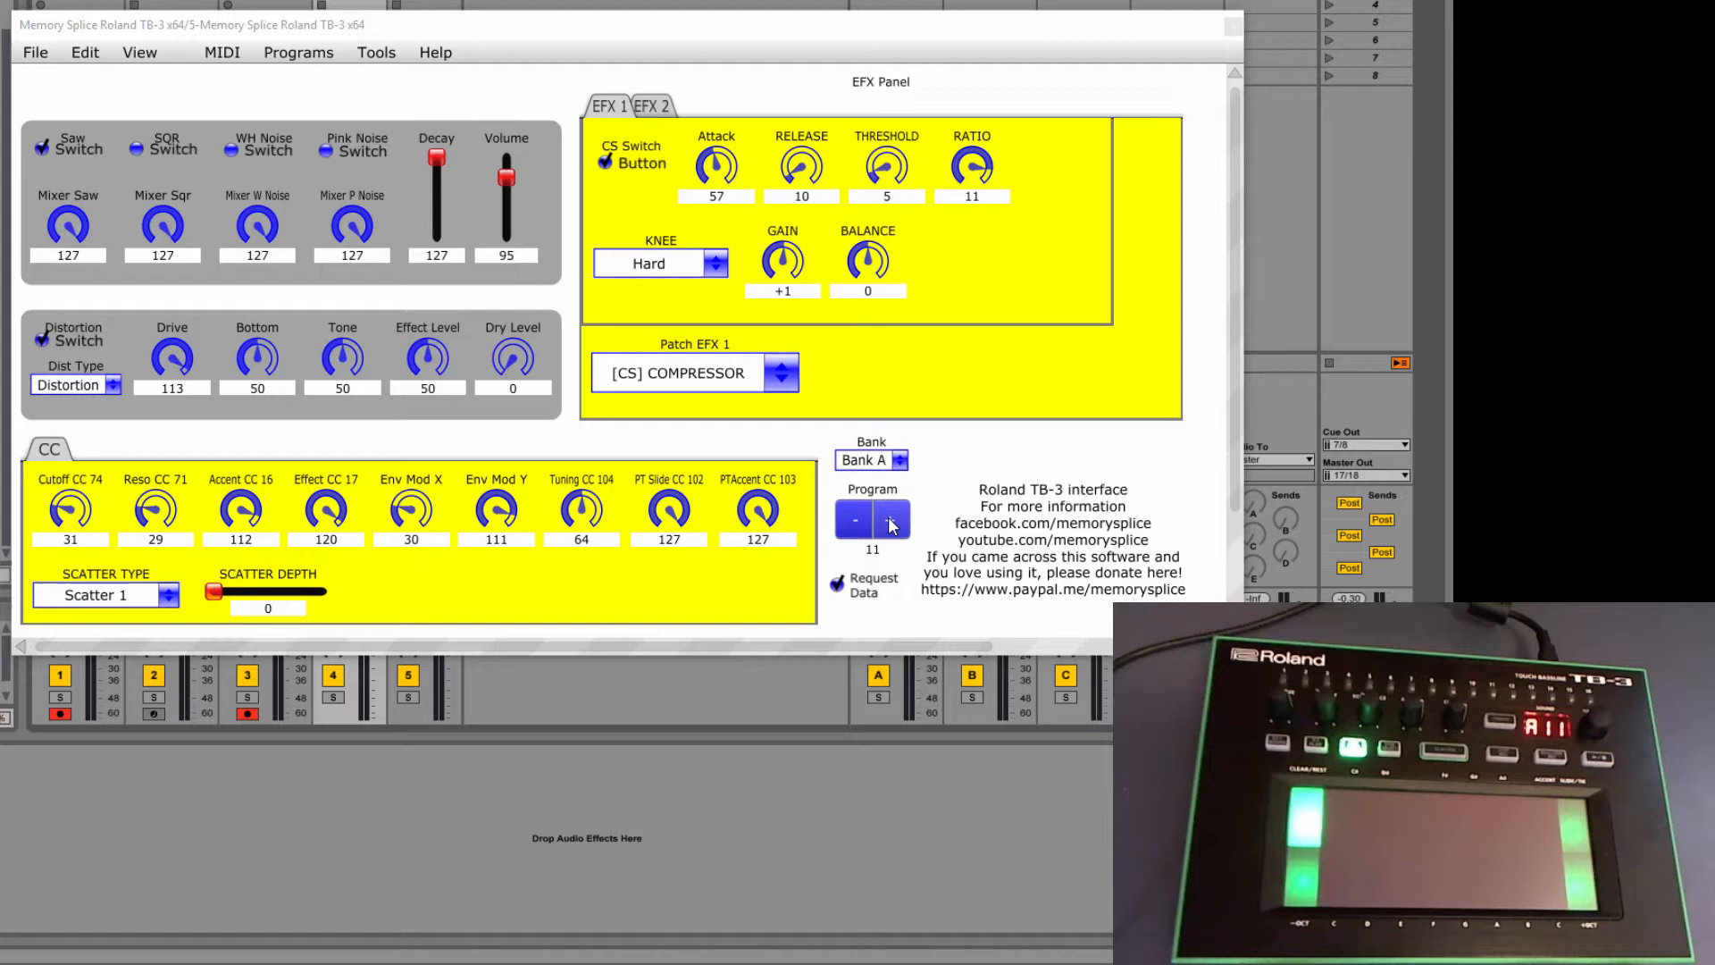
click(891, 512)
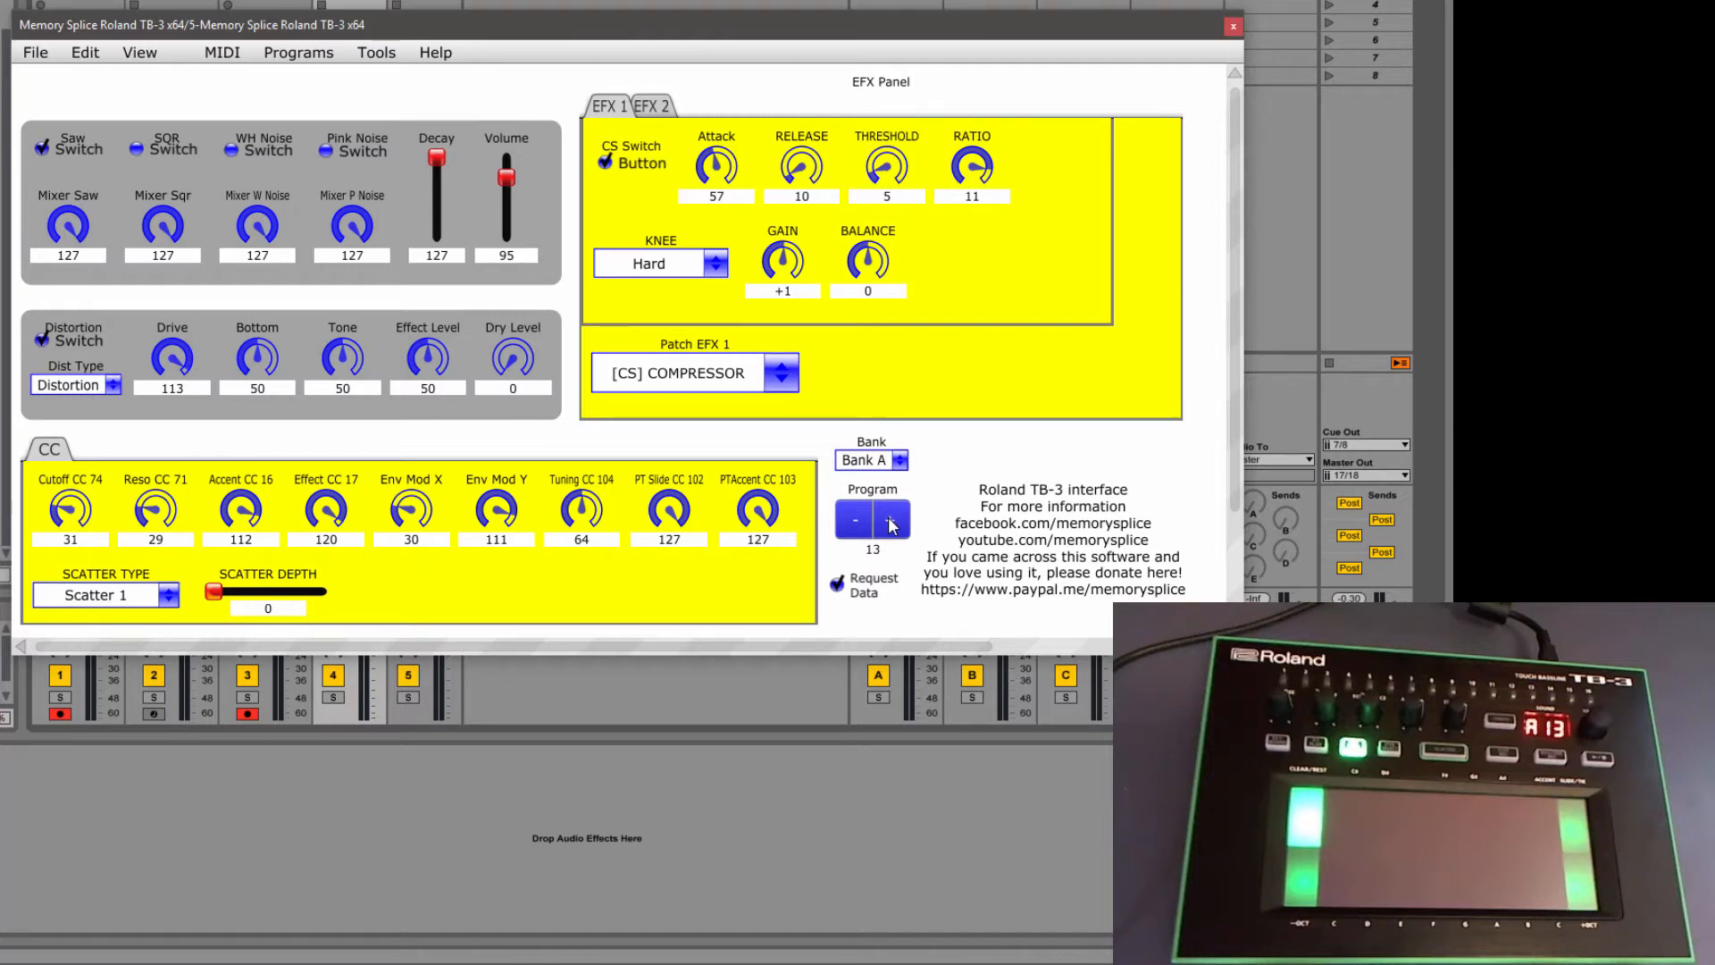
click(891, 515)
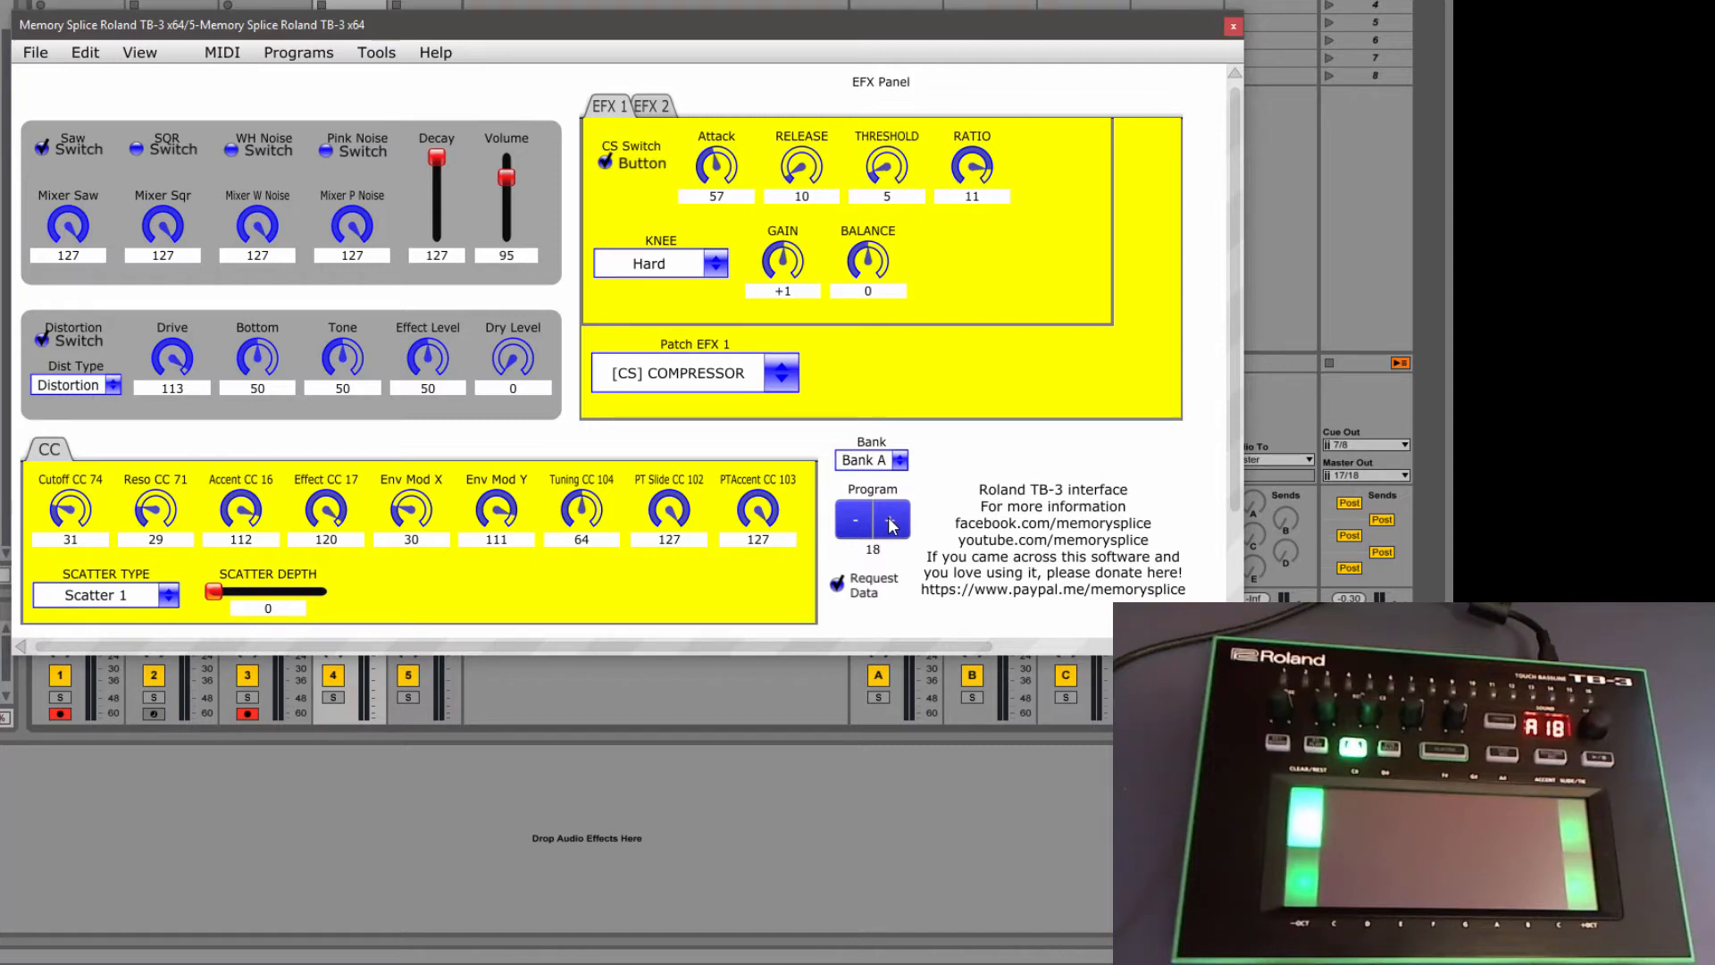
click(892, 513)
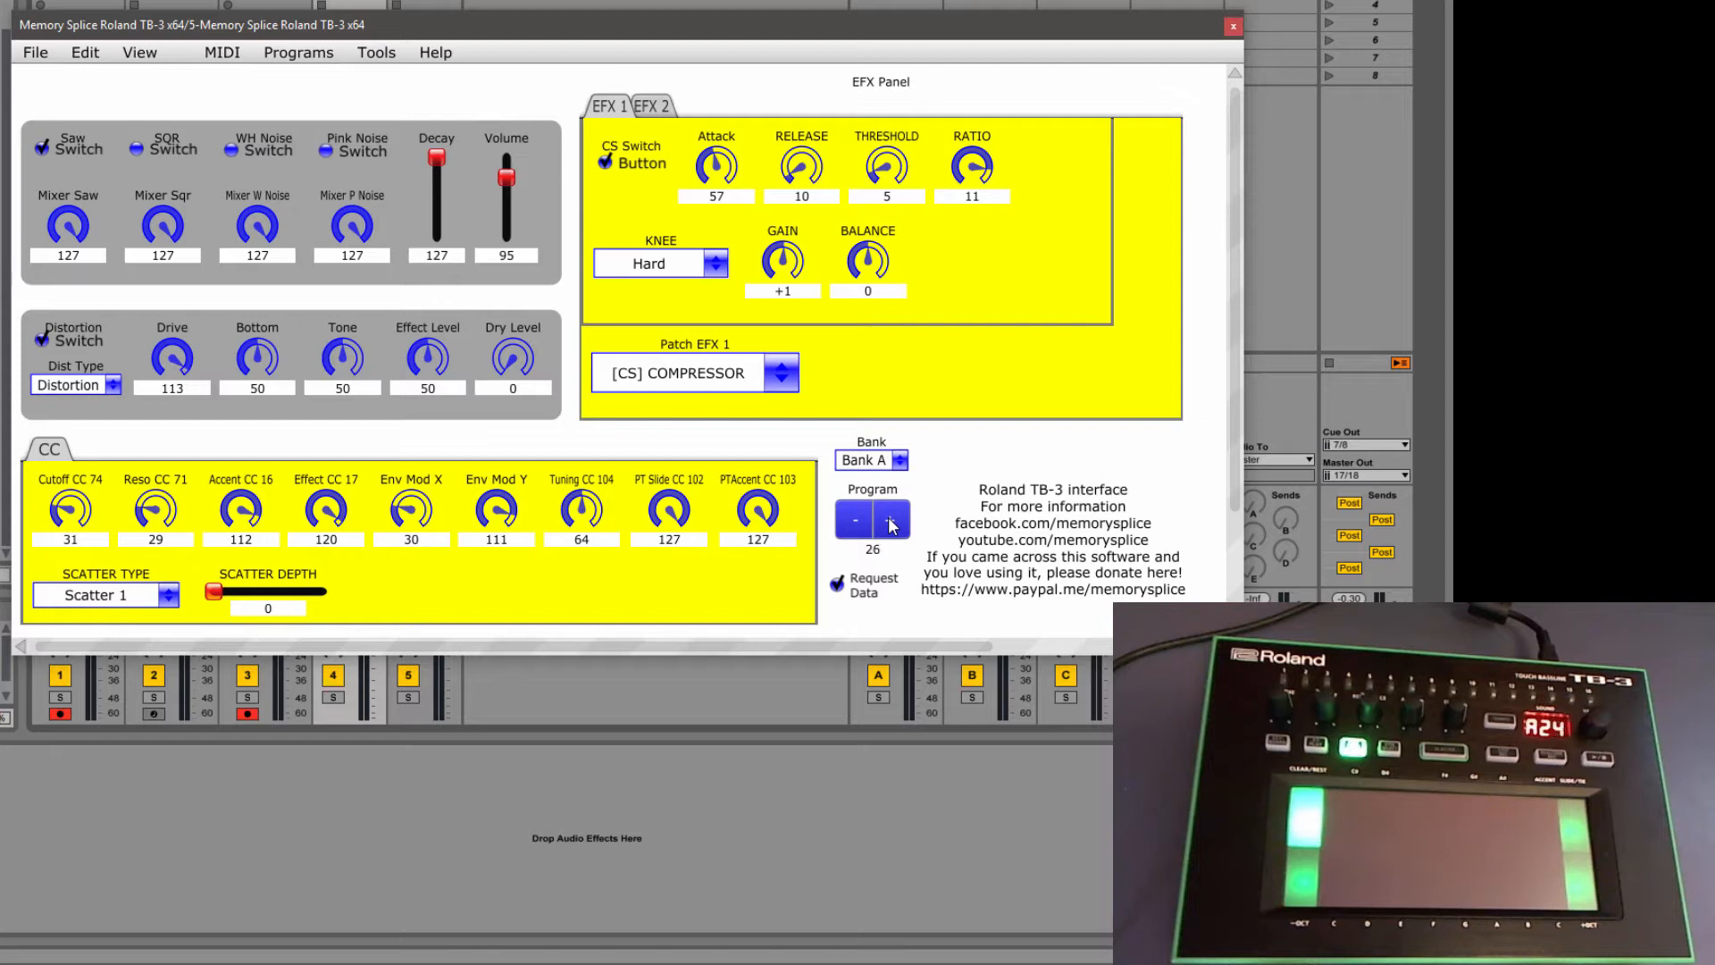
Switch the TB-3 to Bank C and settle on program 9
click(901, 459)
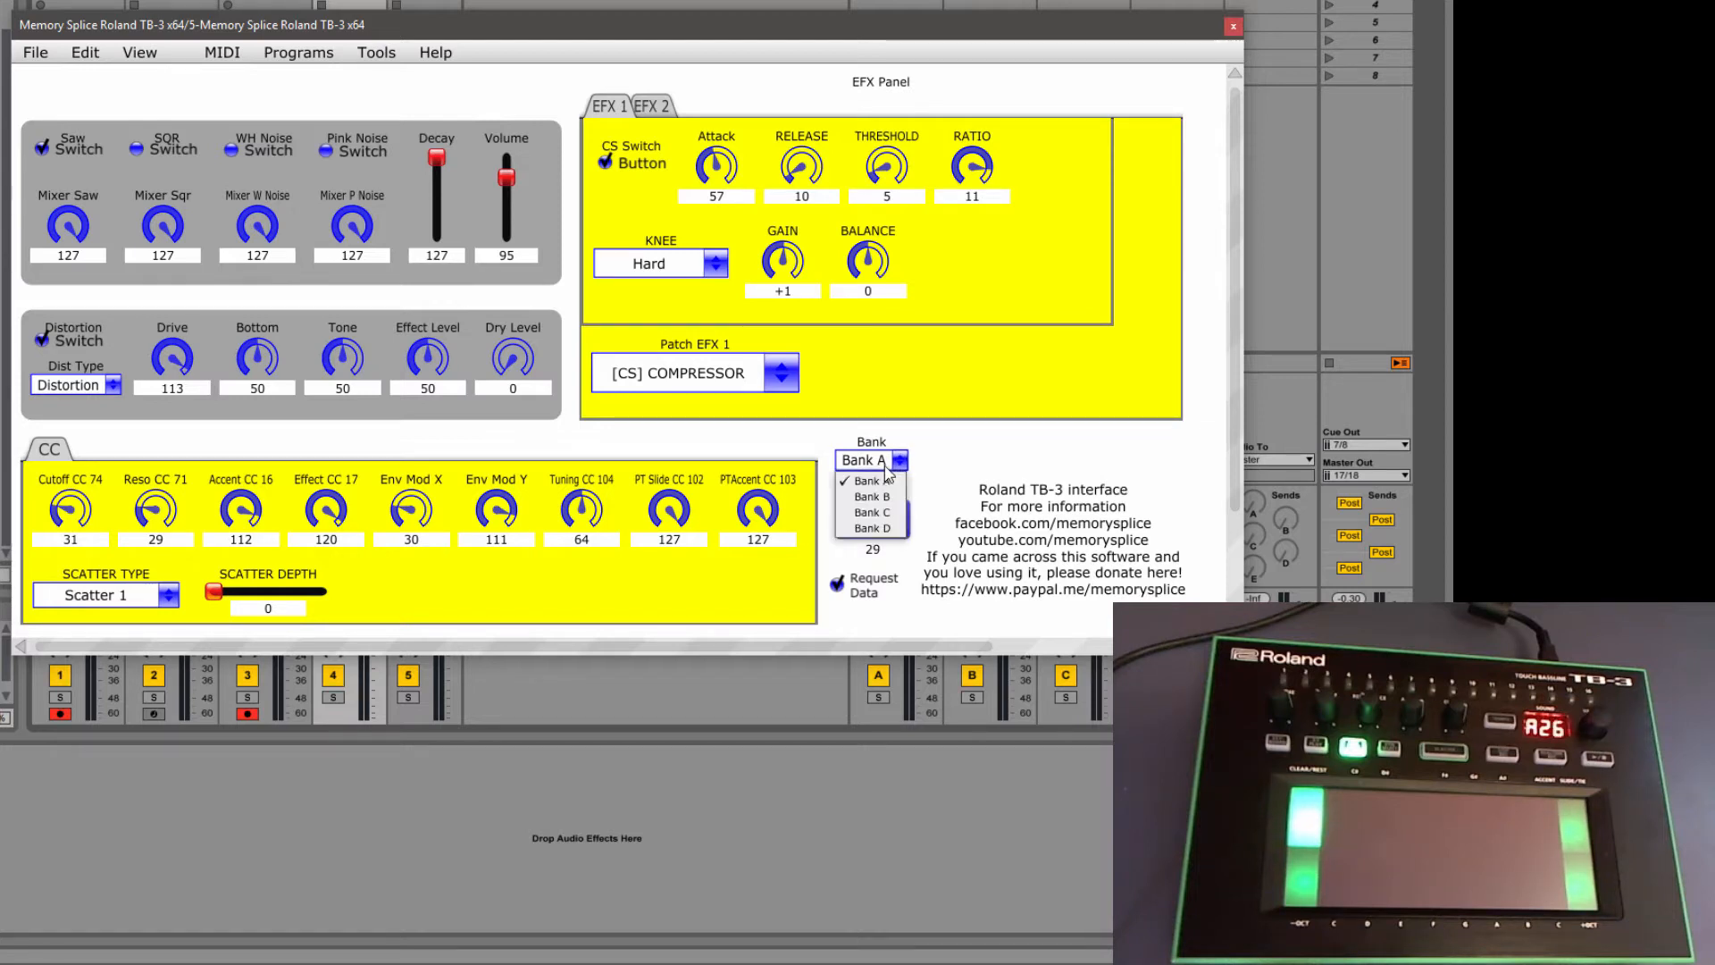
click(872, 481)
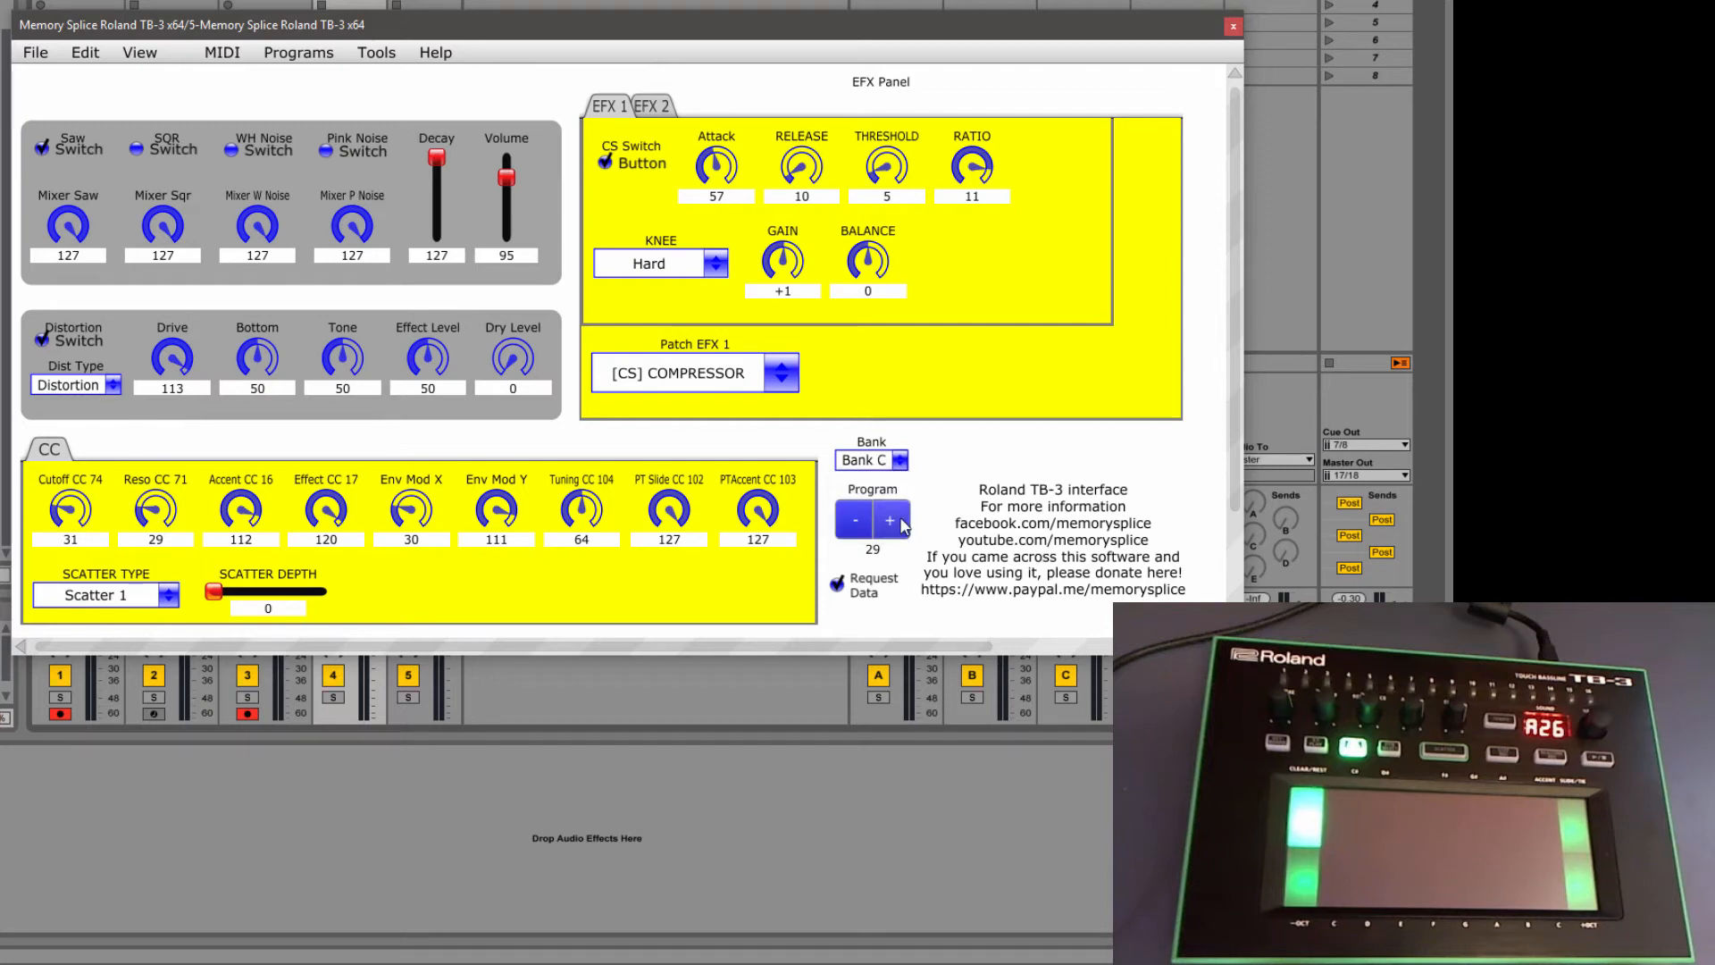
click(854, 520)
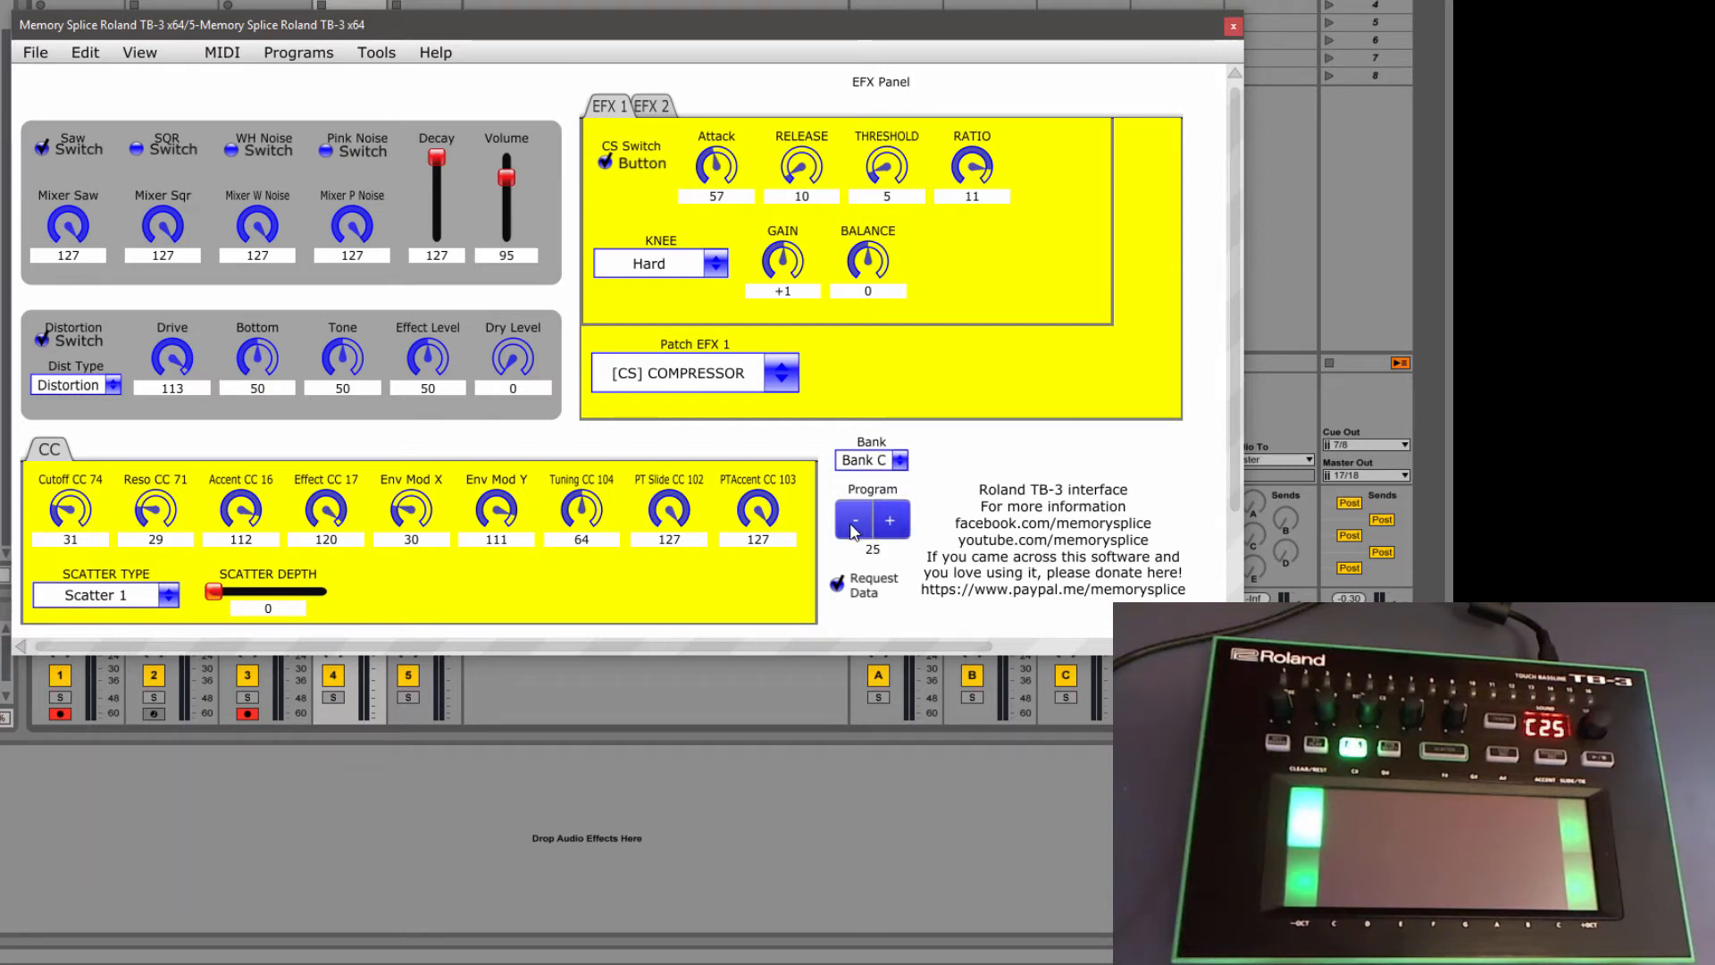
click(853, 518)
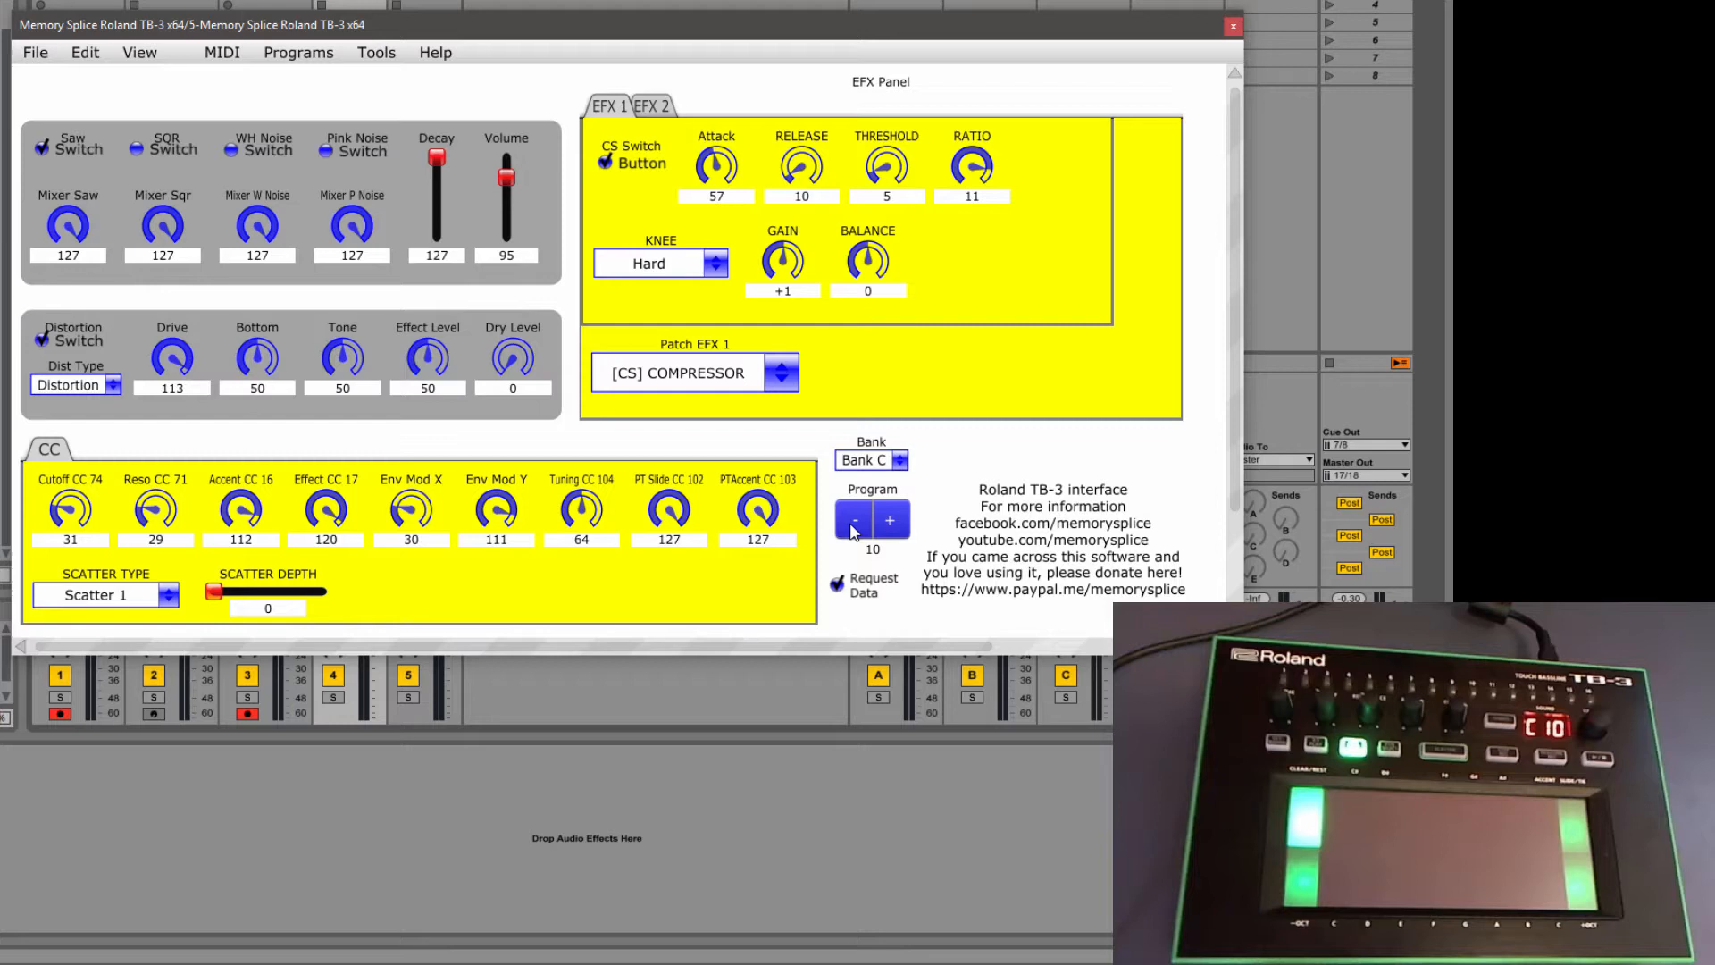
click(854, 521)
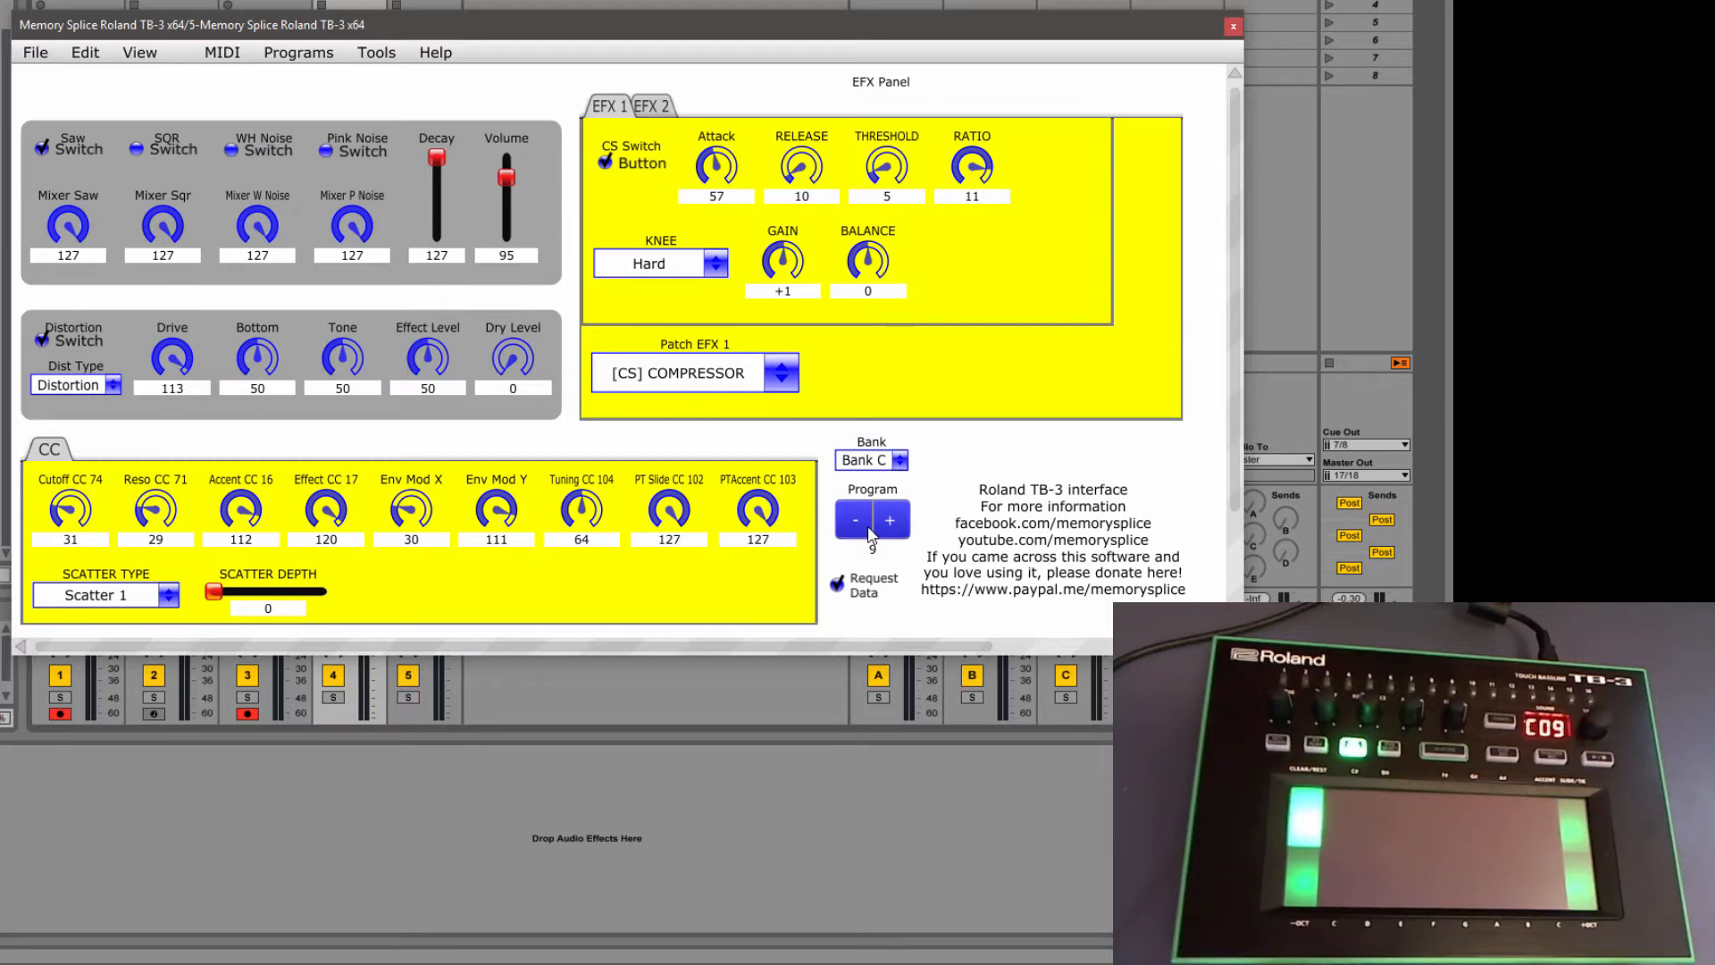
click(856, 520)
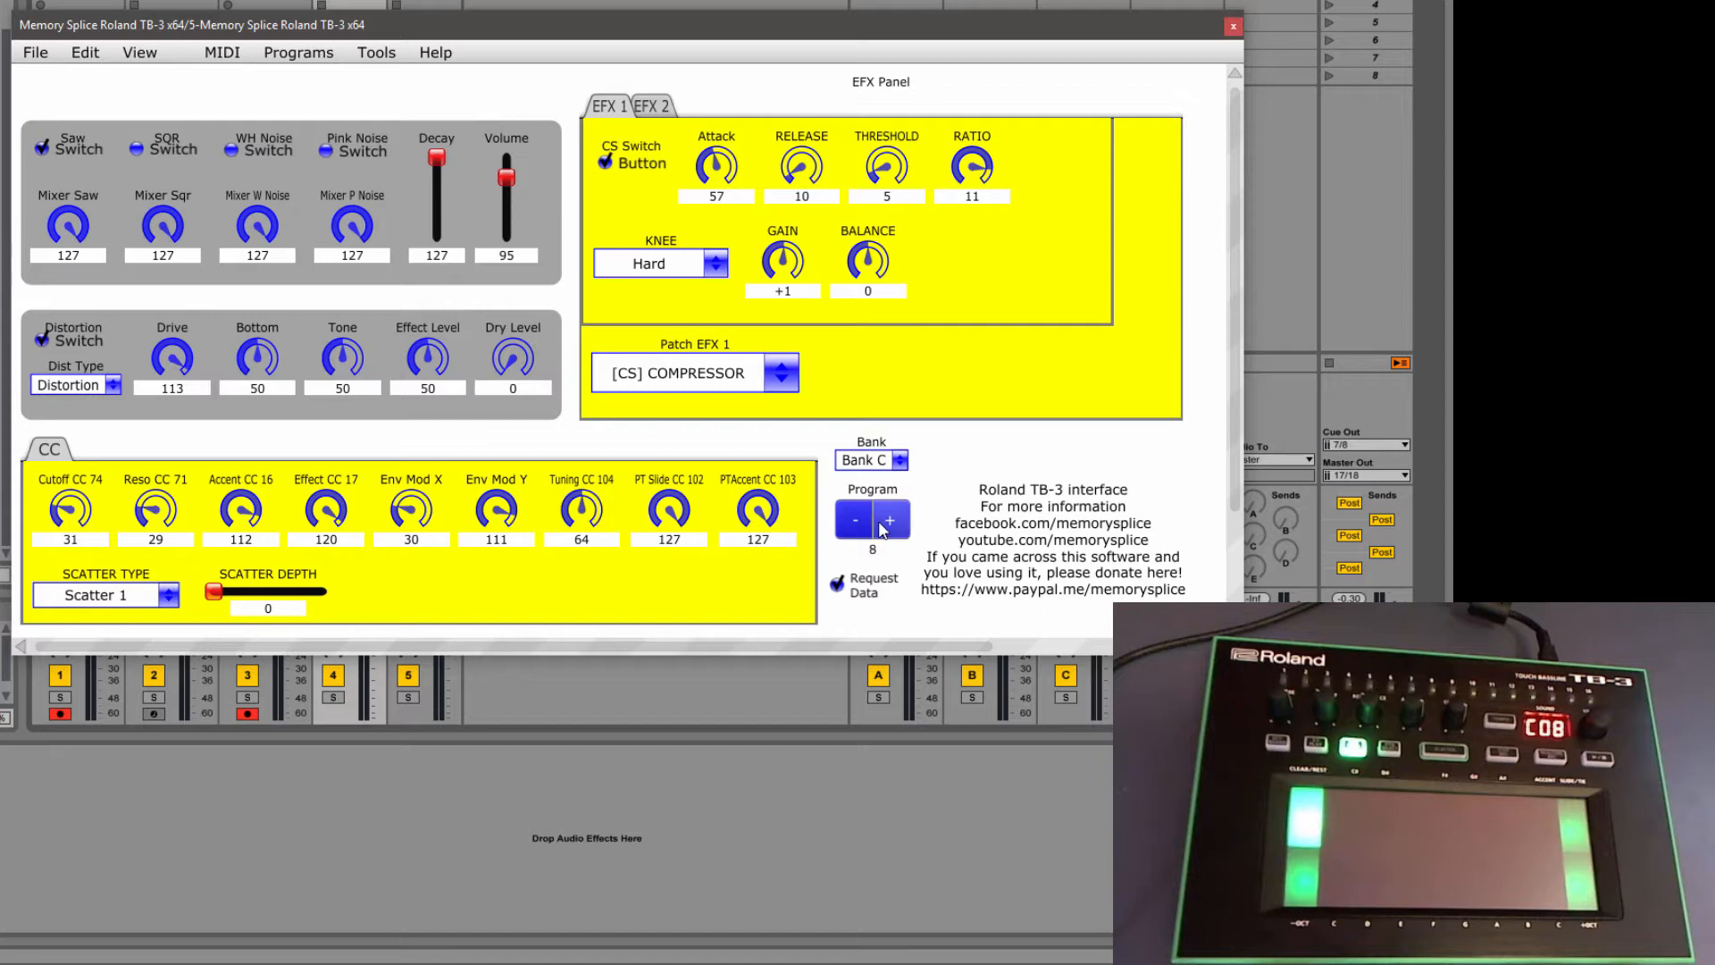
click(889, 520)
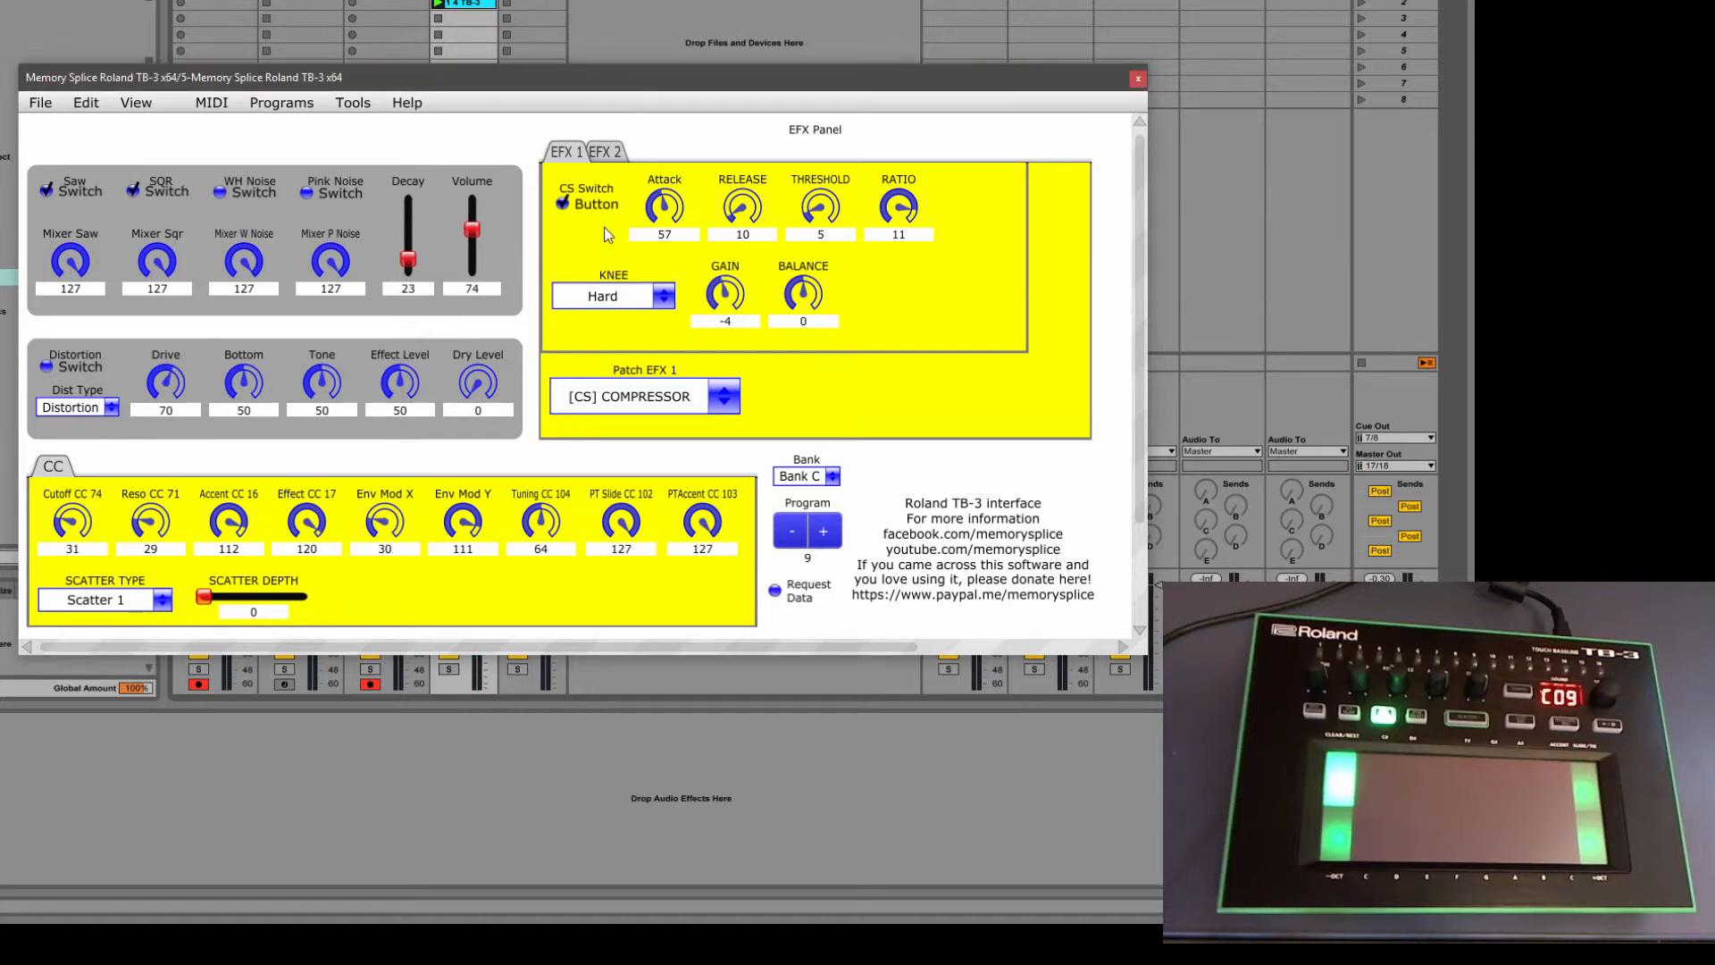
mouse_move(744, 221)
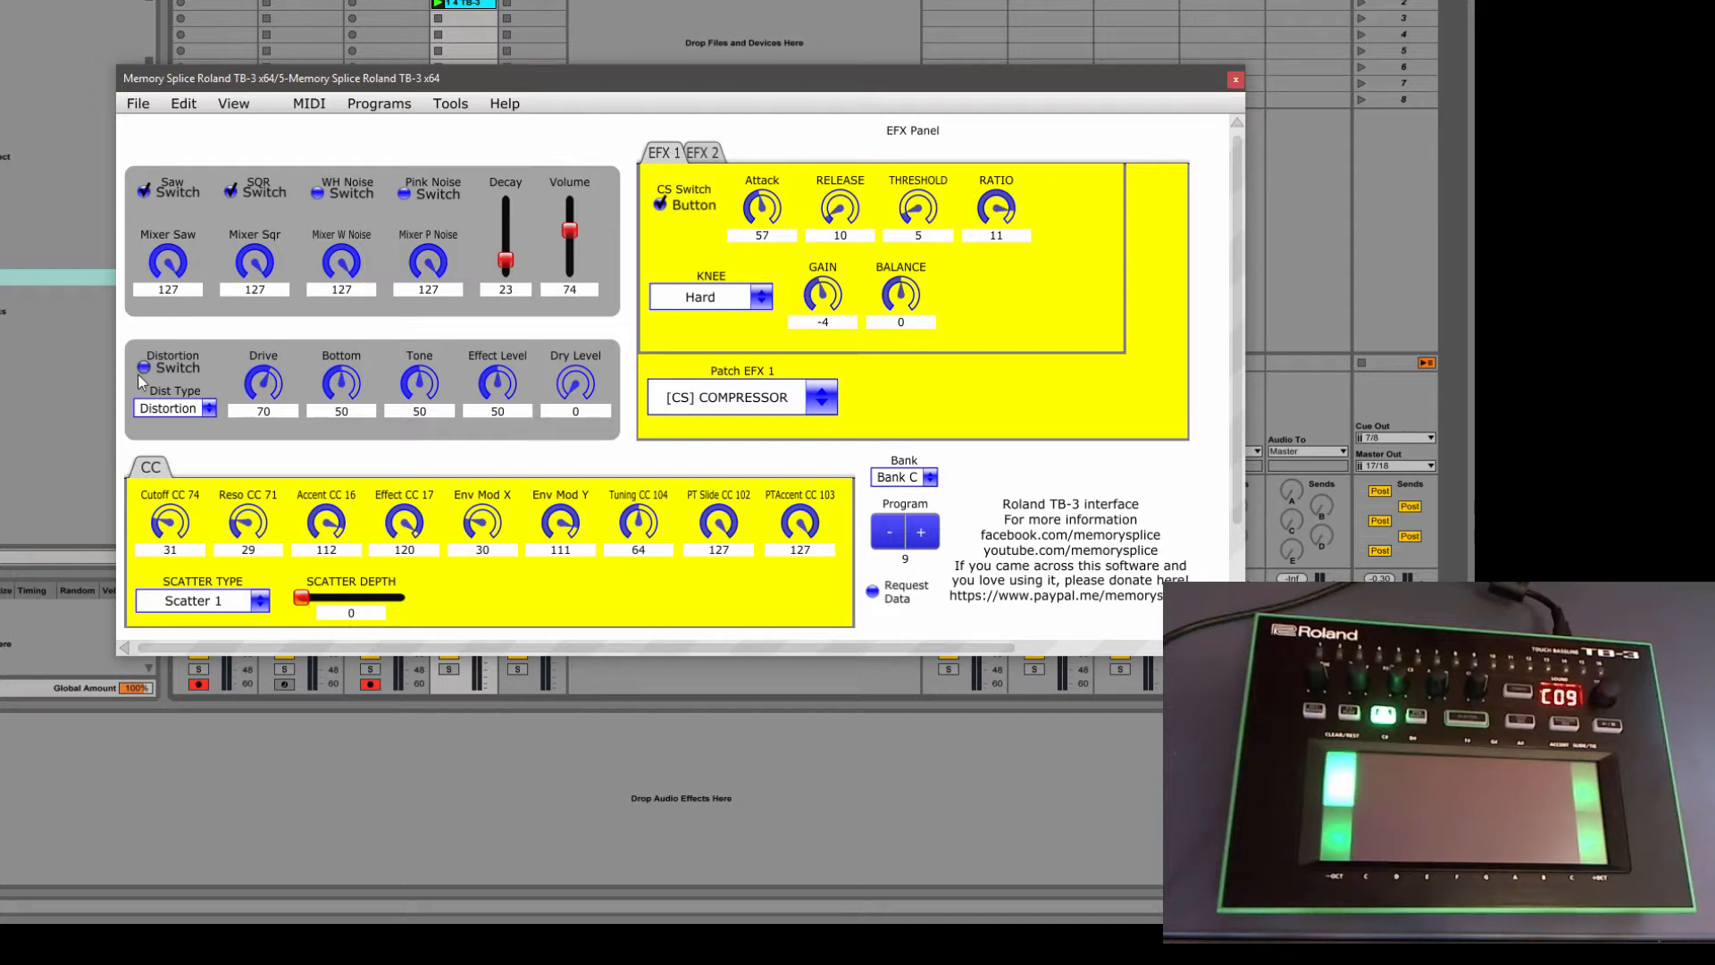
Check the Distortion Switch once the C09 patch data has loaded
click(702, 152)
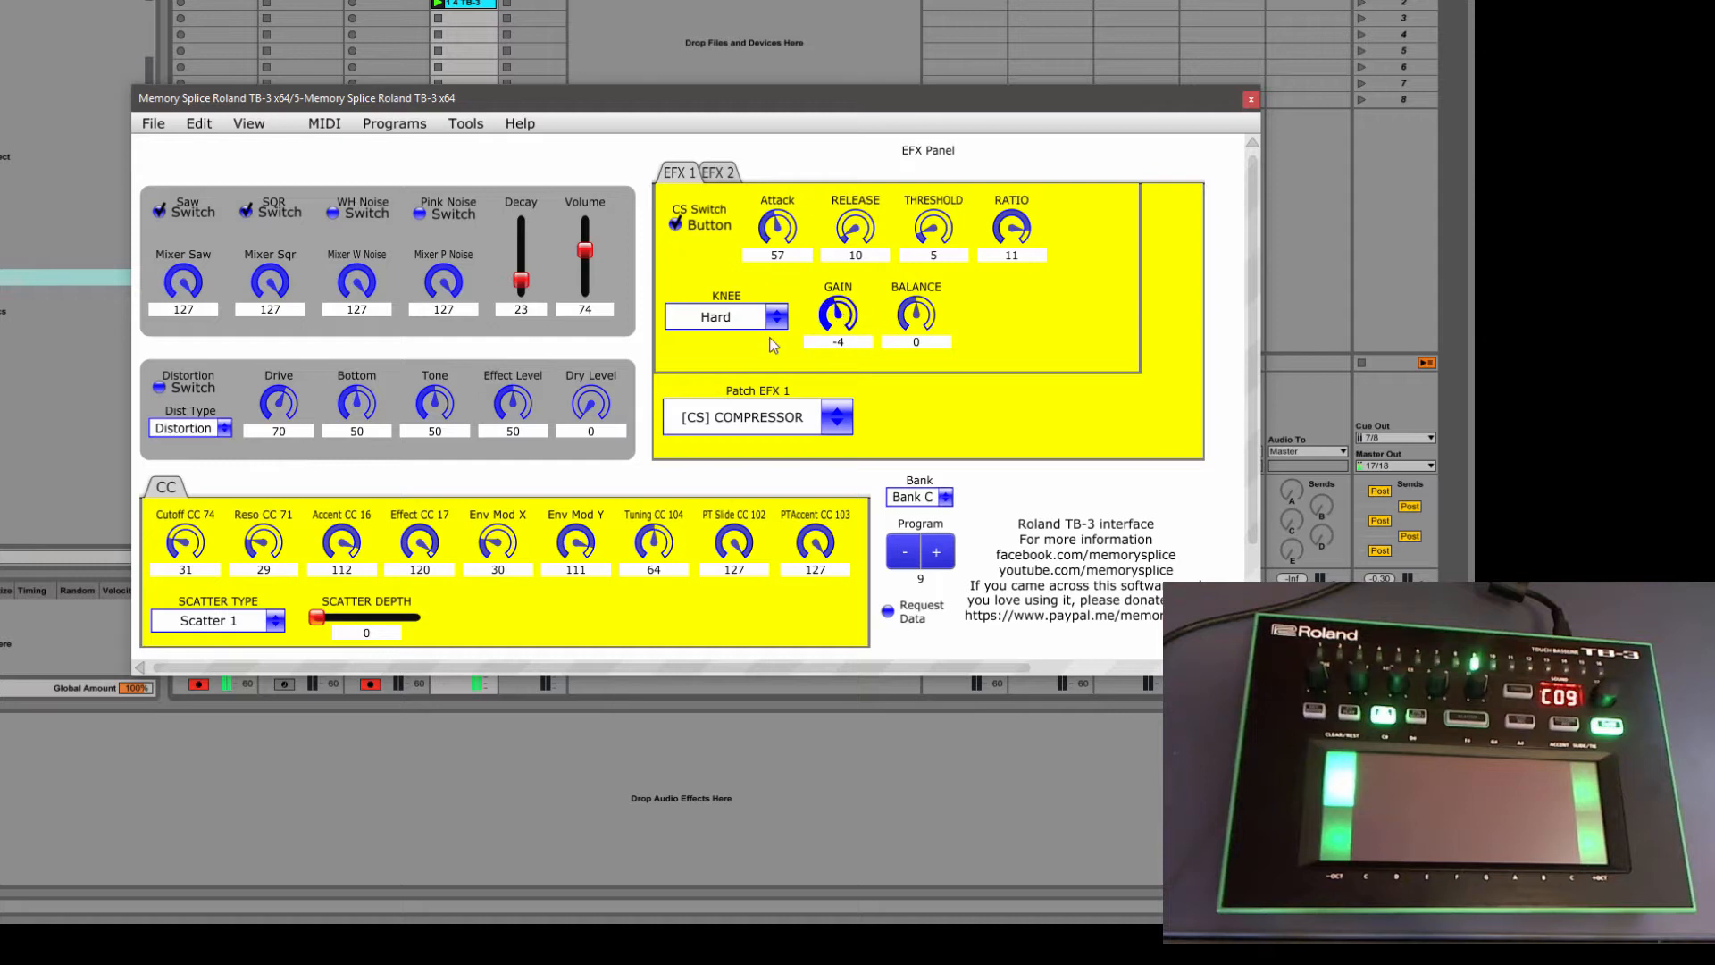
On the EFX 2 delay, adjust the feedback down to 21
click(717, 172)
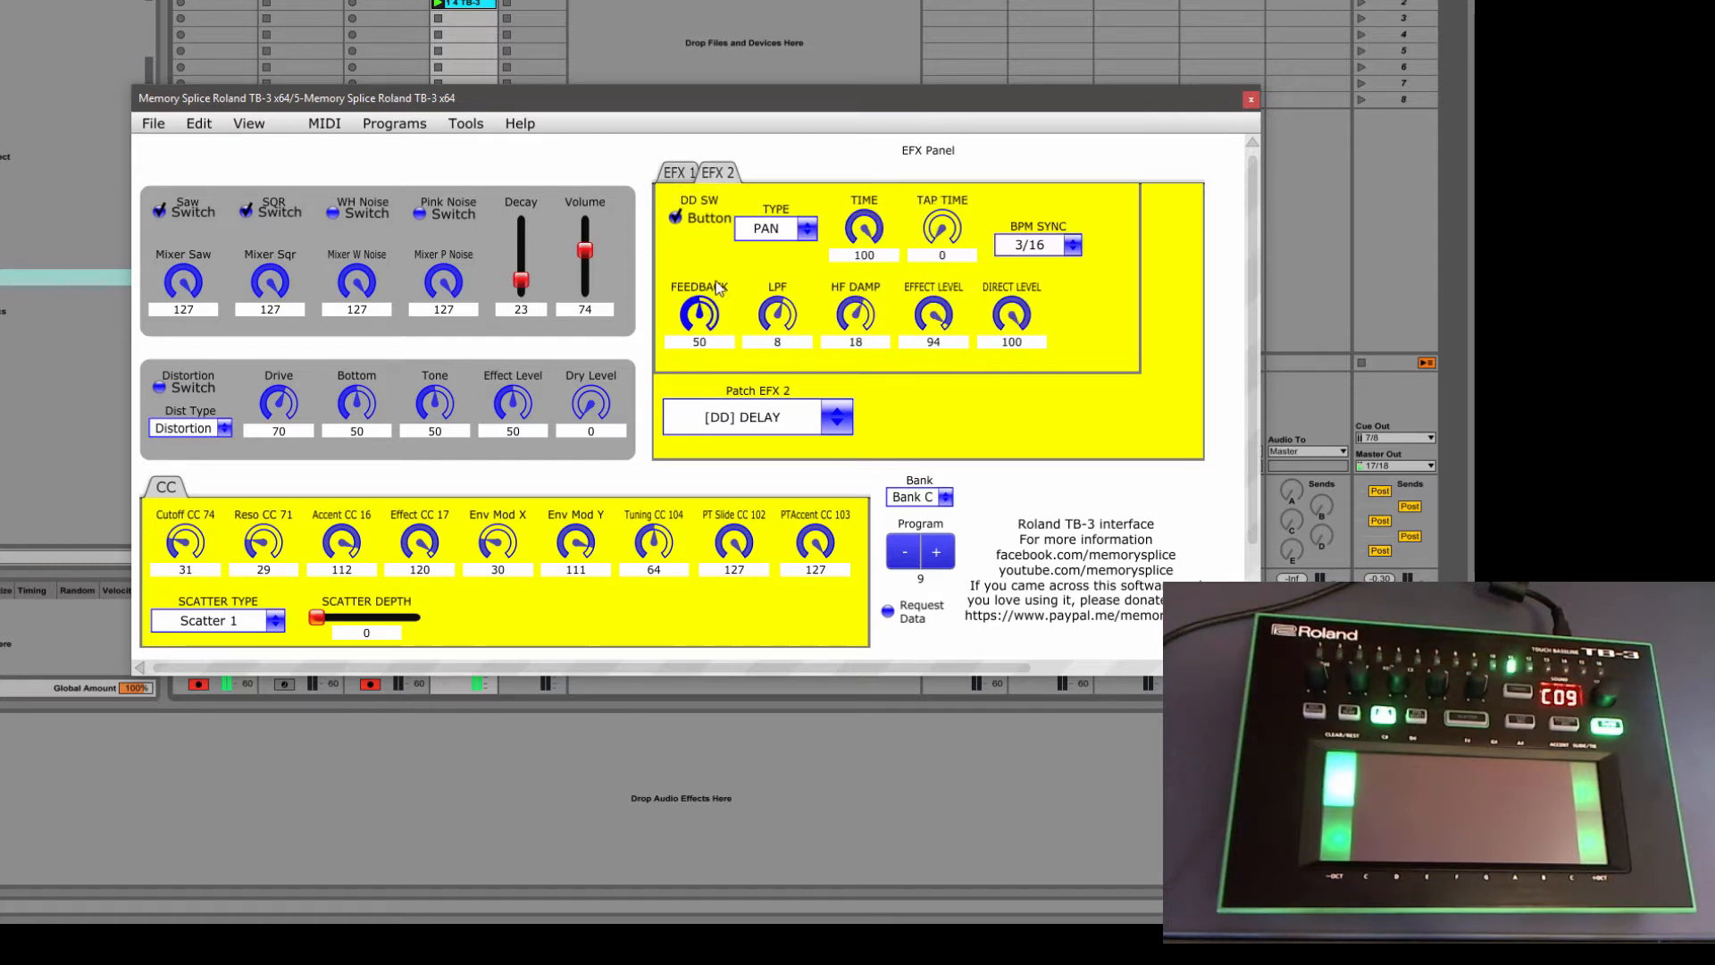
drag(697, 316, 697, 287)
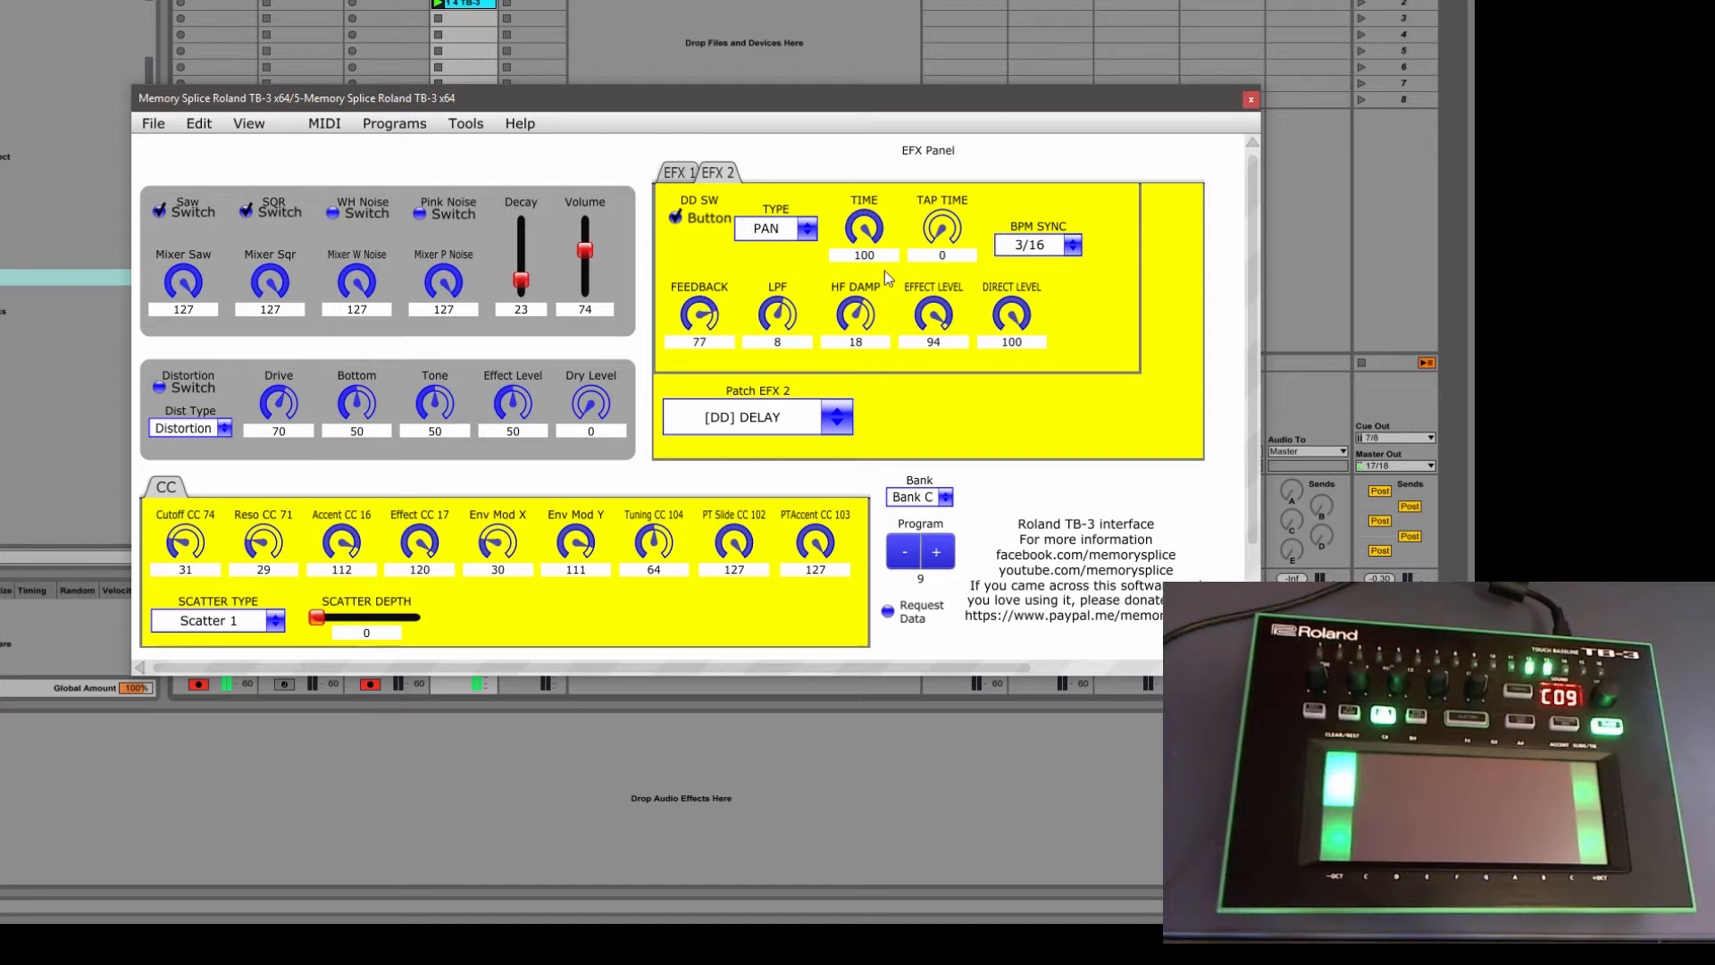
drag(699, 316, 698, 312)
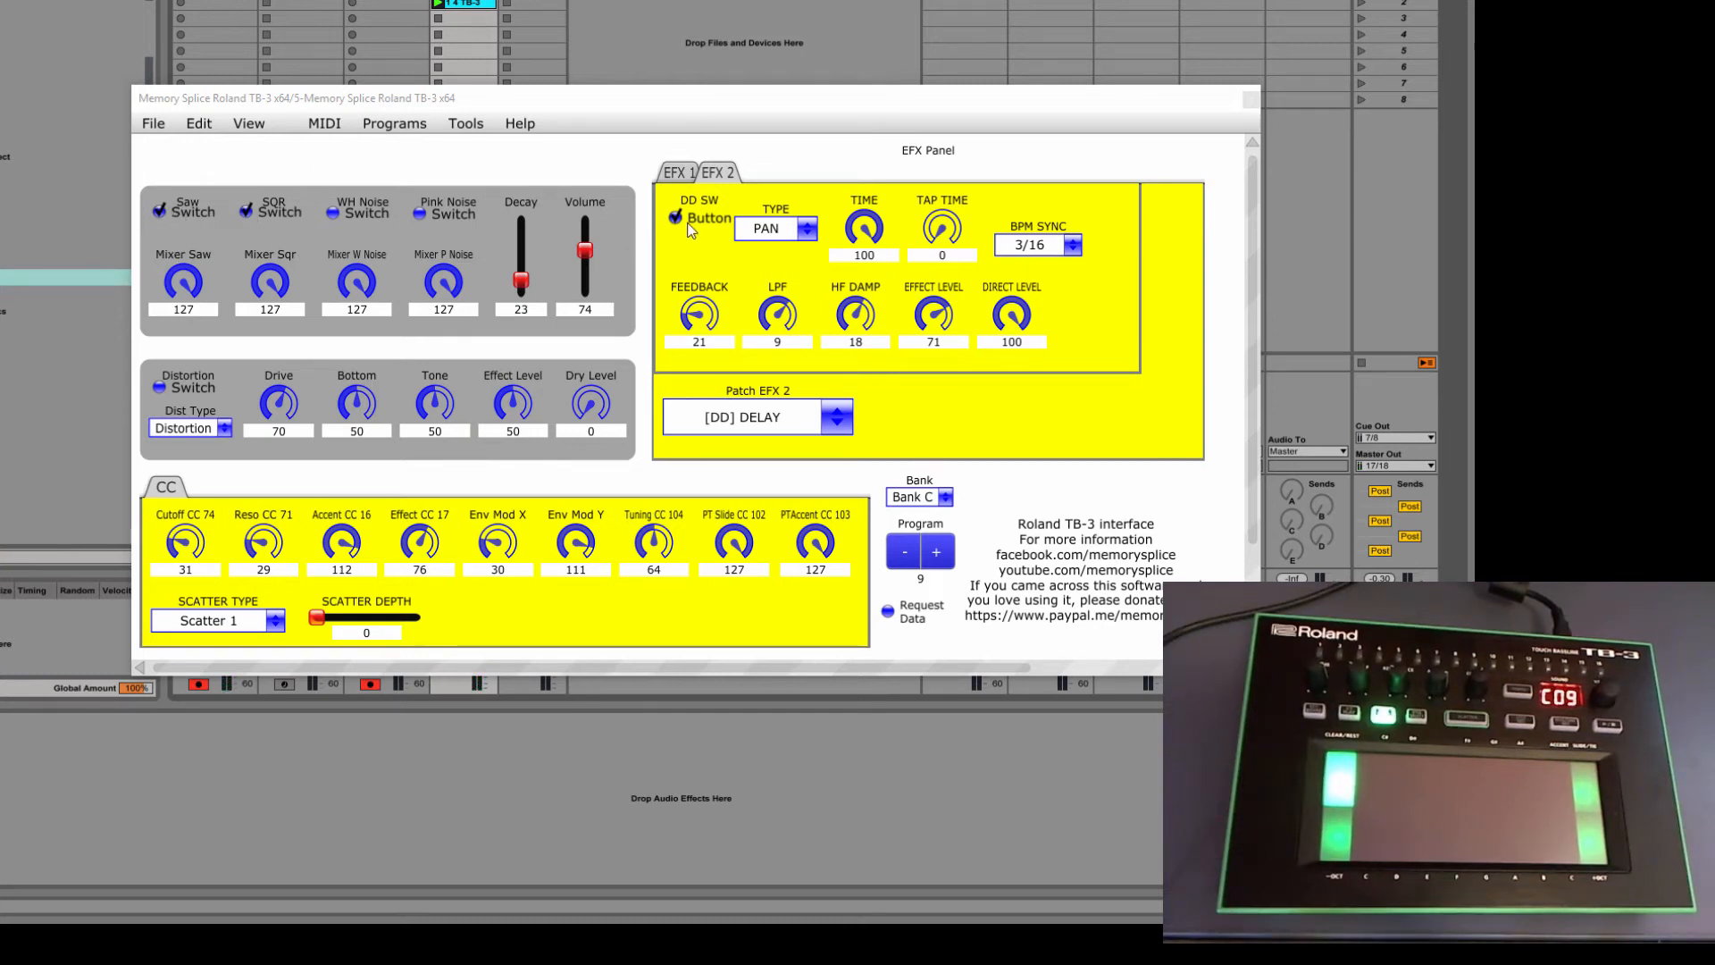
mouse_move(891, 317)
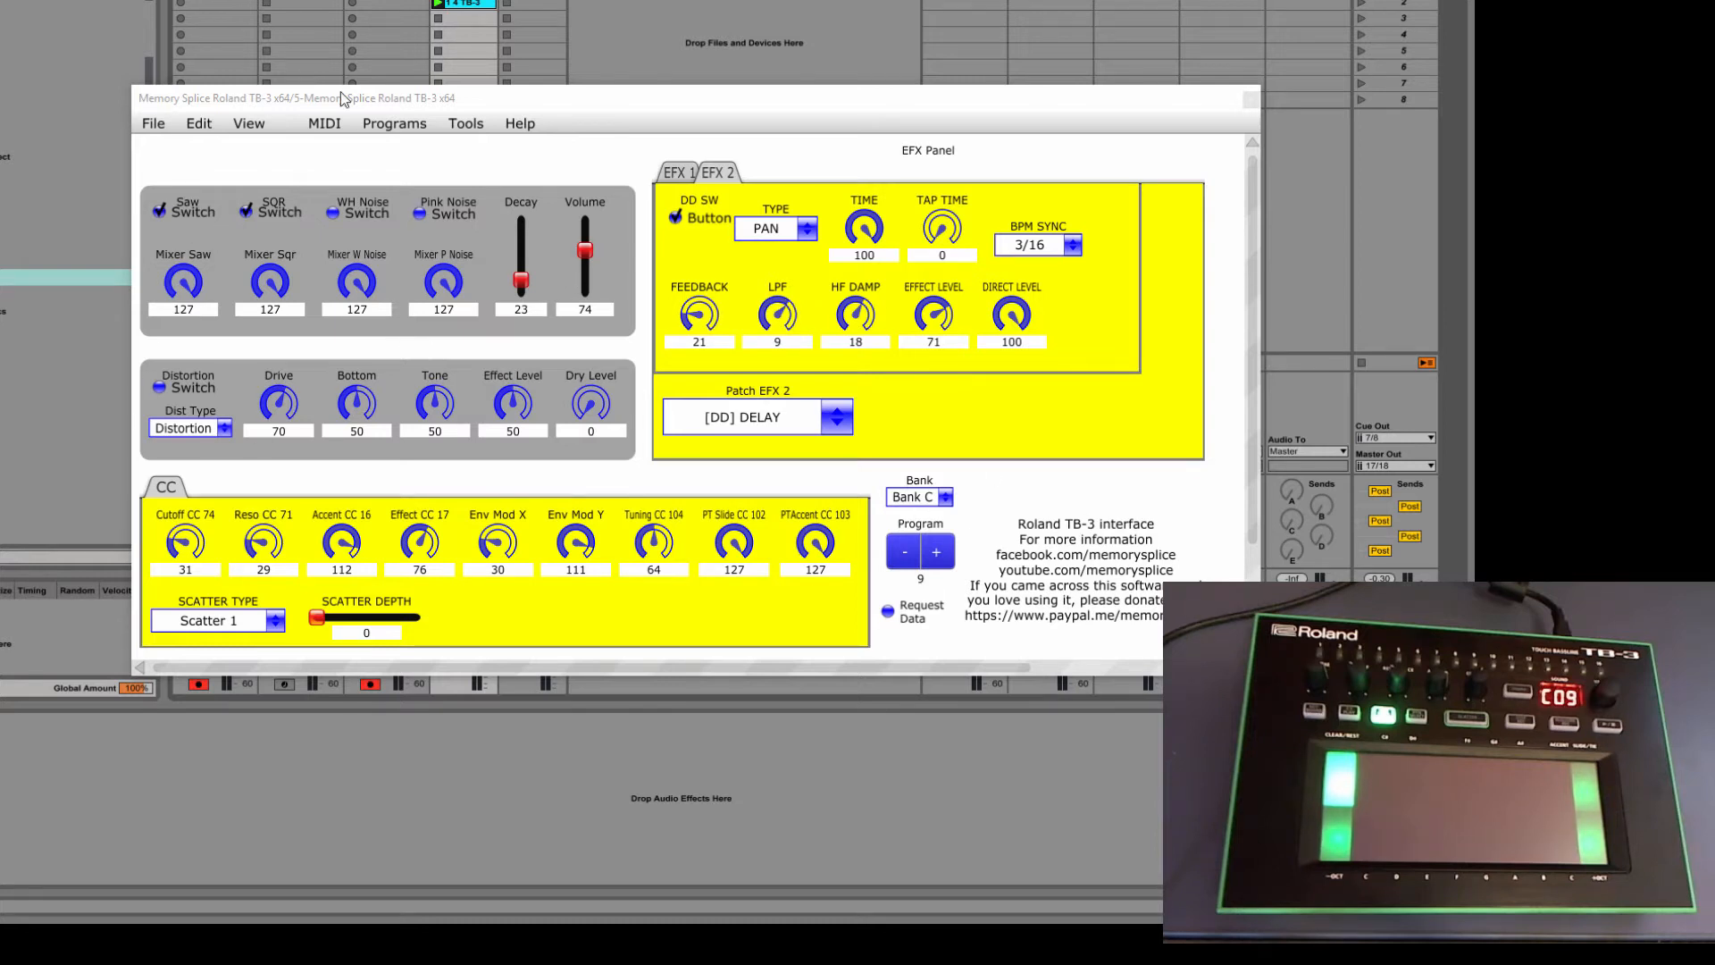
mouse_move(292, 283)
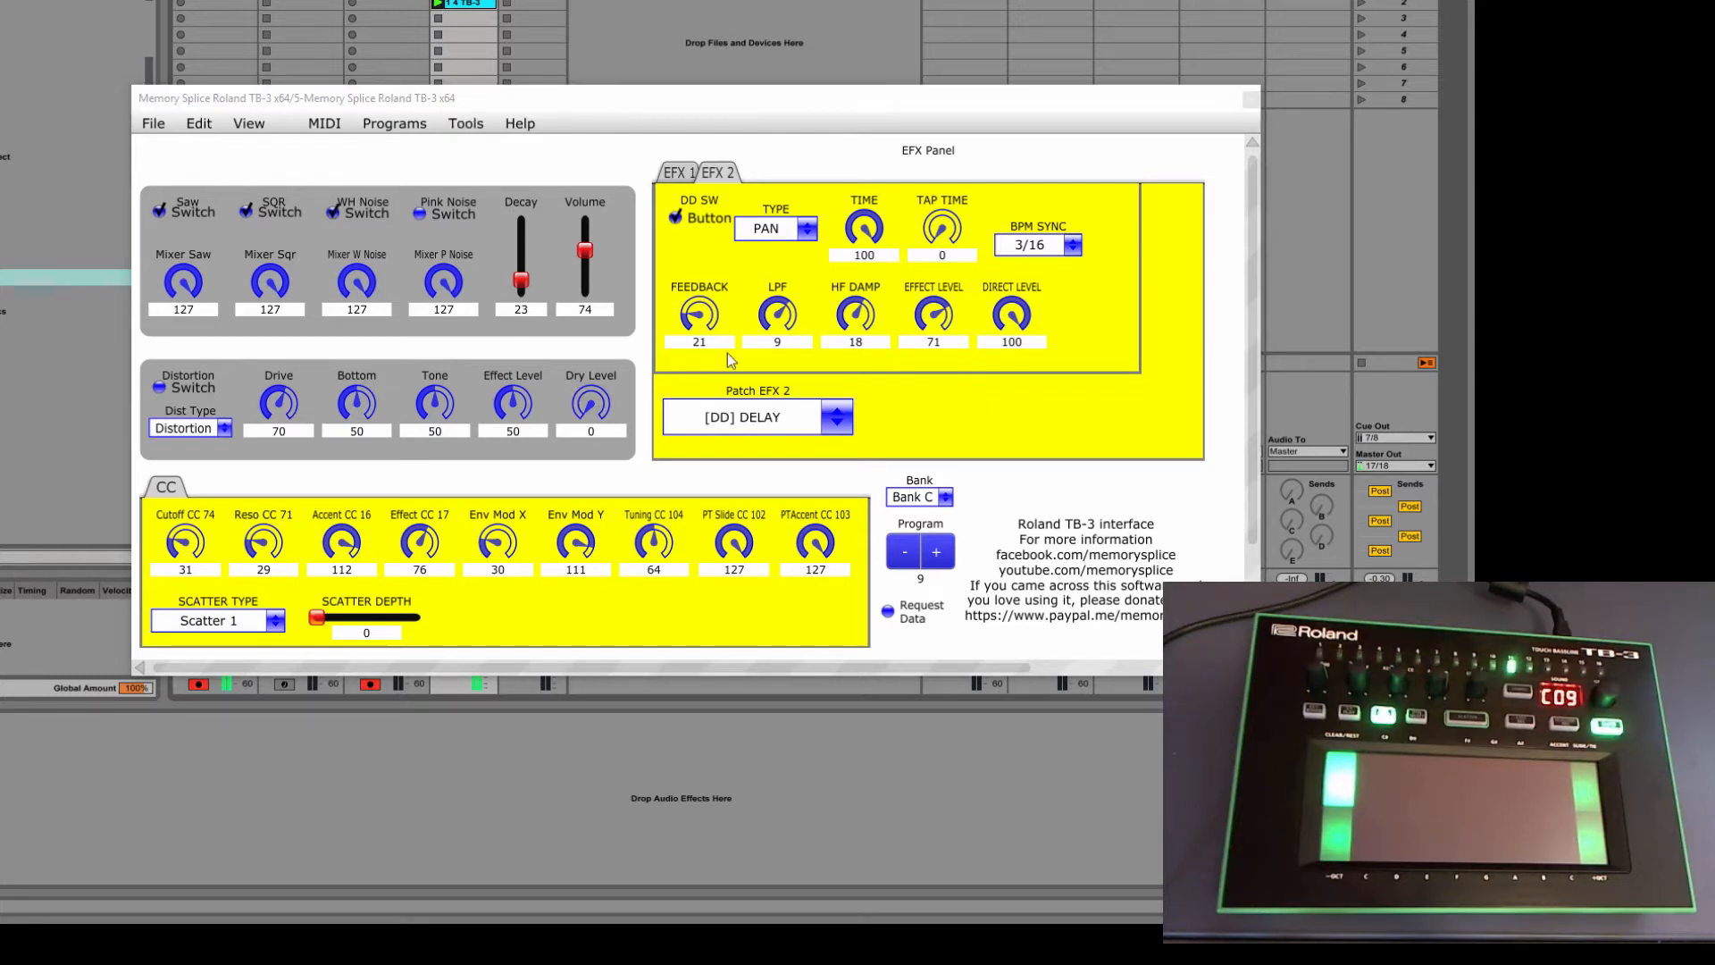
Set Decay to 94 and Volume to 80
drag(521, 277, 521, 233)
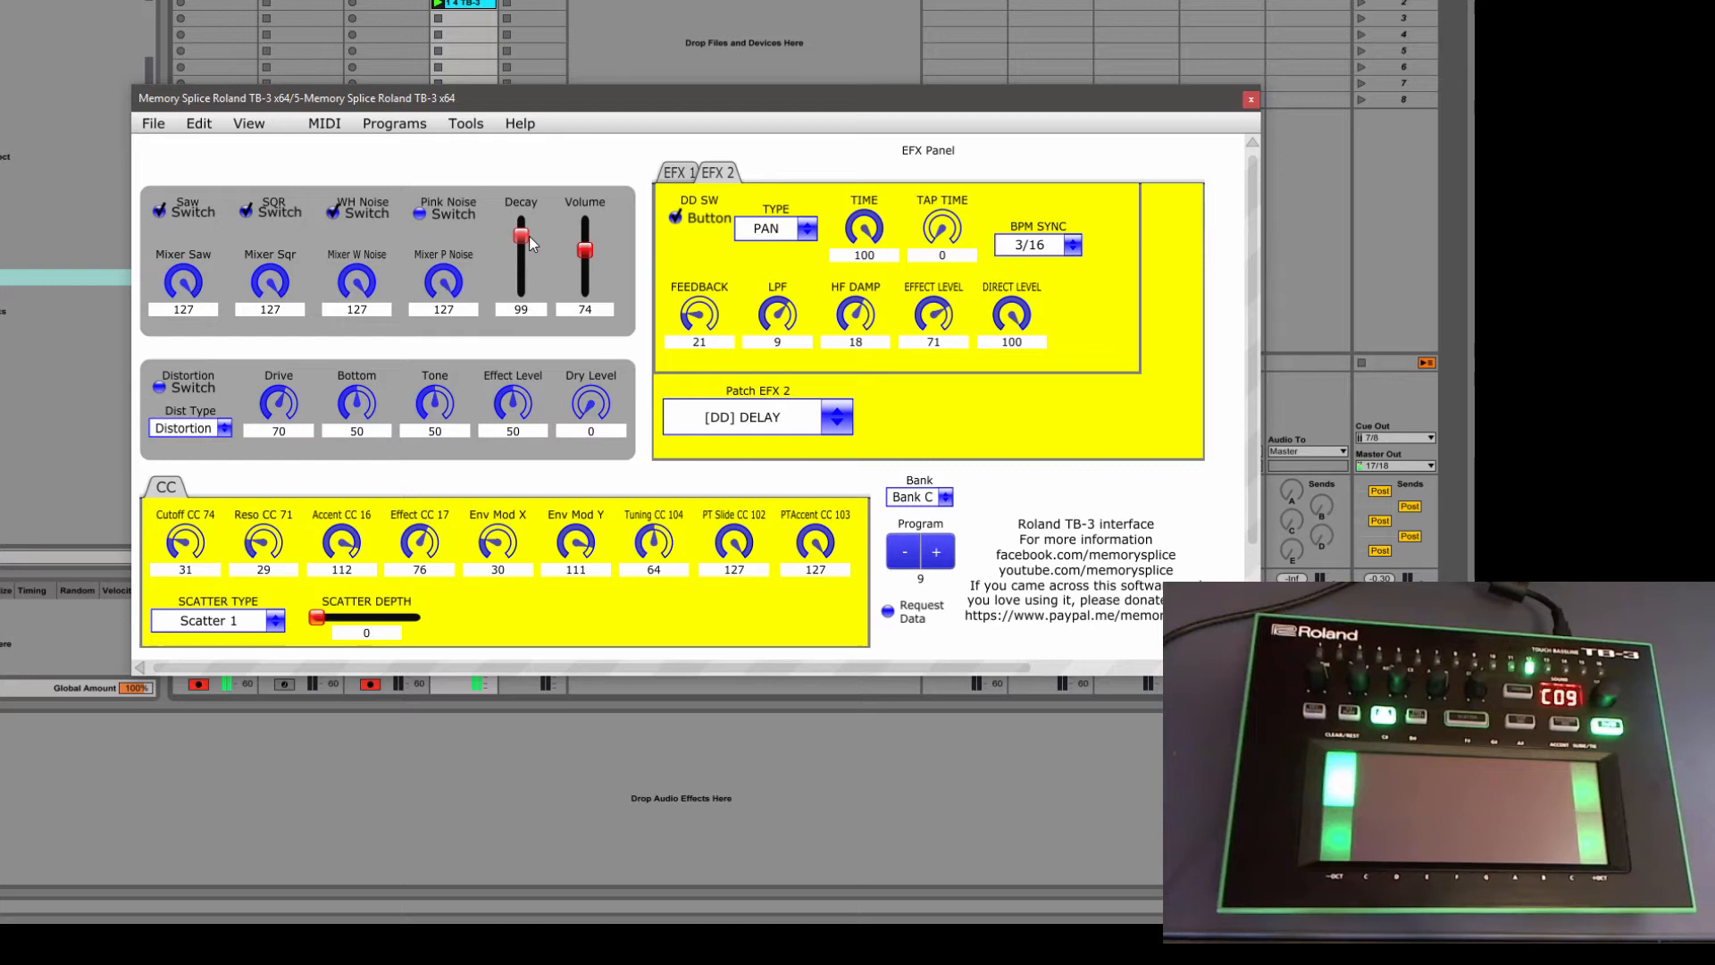
drag(521, 230, 521, 239)
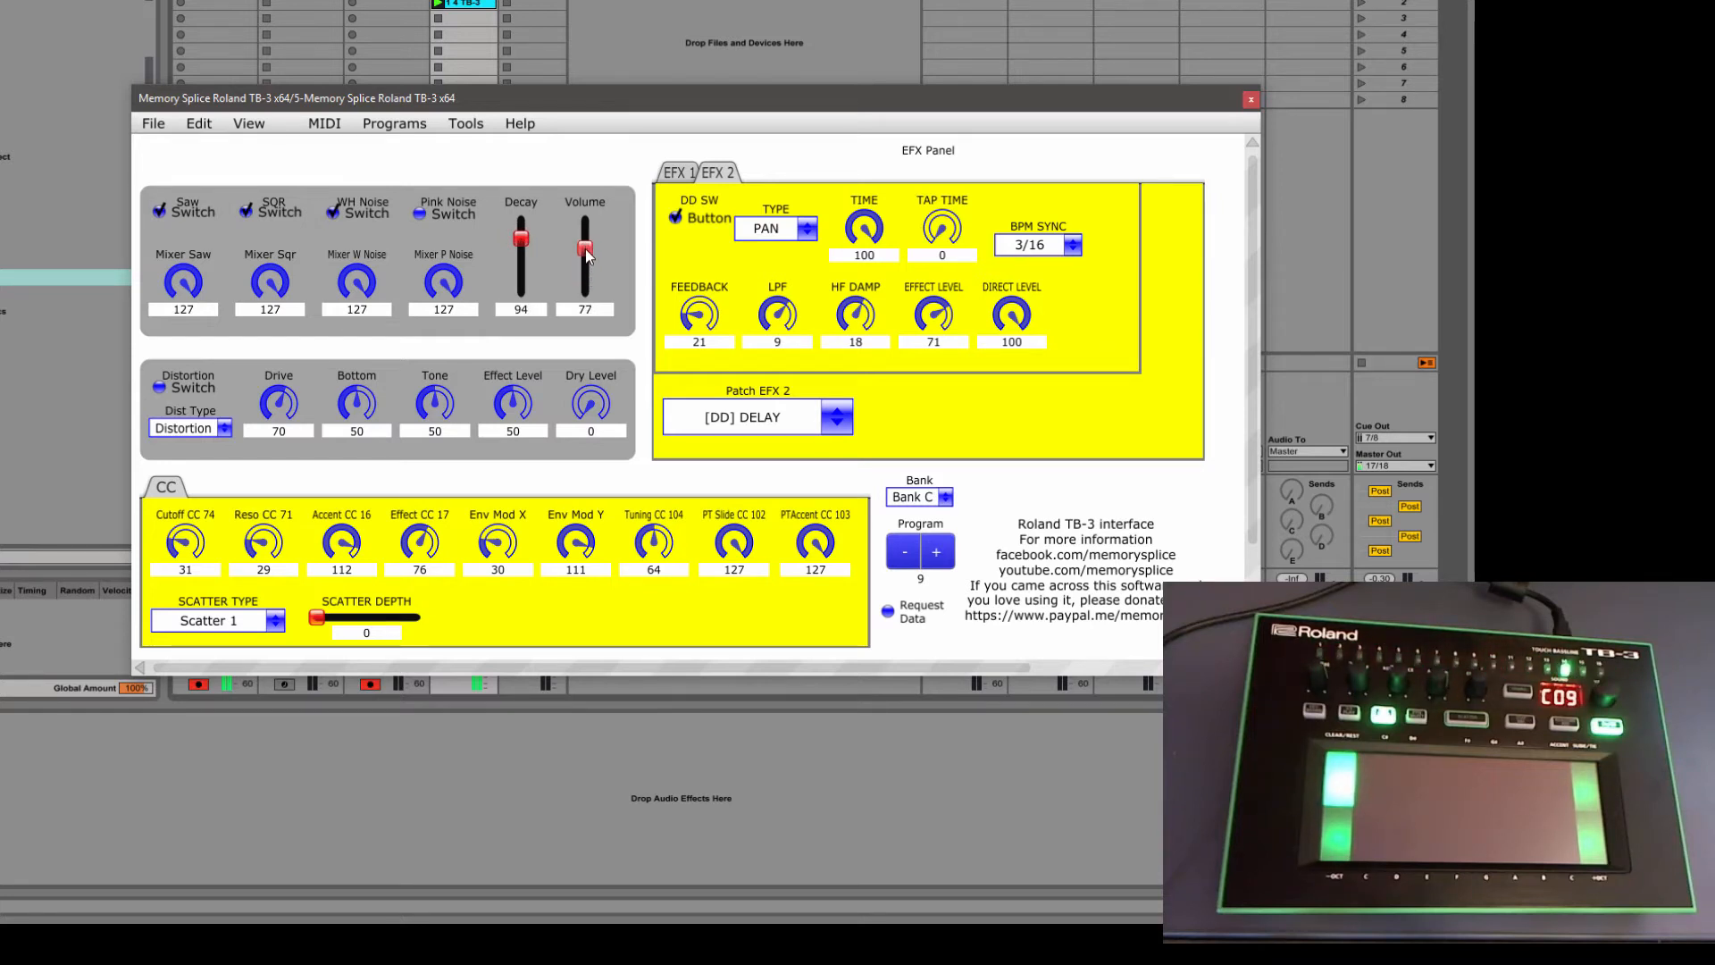
drag(584, 252, 584, 246)
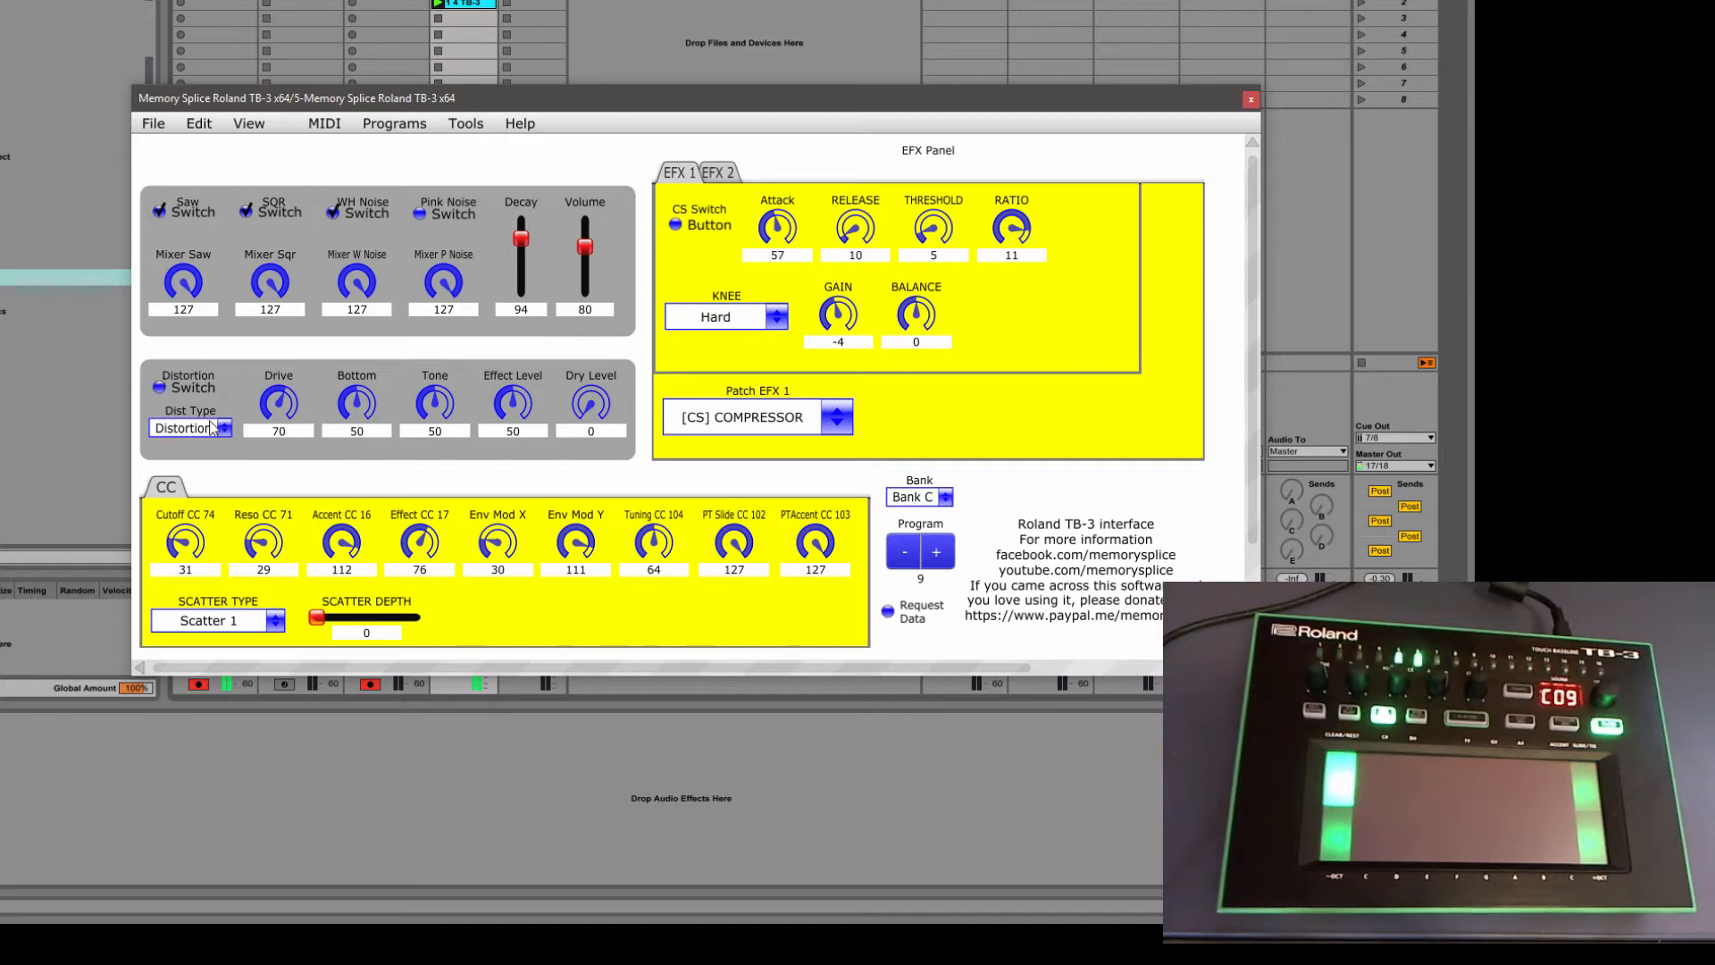
Try Warm OD, then choose Clean Boost as the distortion type
click(224, 428)
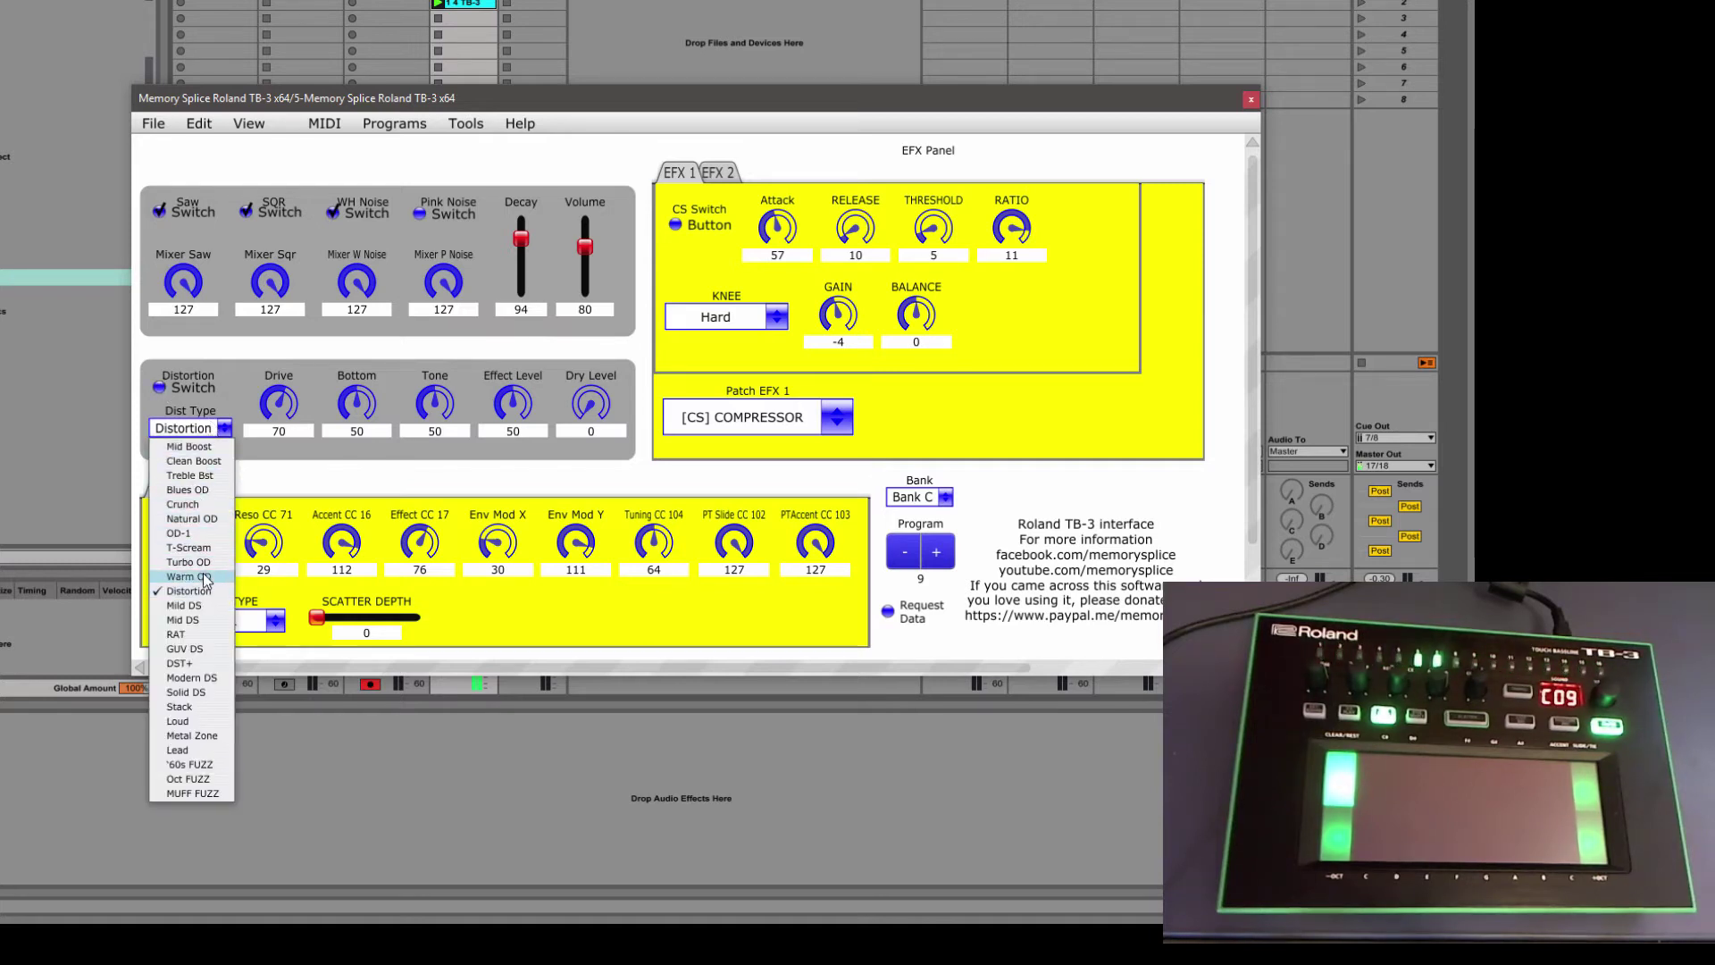
click(191, 576)
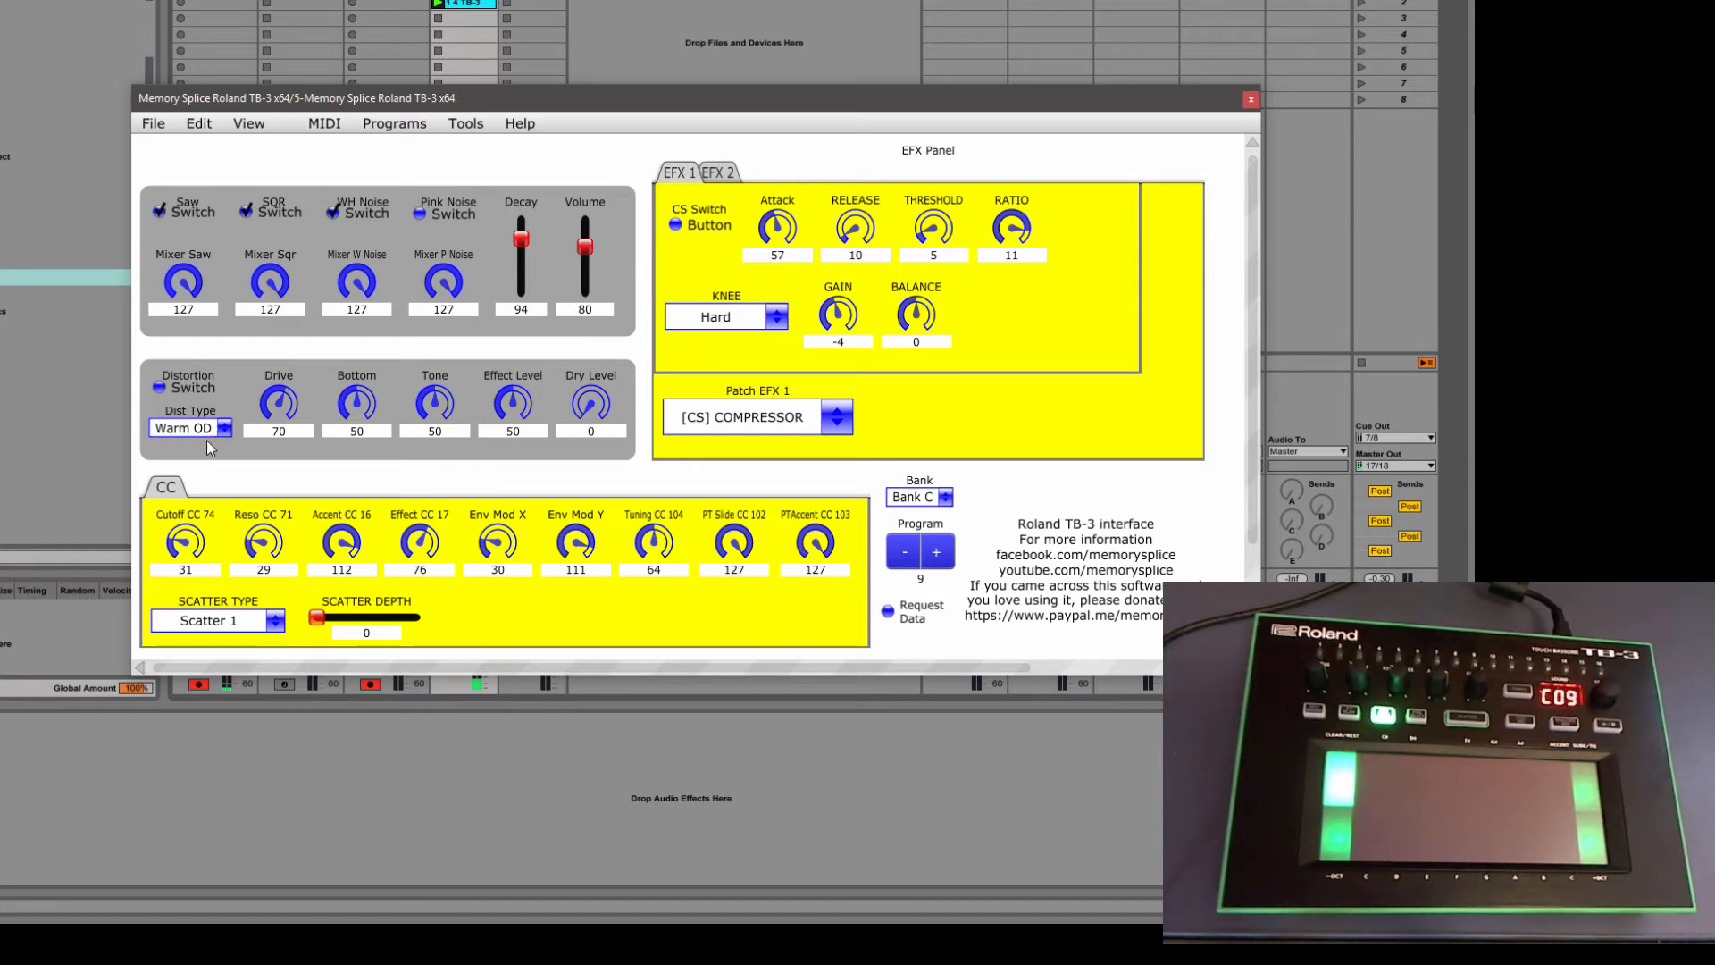
click(225, 428)
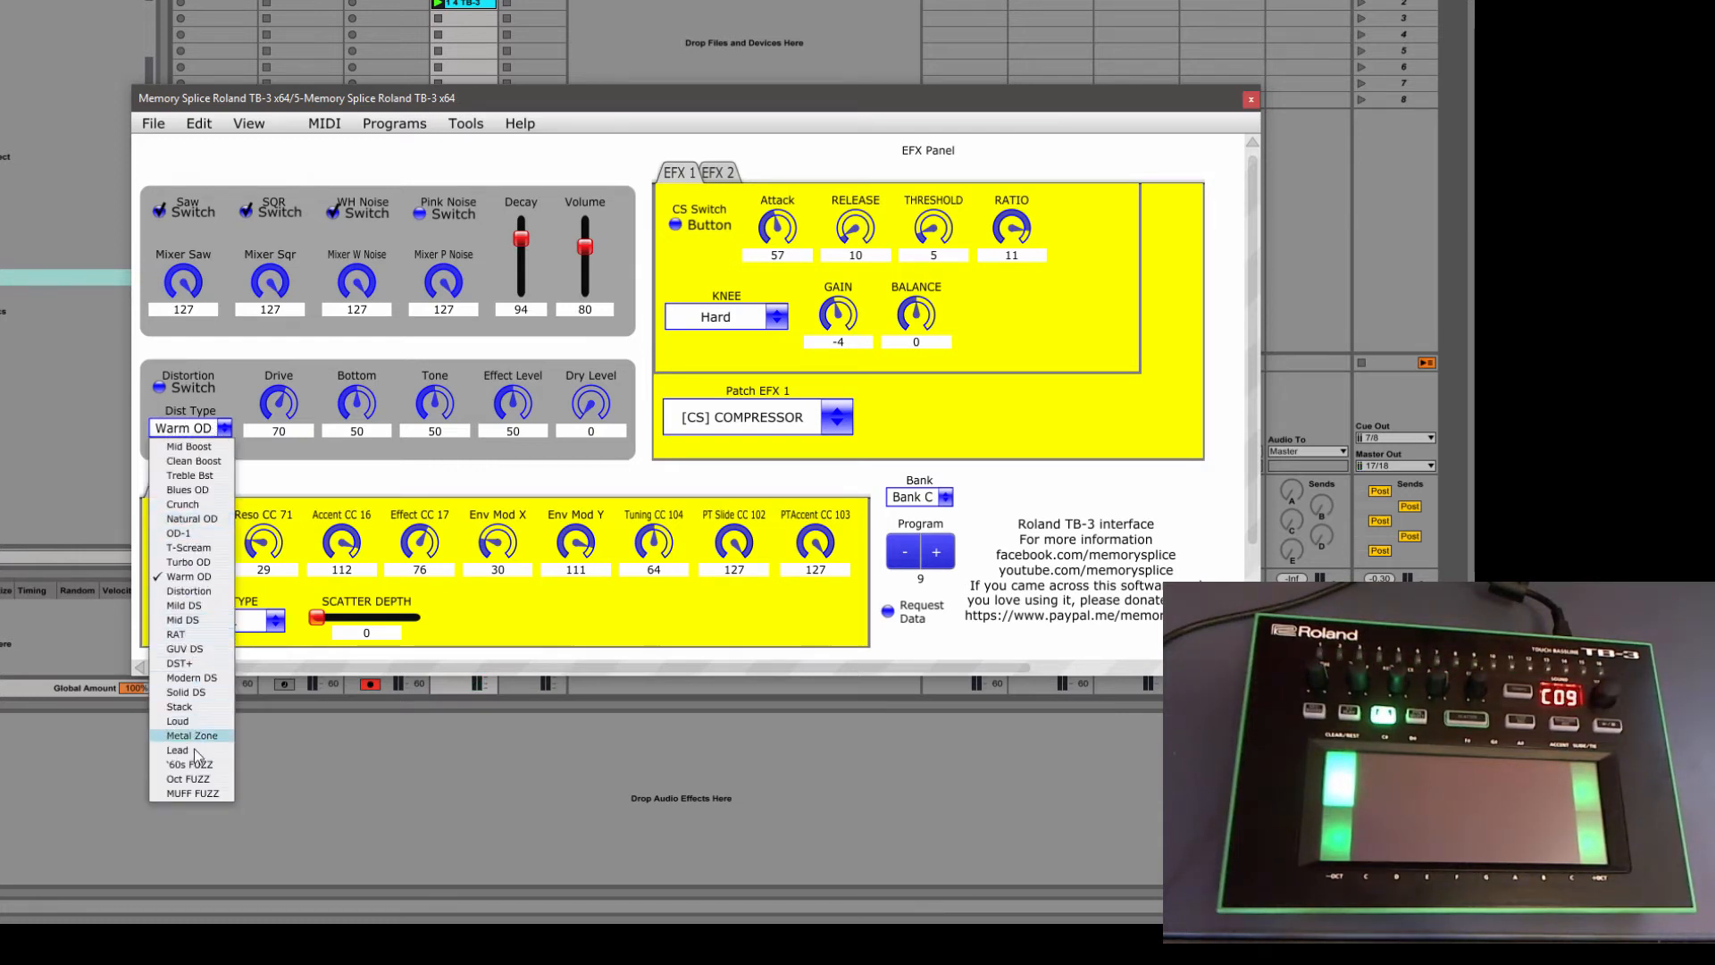
mouse_move(194, 461)
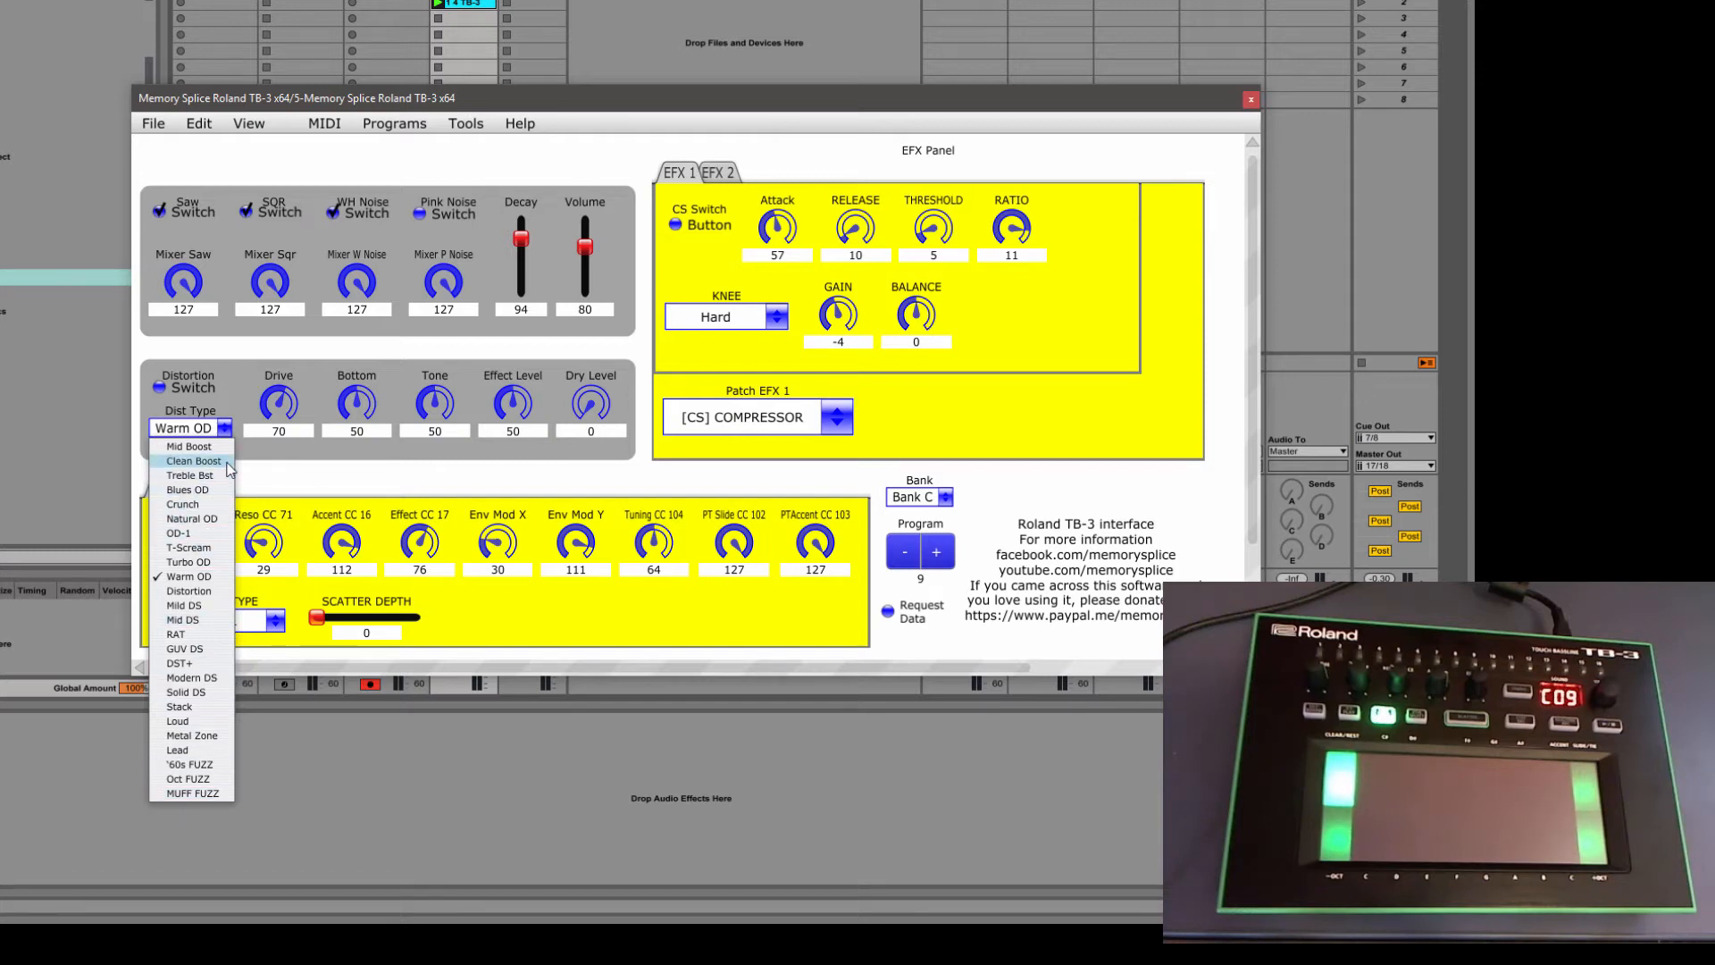
mouse_move(189, 444)
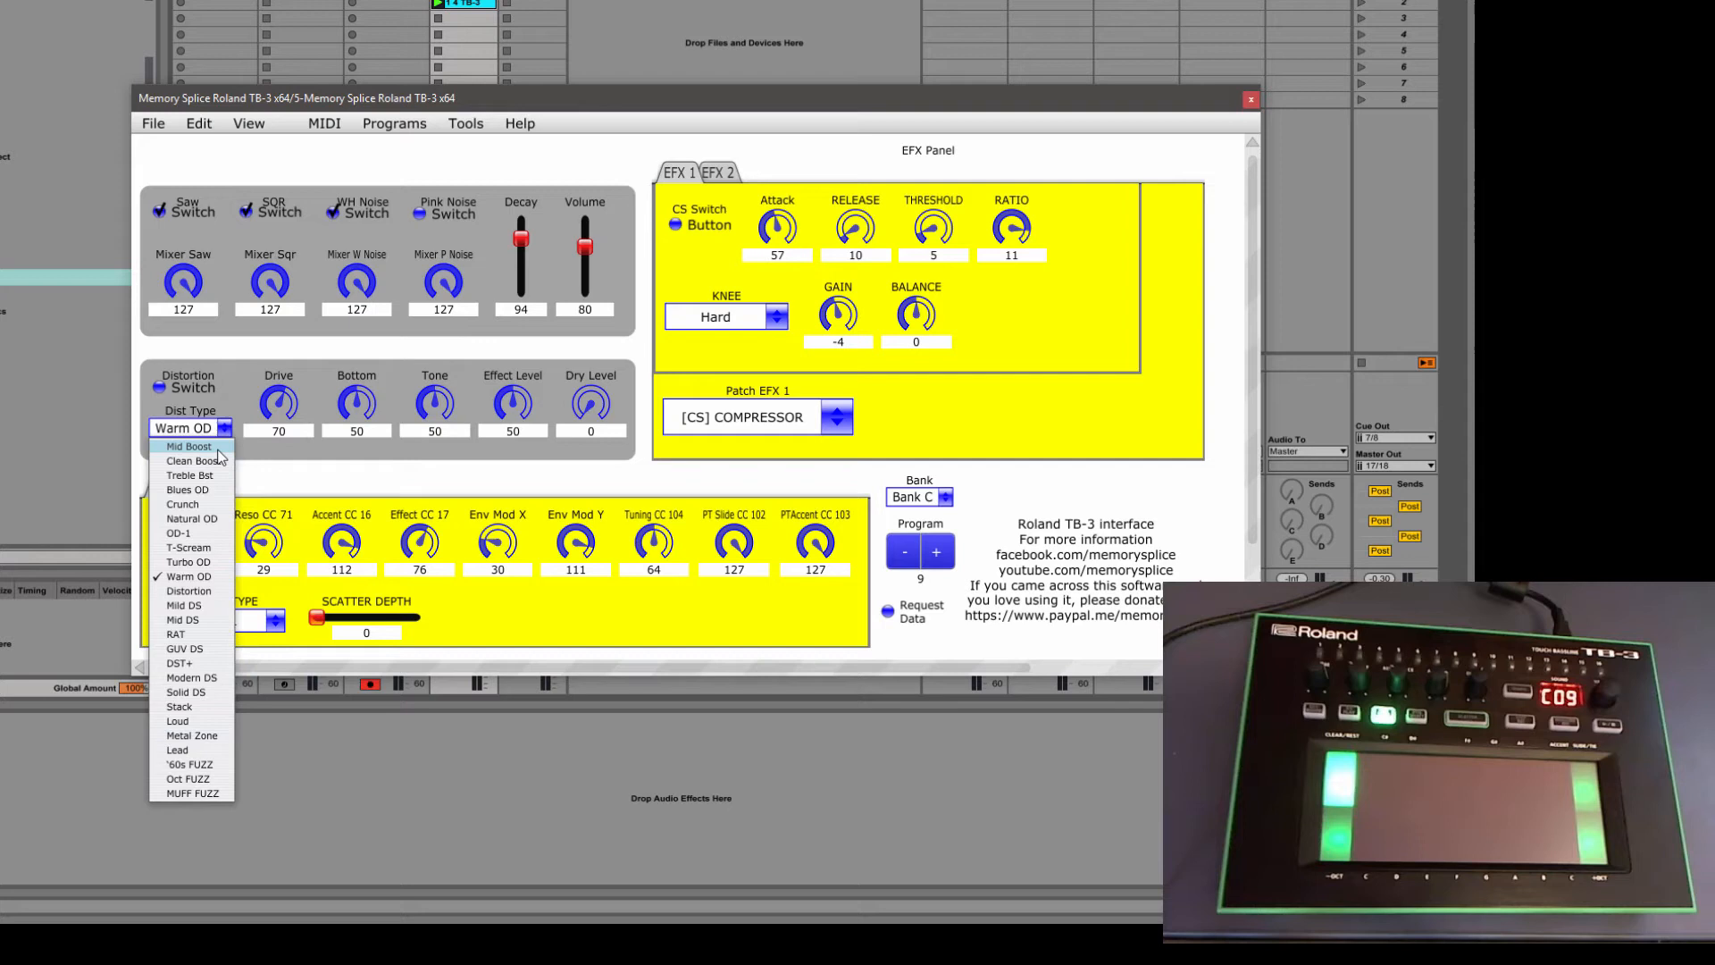
mouse_move(191, 763)
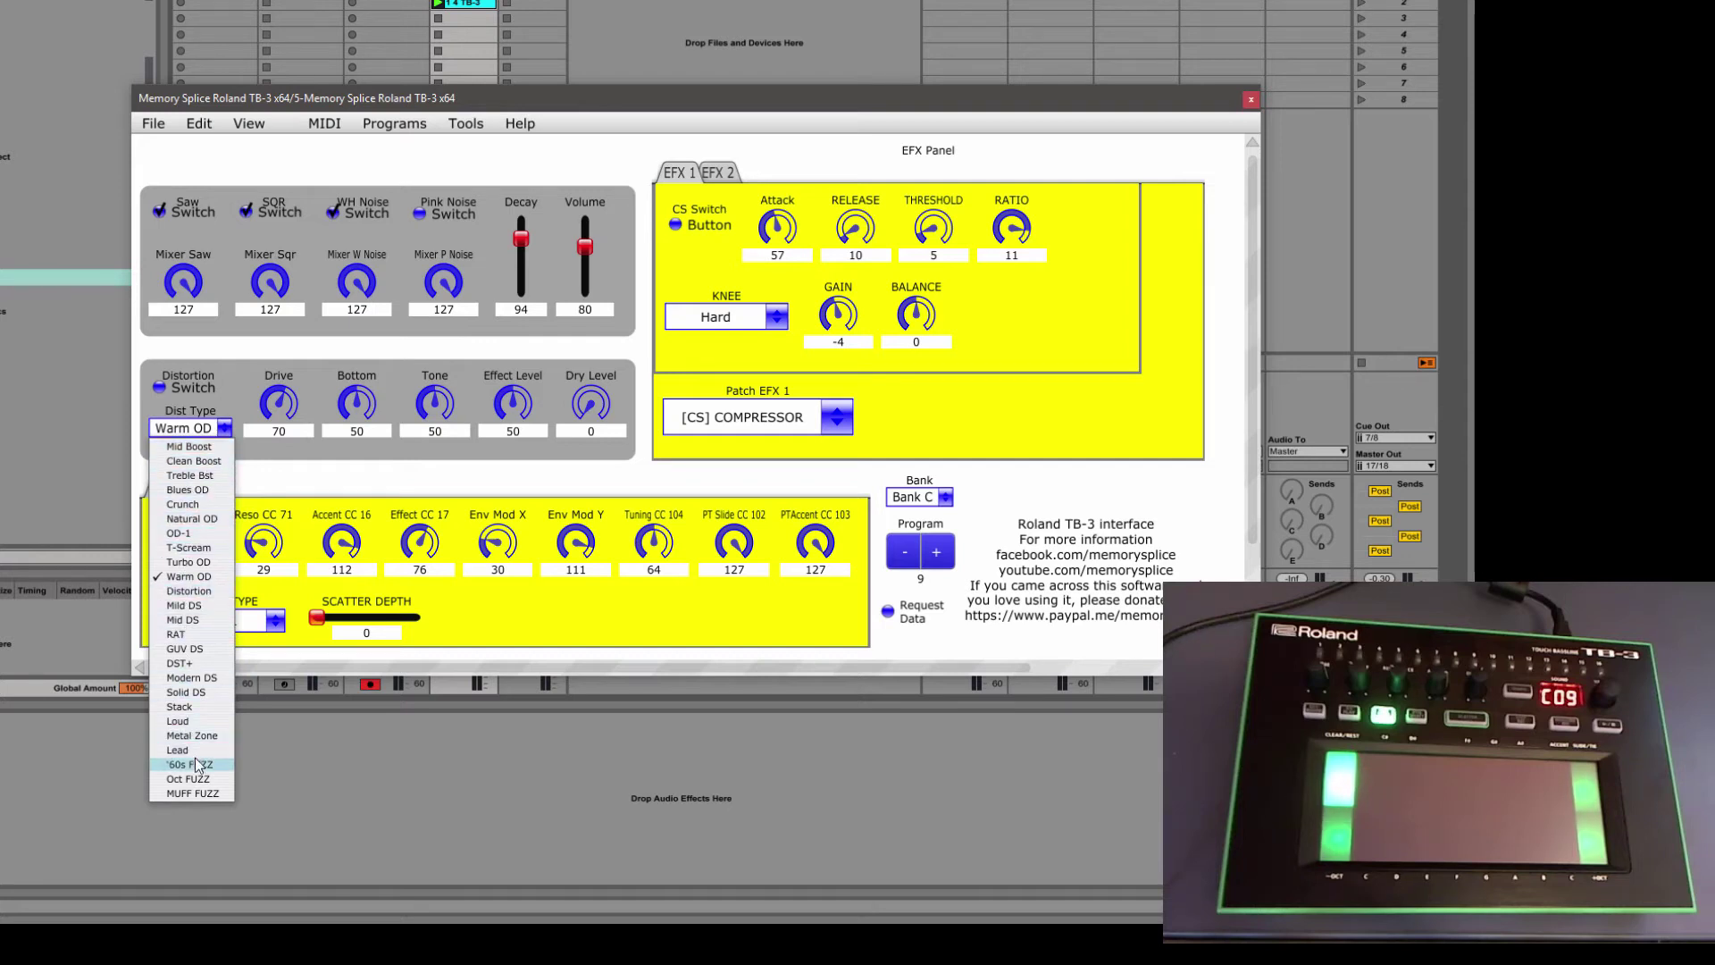
mouse_move(189, 447)
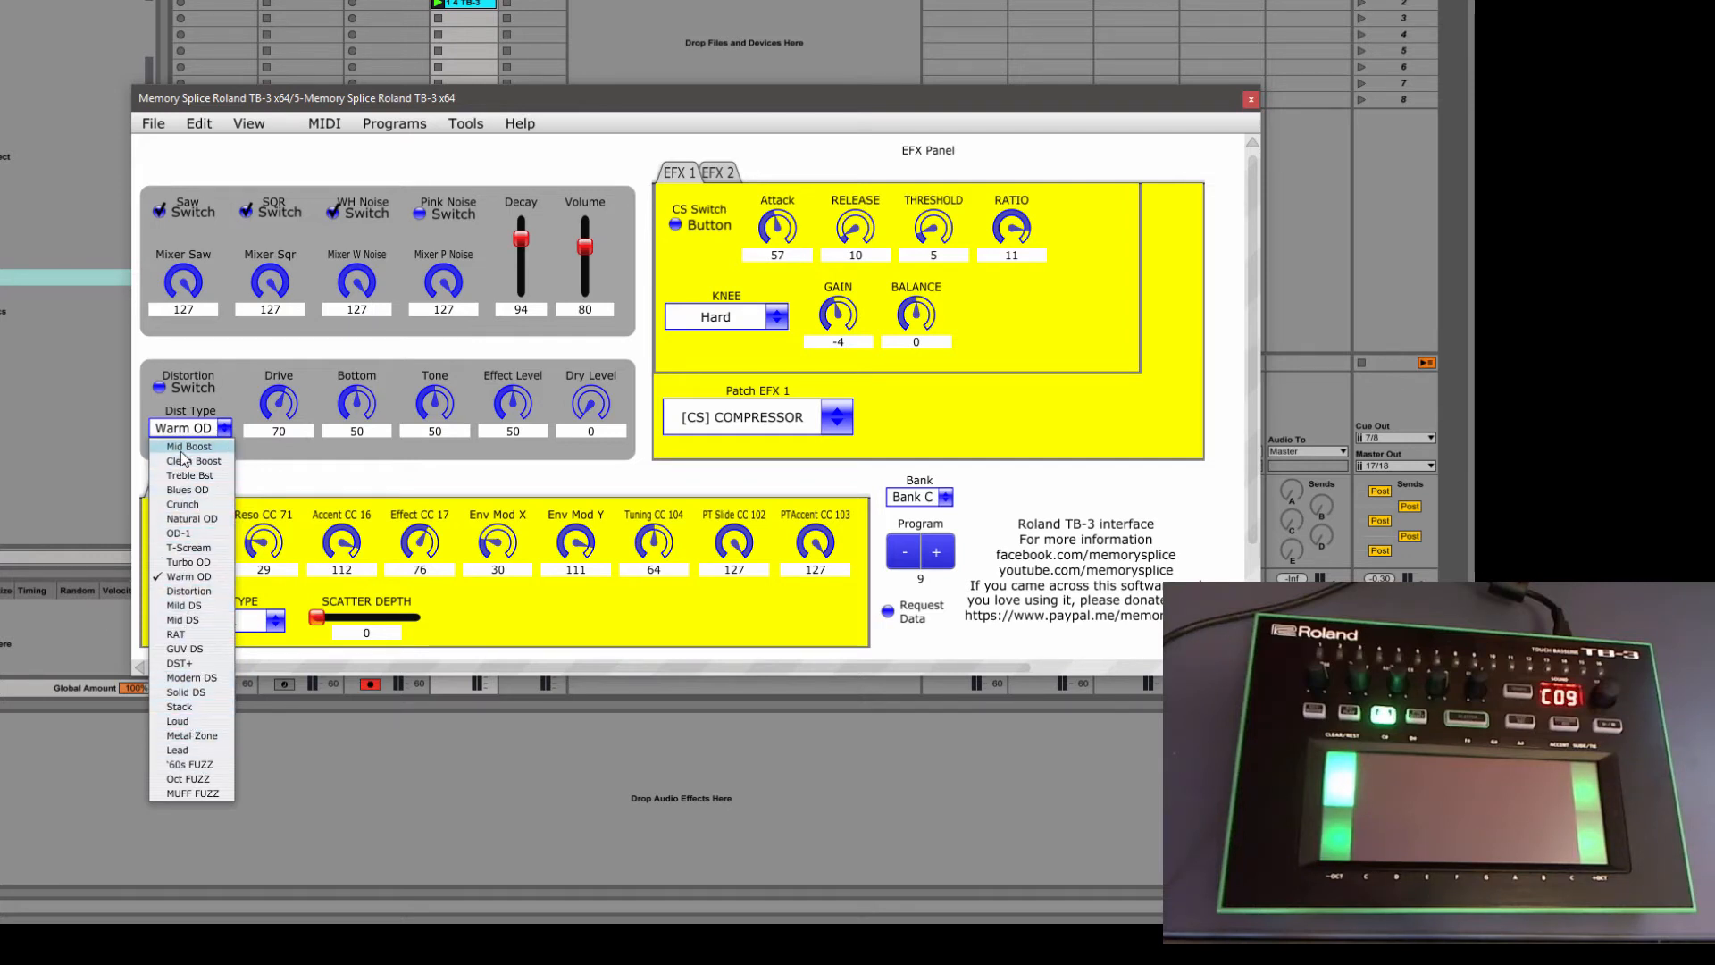
mouse_move(185, 489)
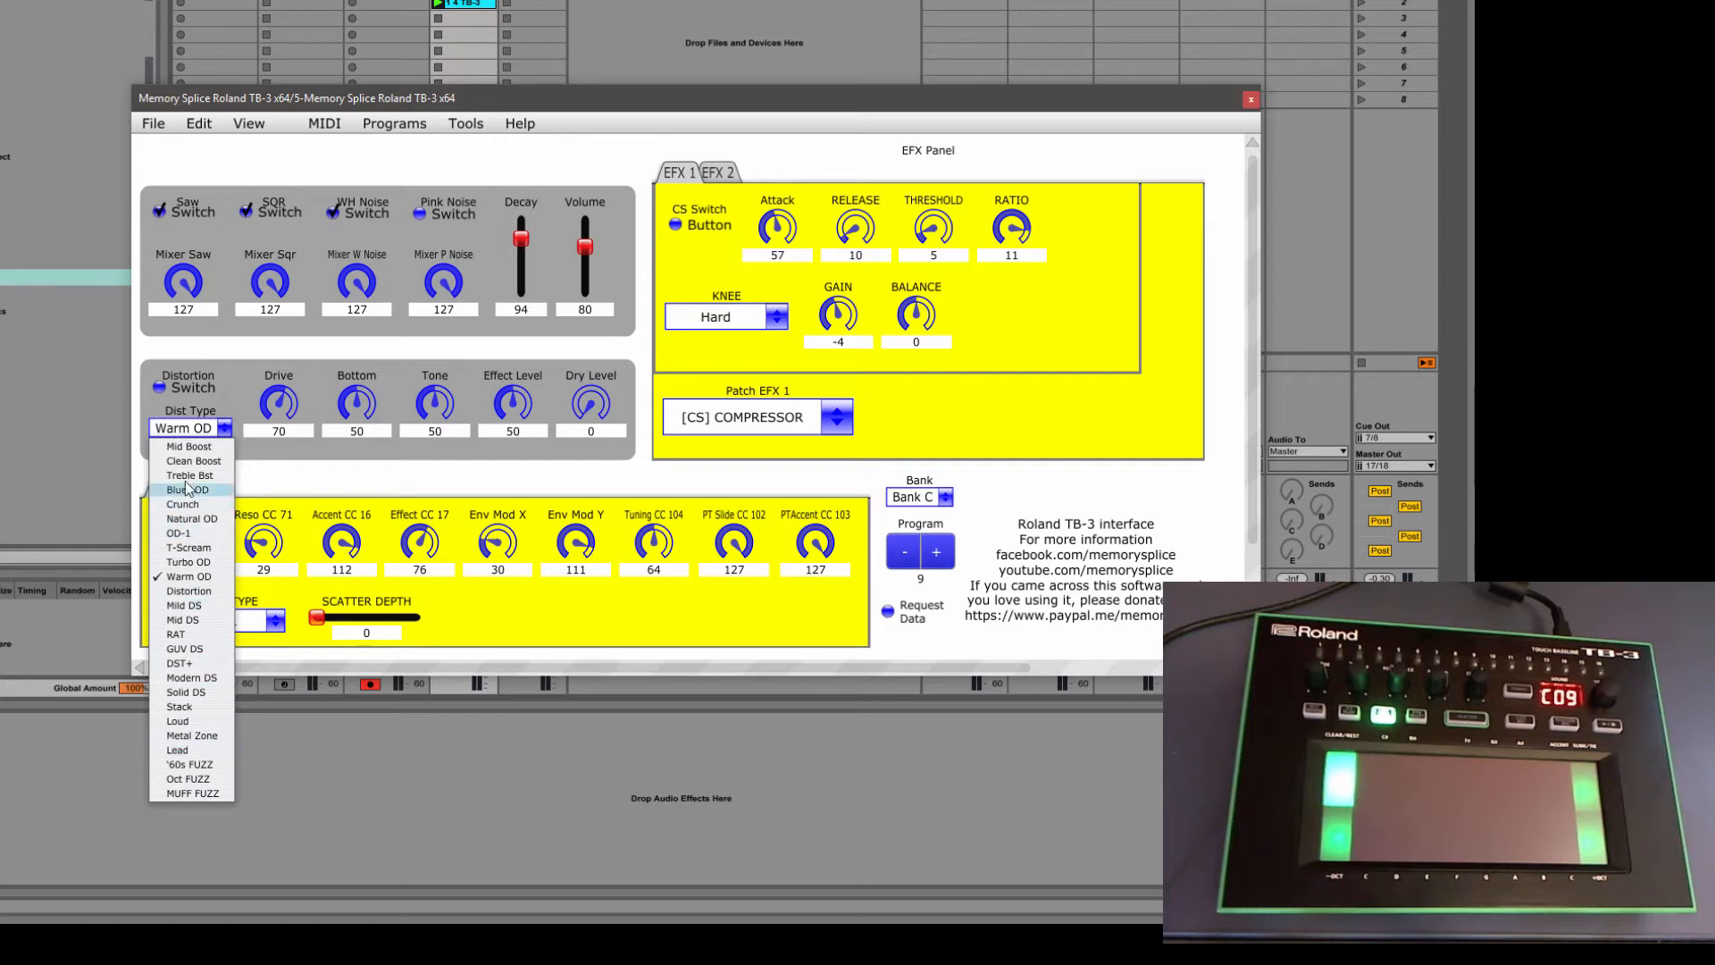
mouse_move(211, 802)
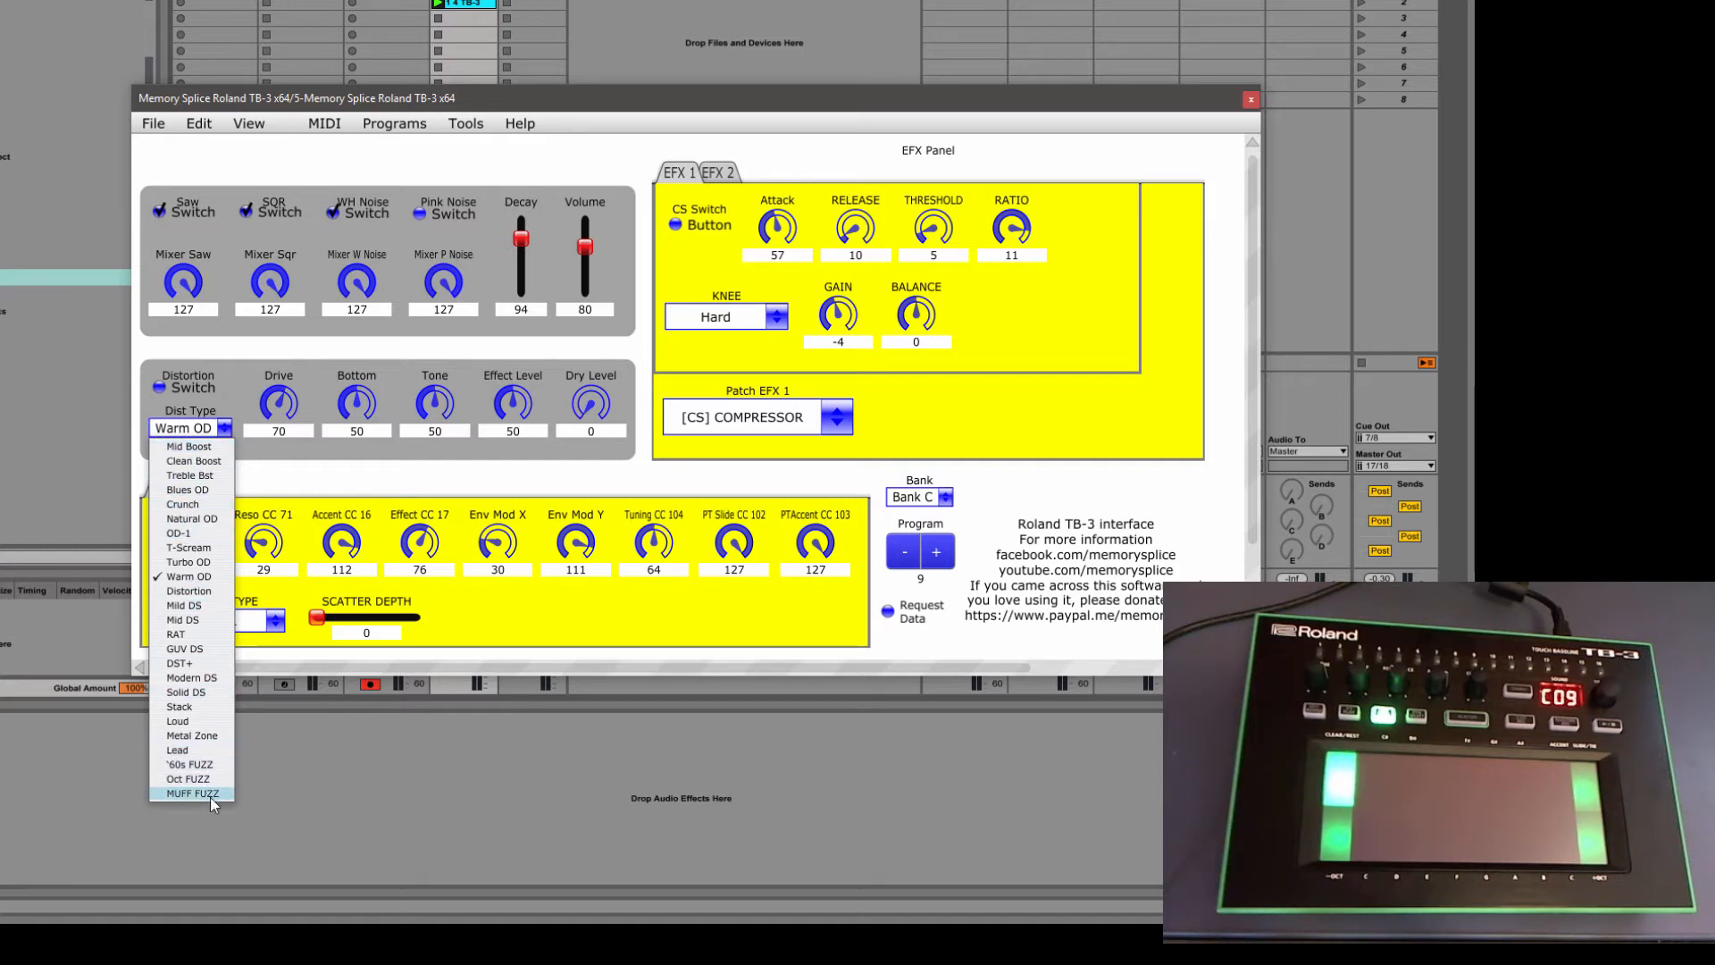
mouse_move(192, 475)
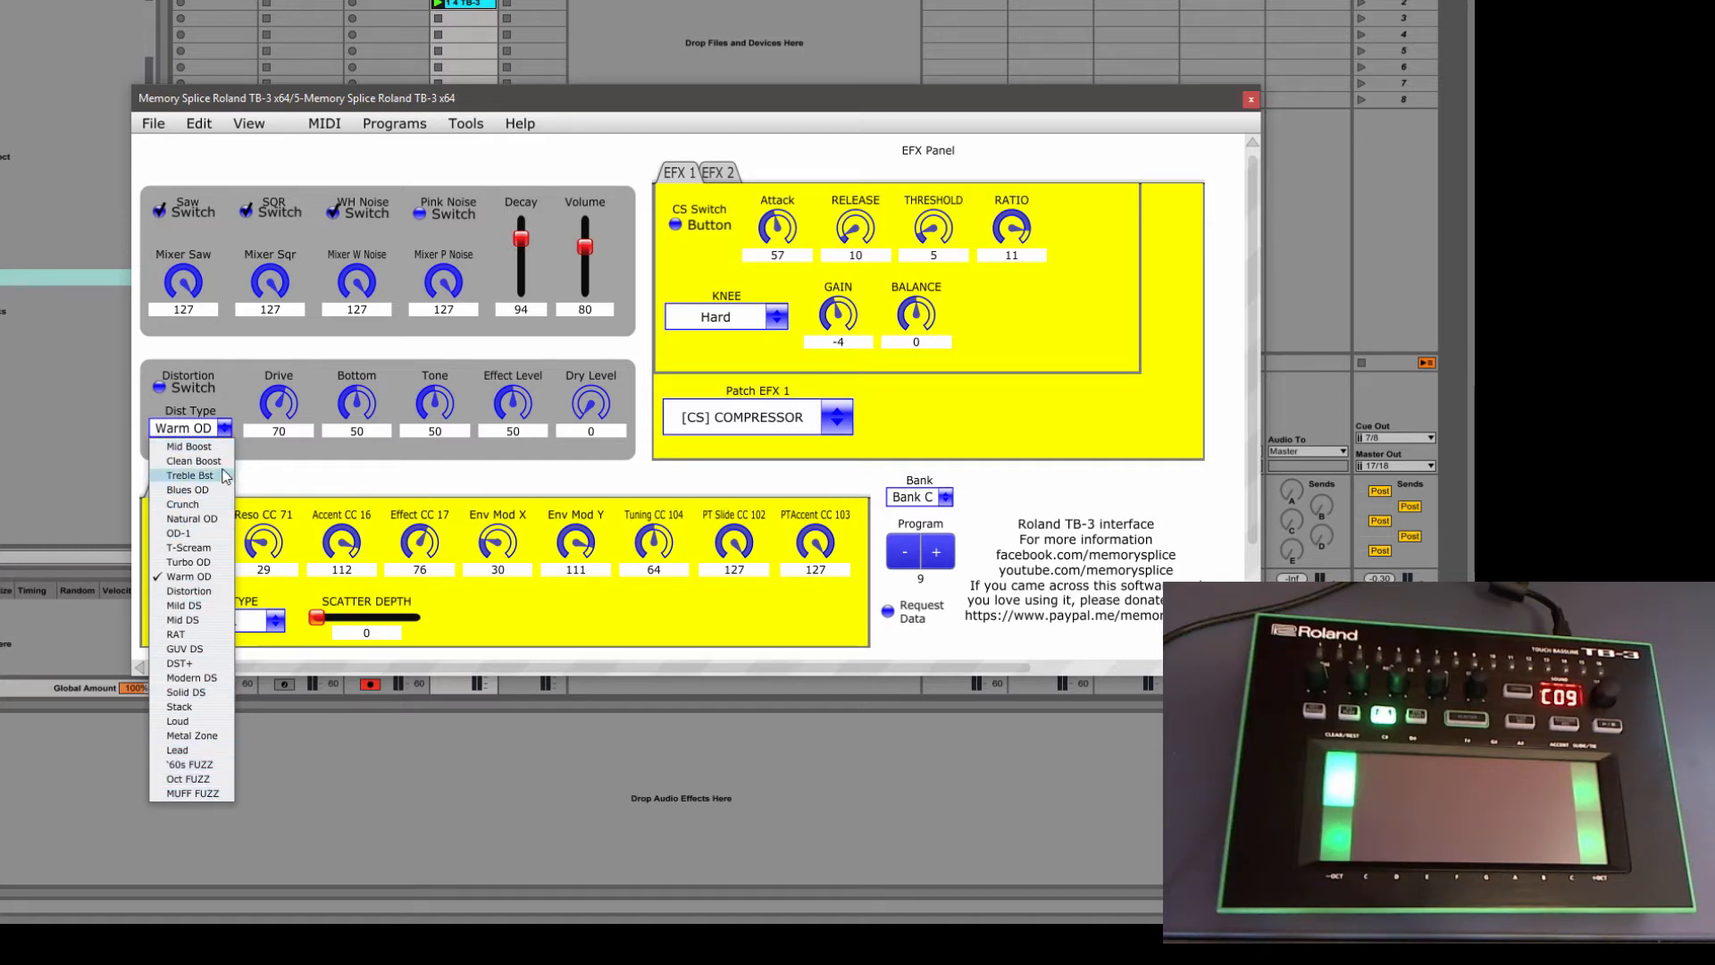
mouse_move(200, 804)
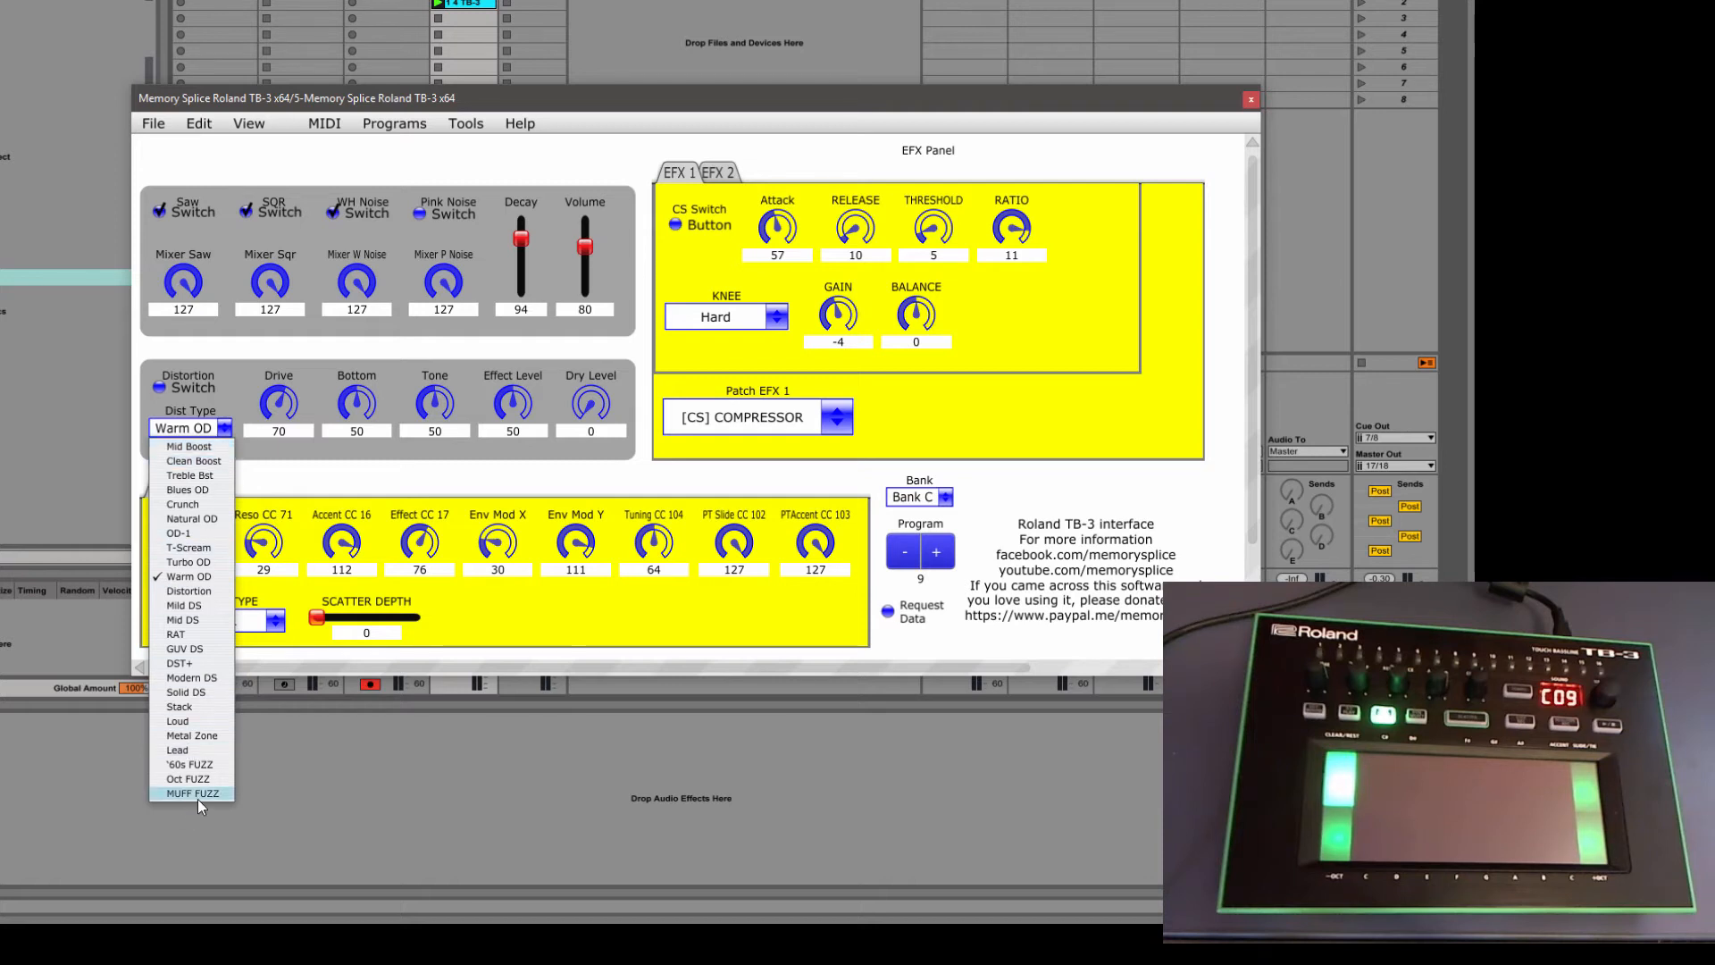
mouse_move(191, 459)
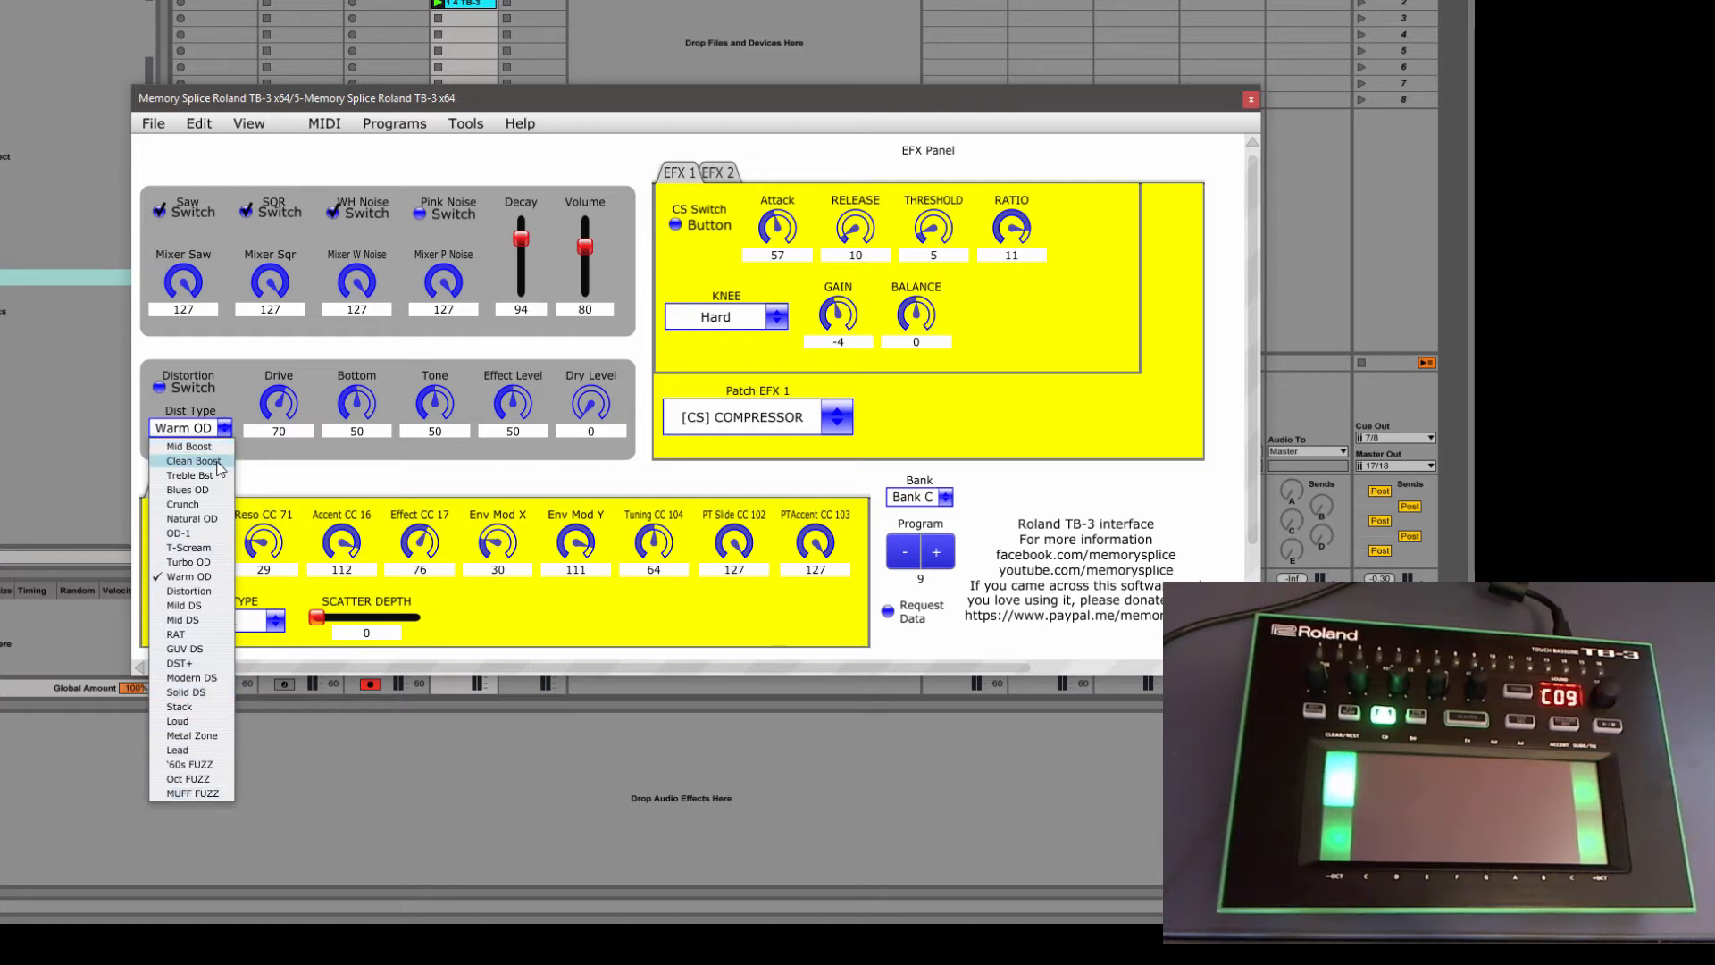
click(193, 461)
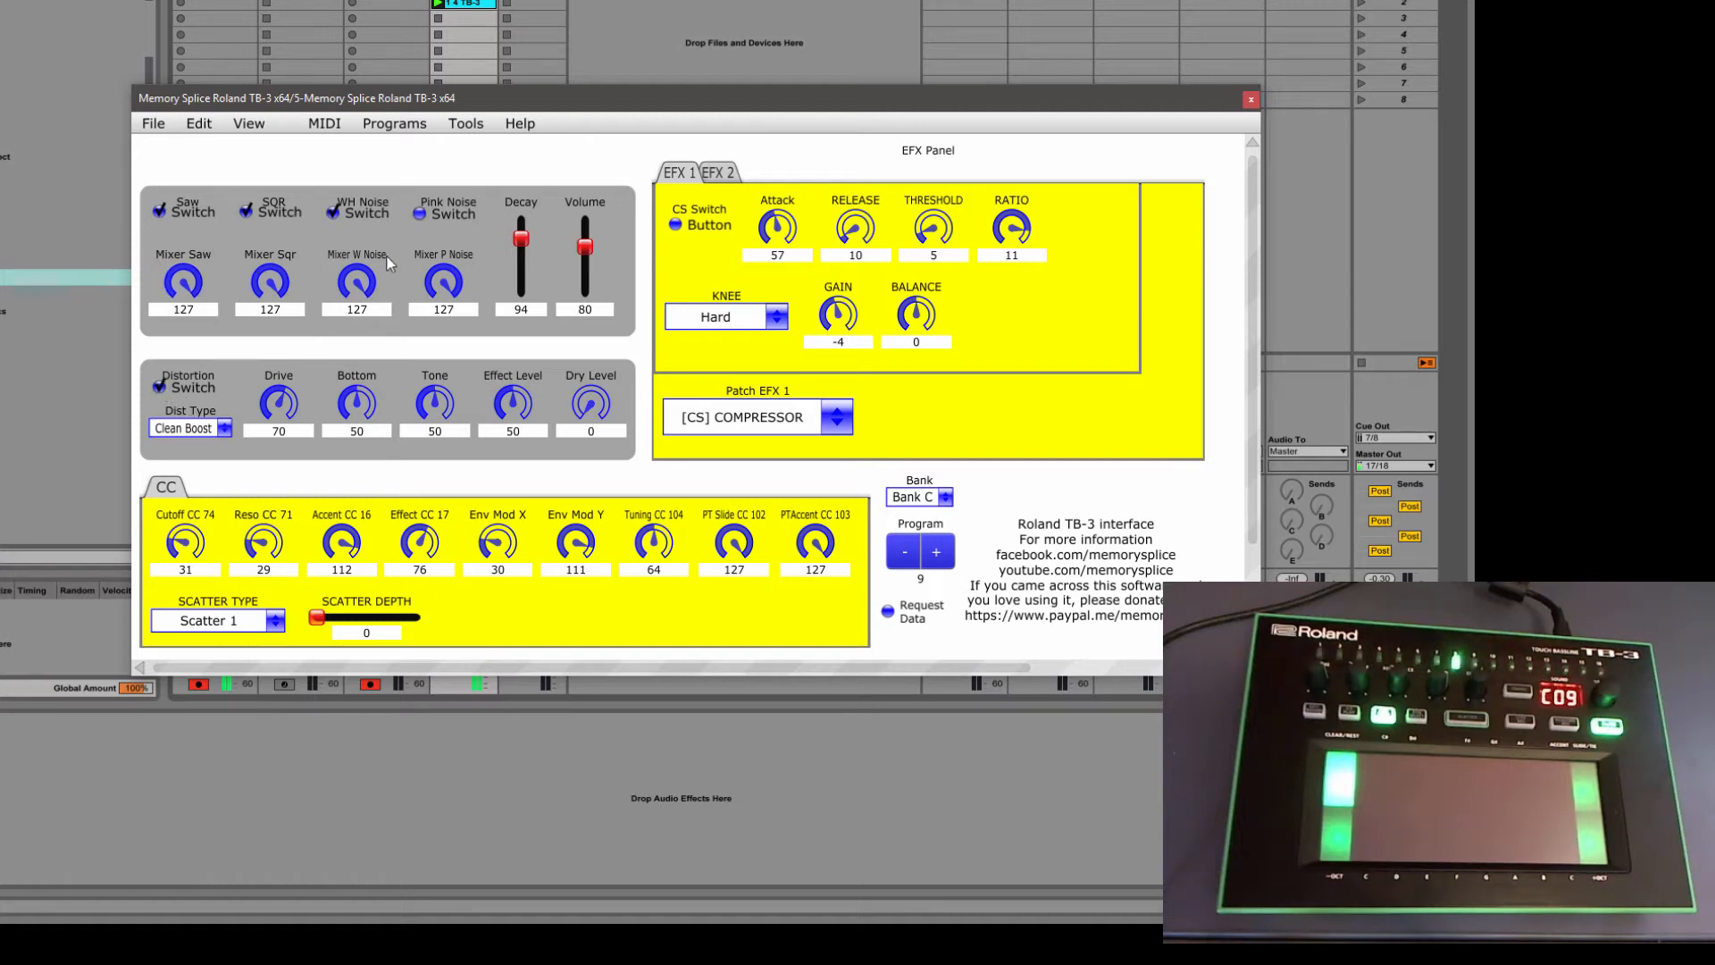
Set decay to 75, bottom to 58 and distortion effect level to 61
drag(522, 229, 522, 263)
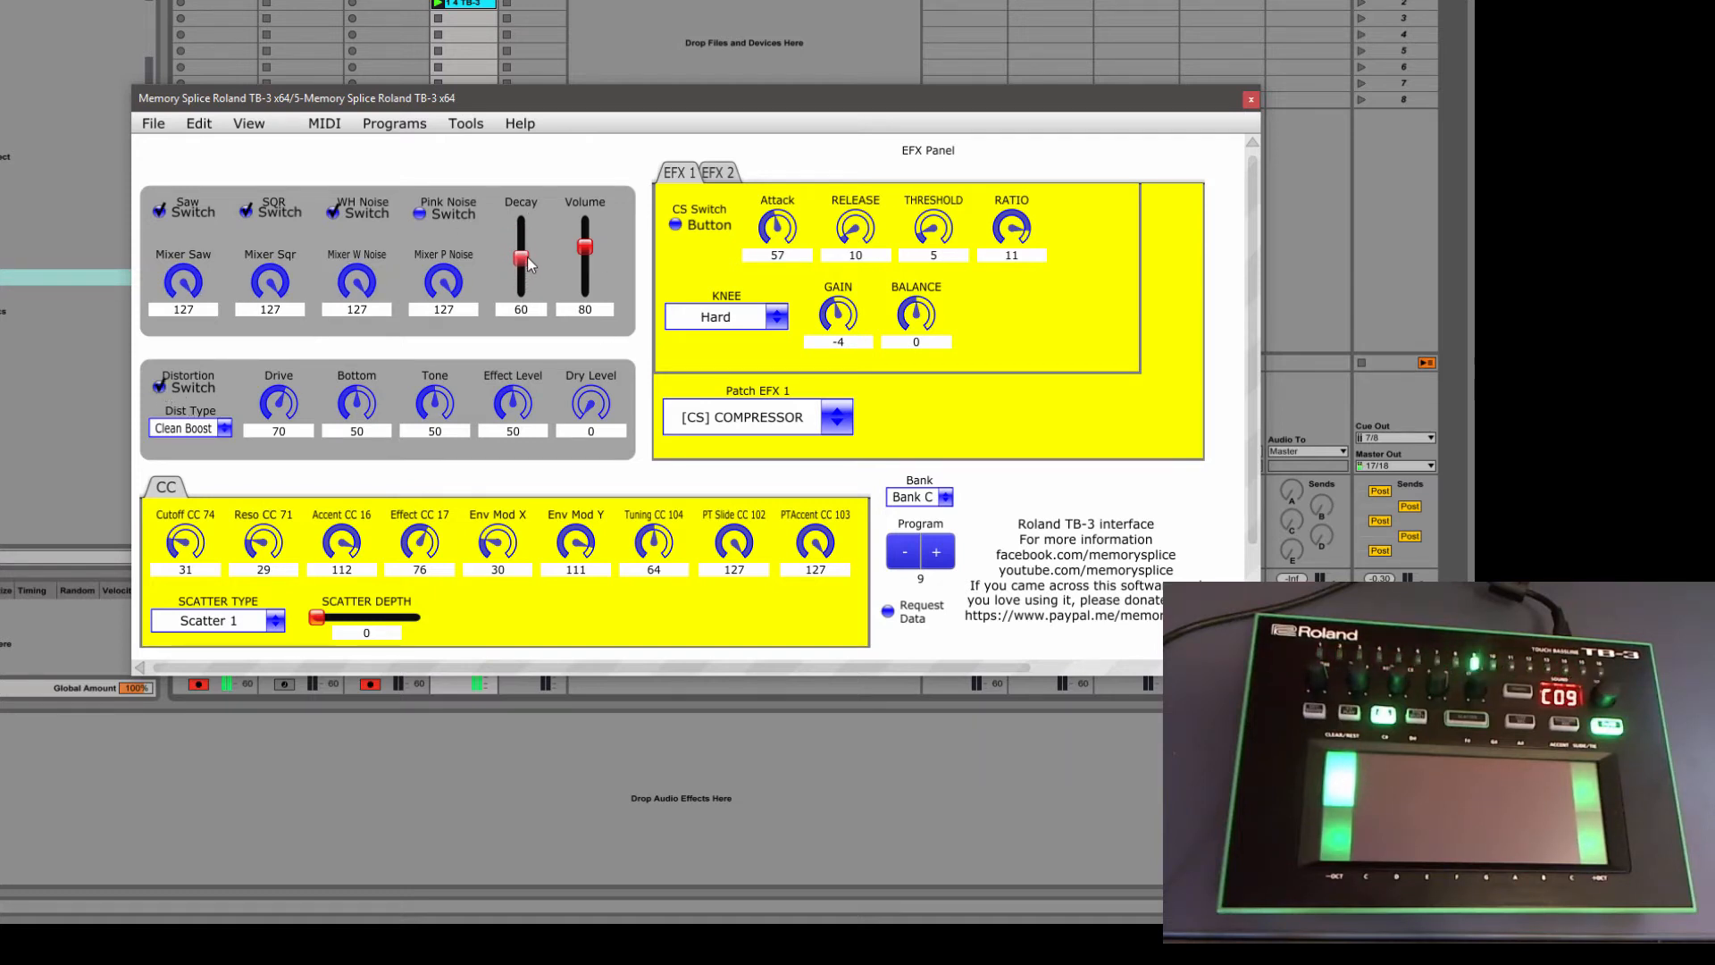
drag(521, 259, 521, 243)
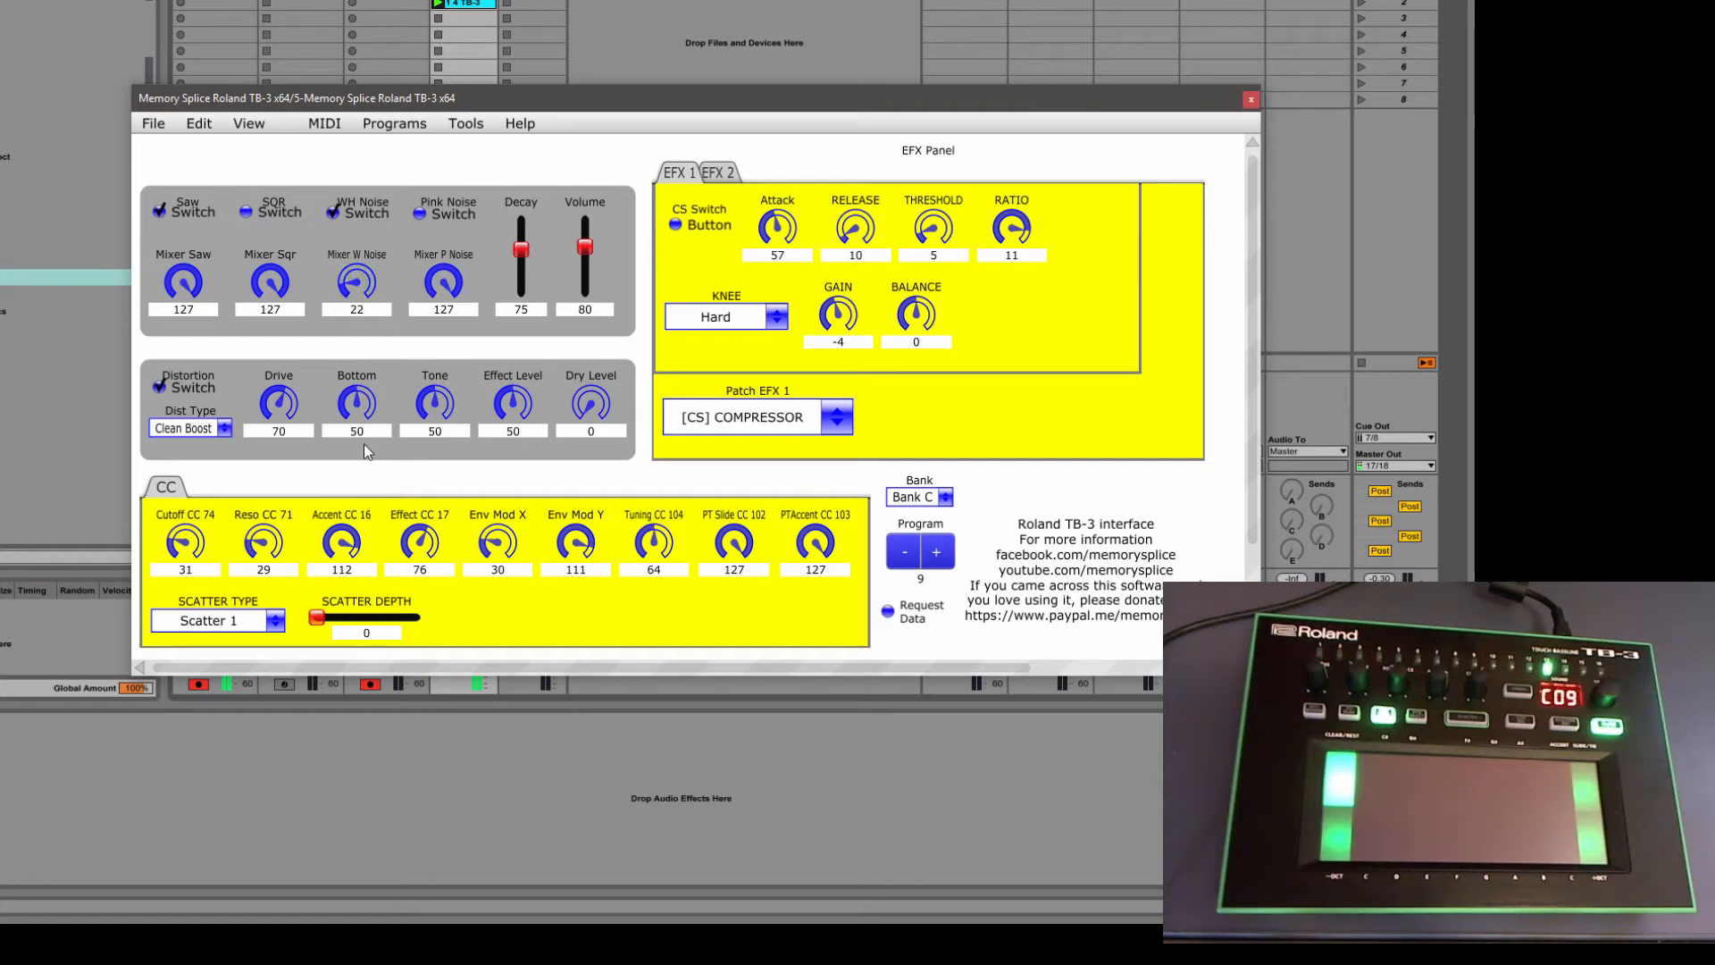
drag(356, 286, 350, 295)
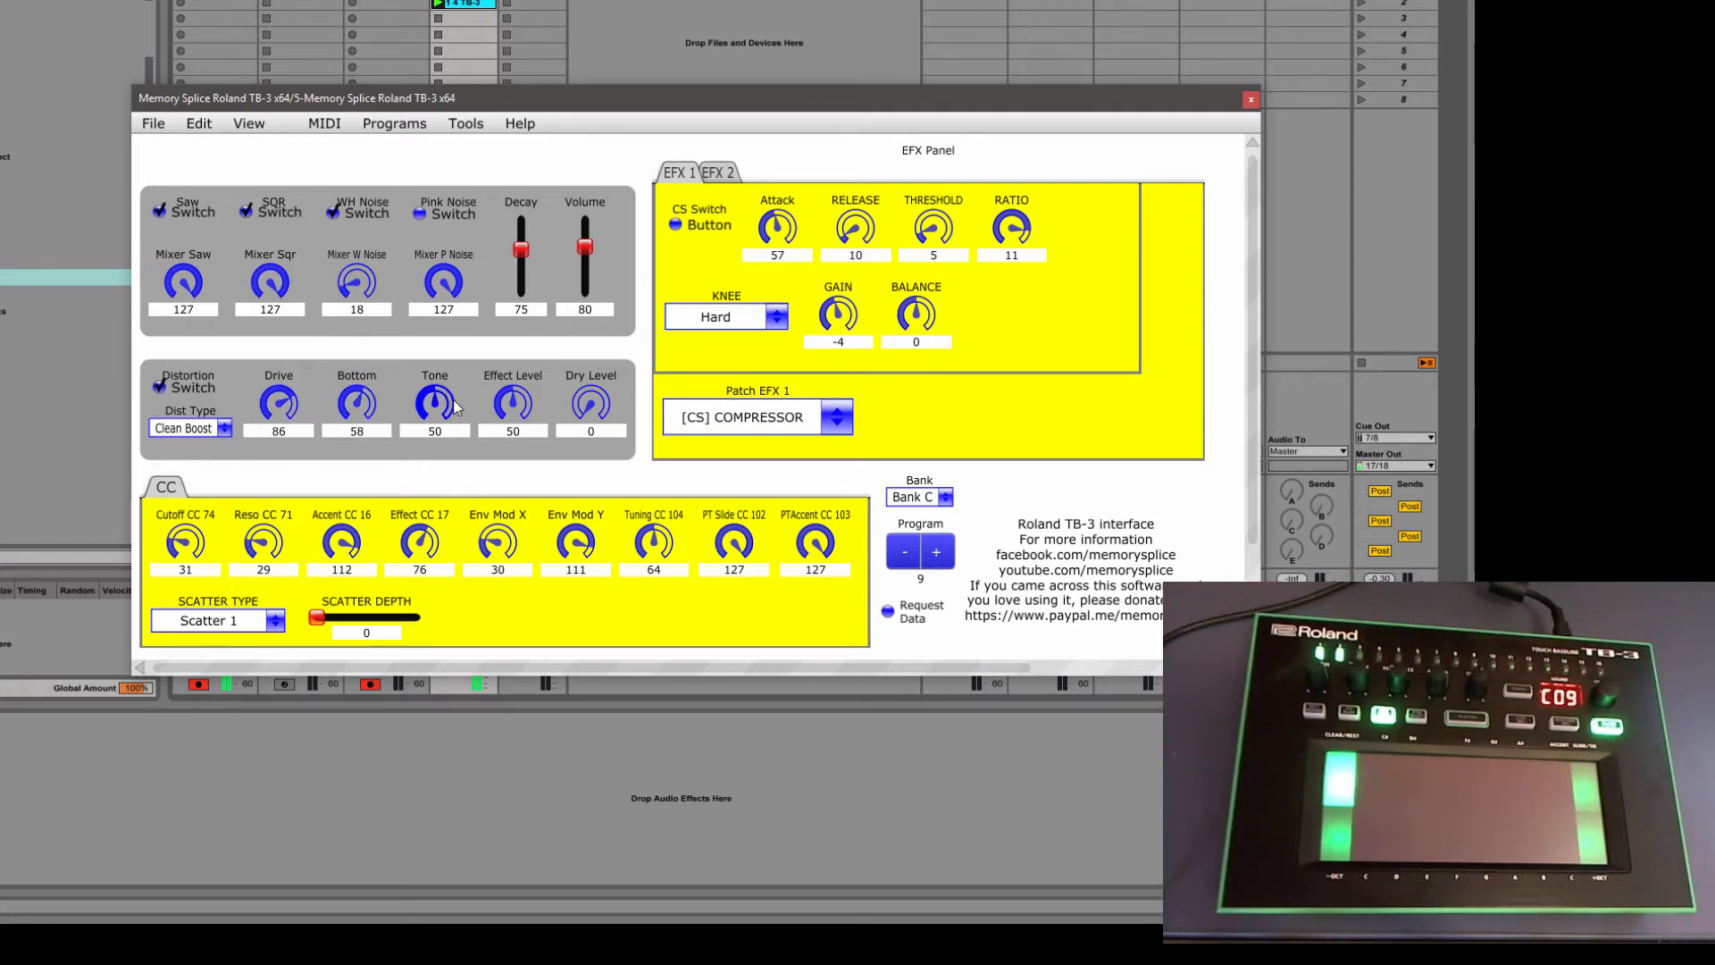
drag(513, 403, 513, 383)
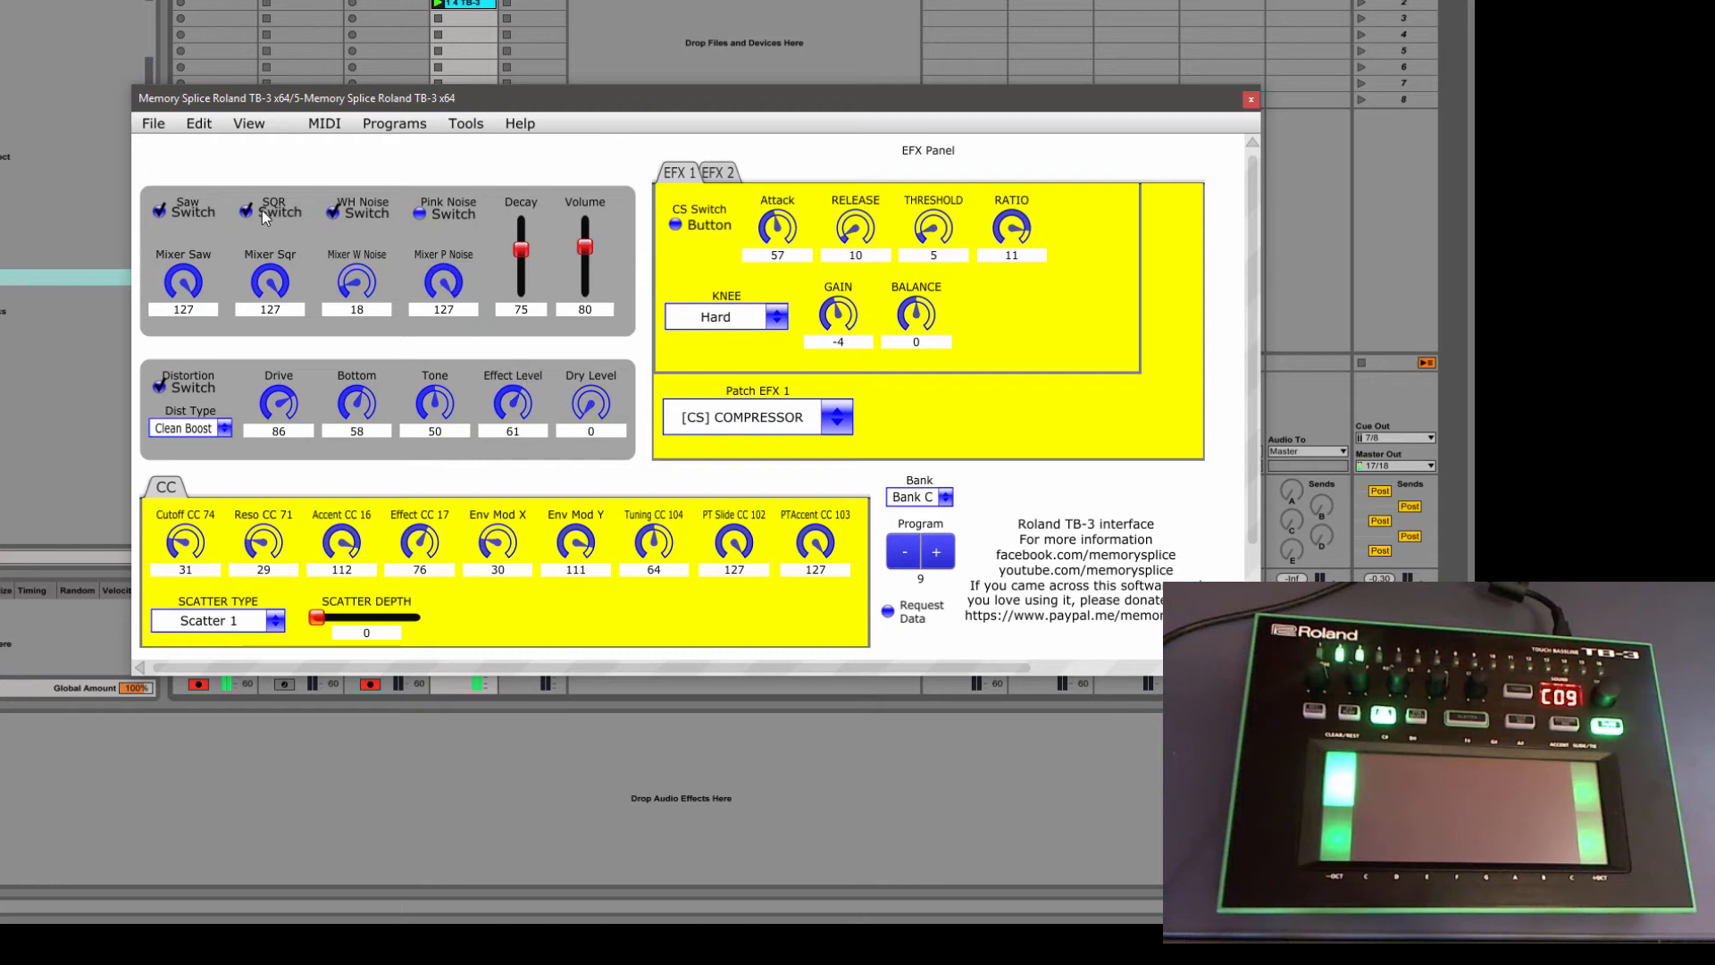
click(715, 172)
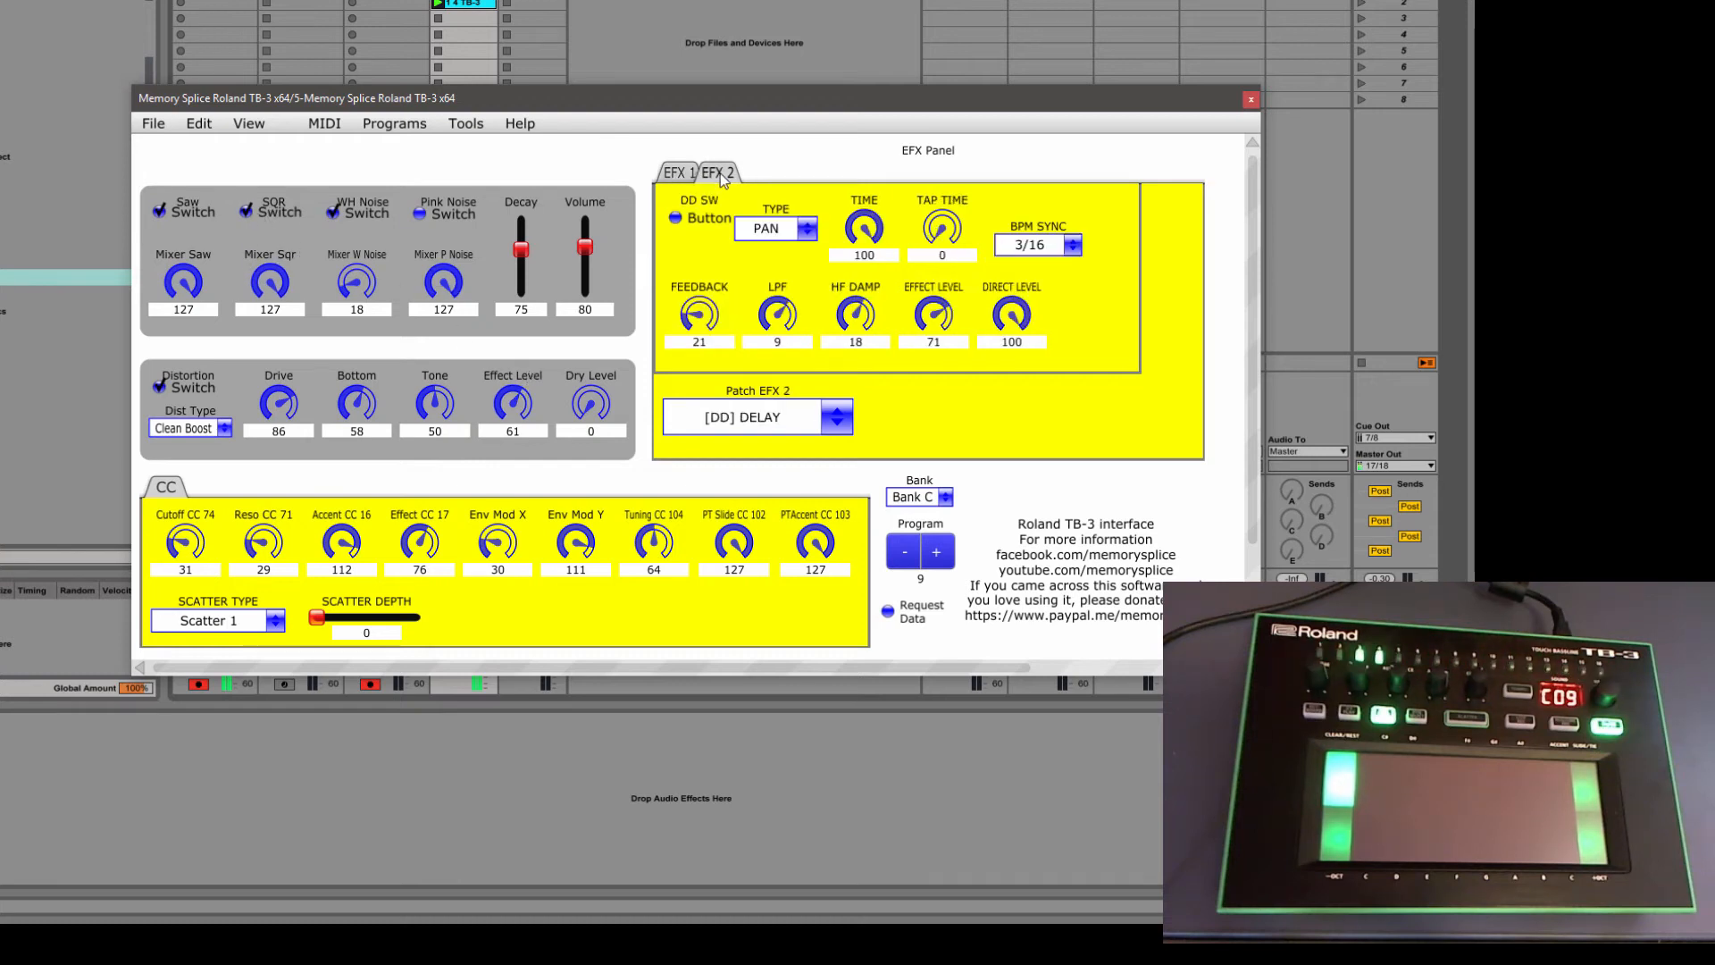
Switch the EFX 2 delay on and bring up the EFX 1 effect choices
click(677, 218)
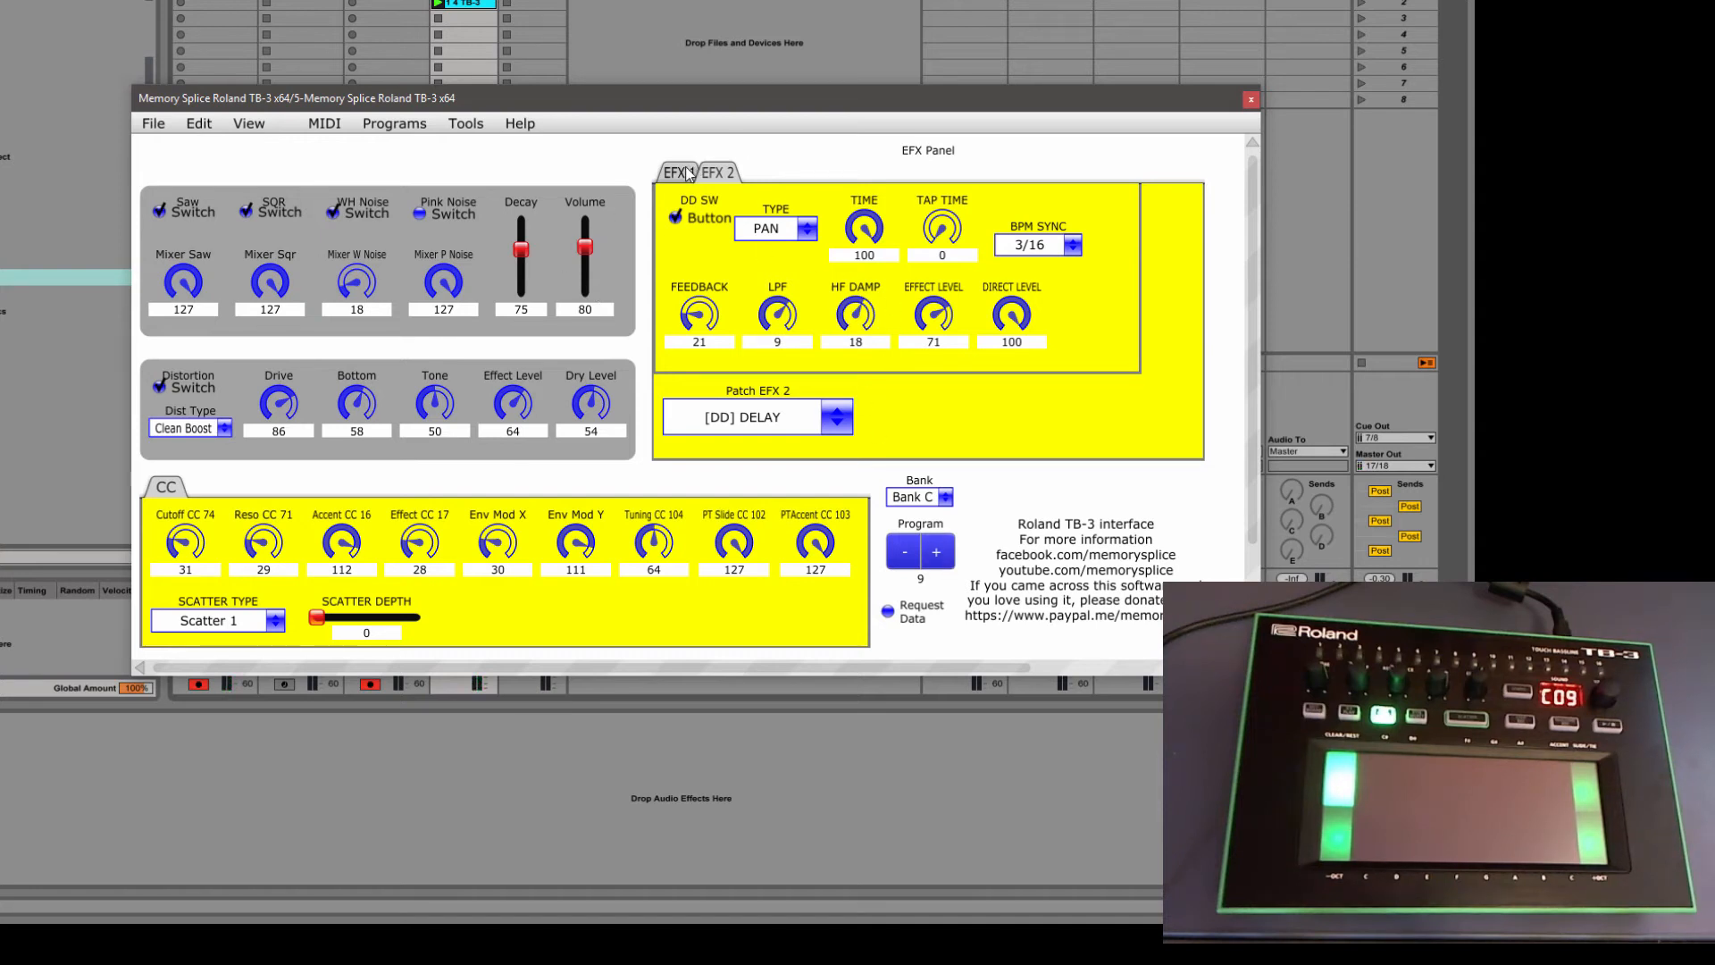
click(836, 417)
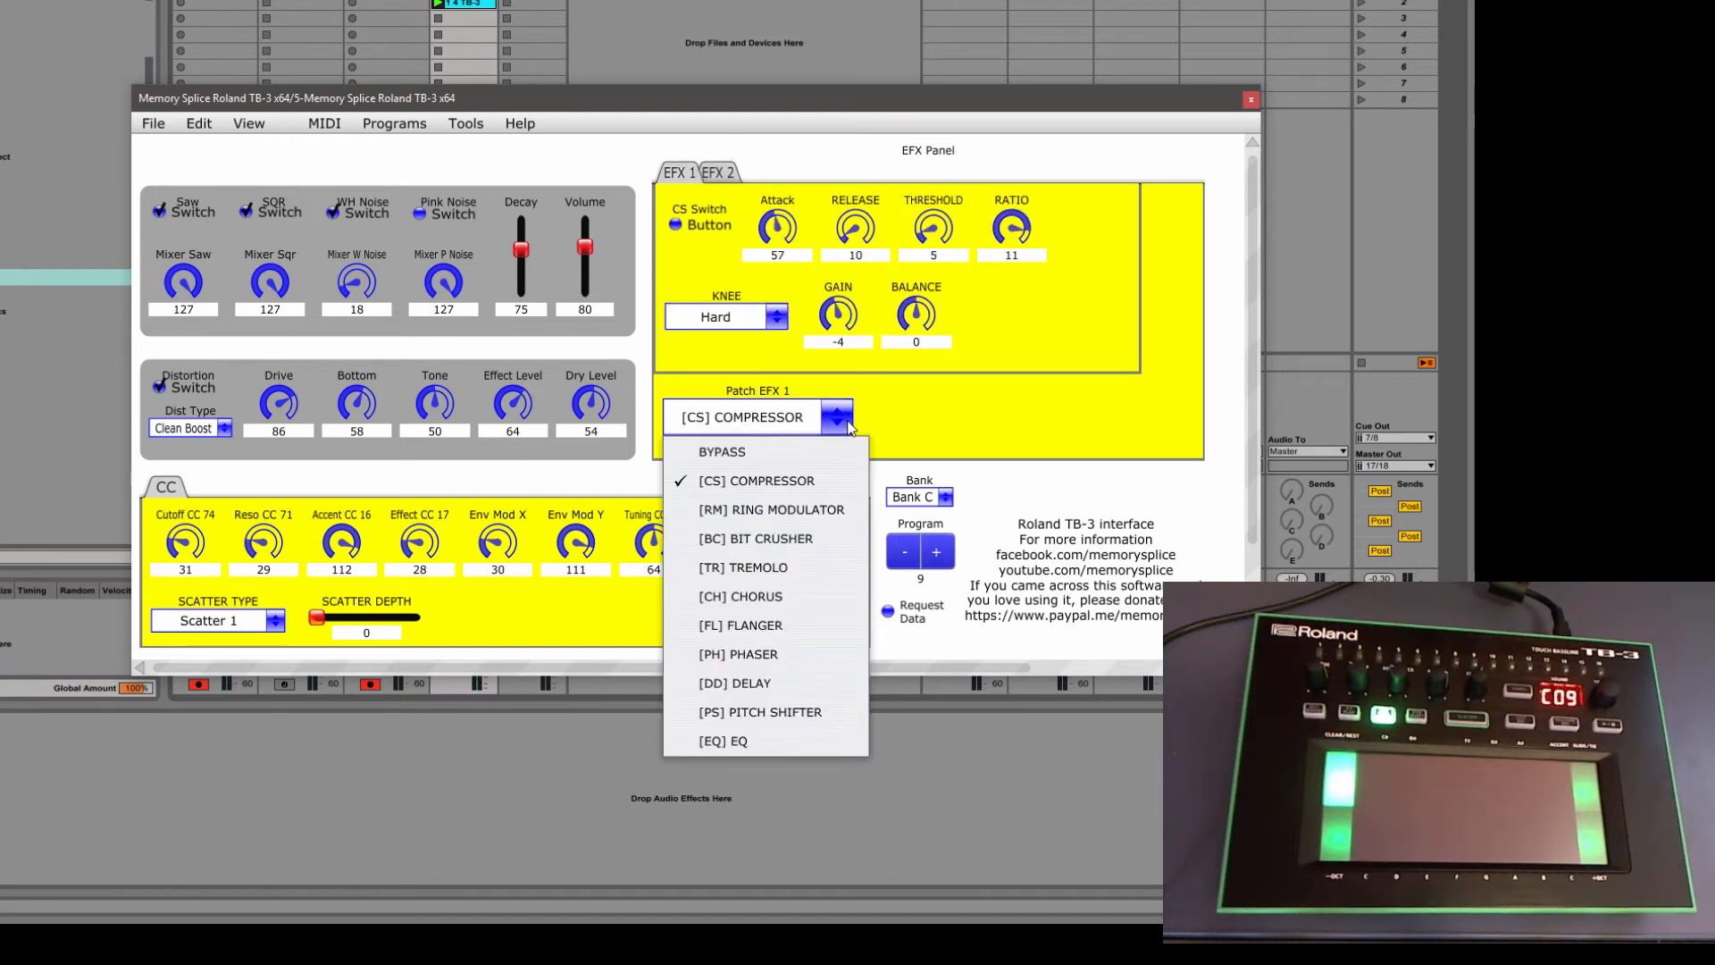
mouse_move(891, 413)
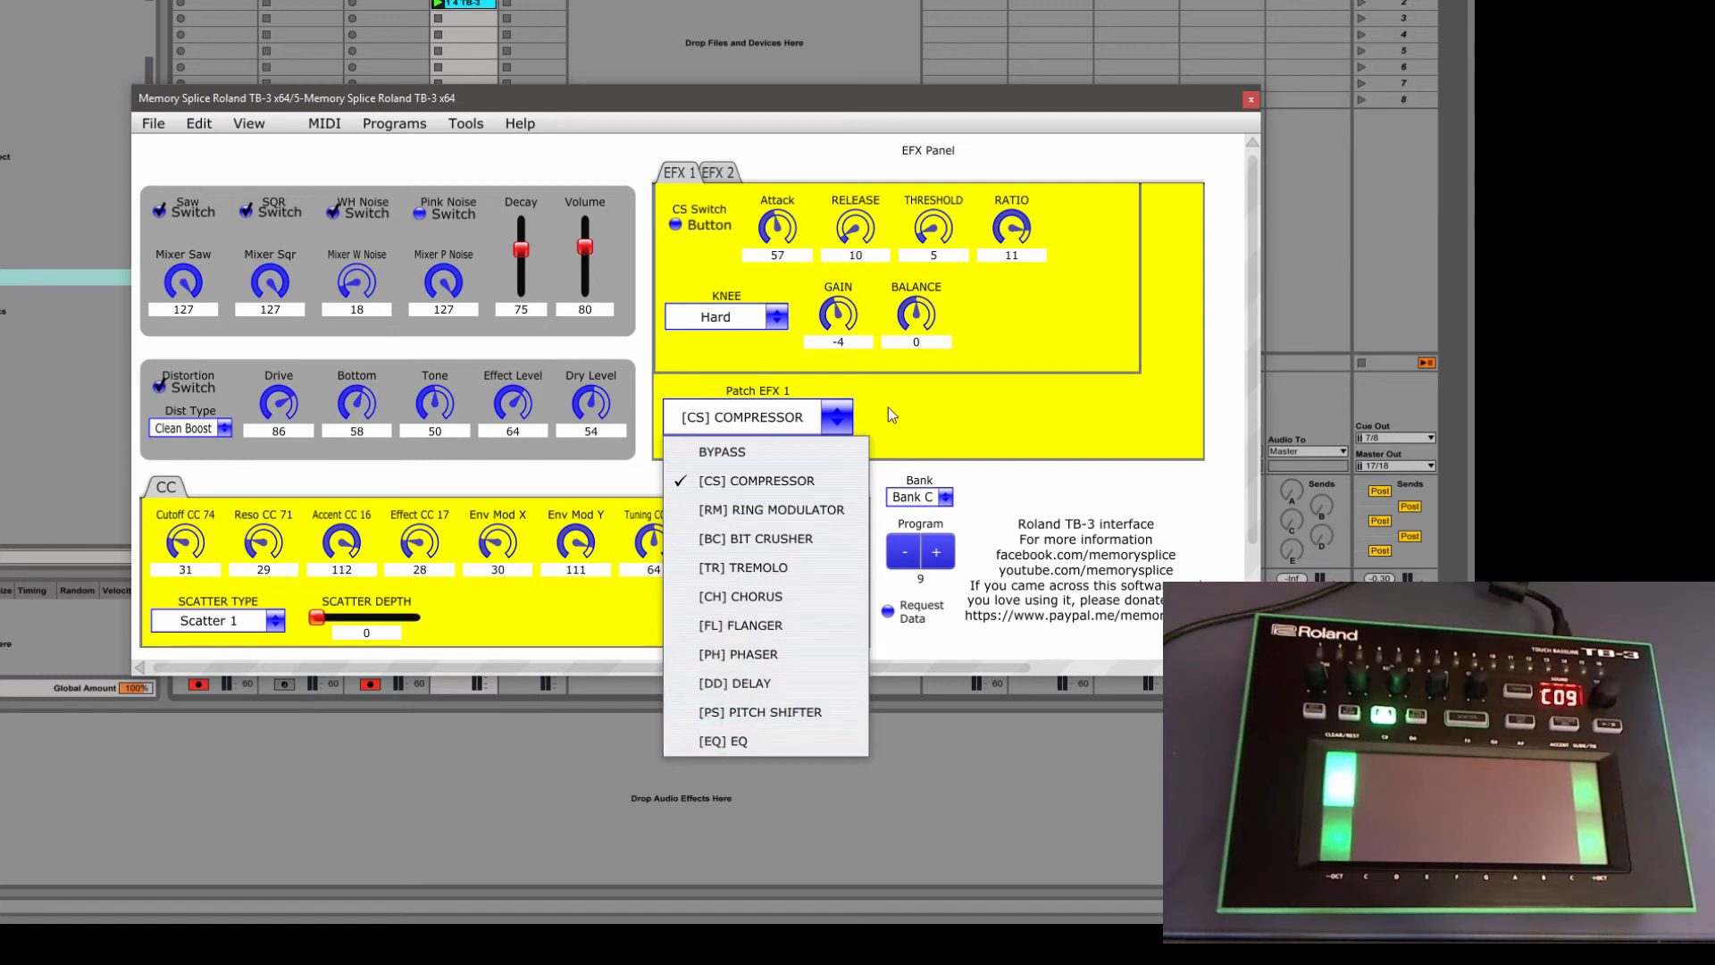
Keep the compressor on EFX 1 and return to the EFX 2 delay settings
click(755, 481)
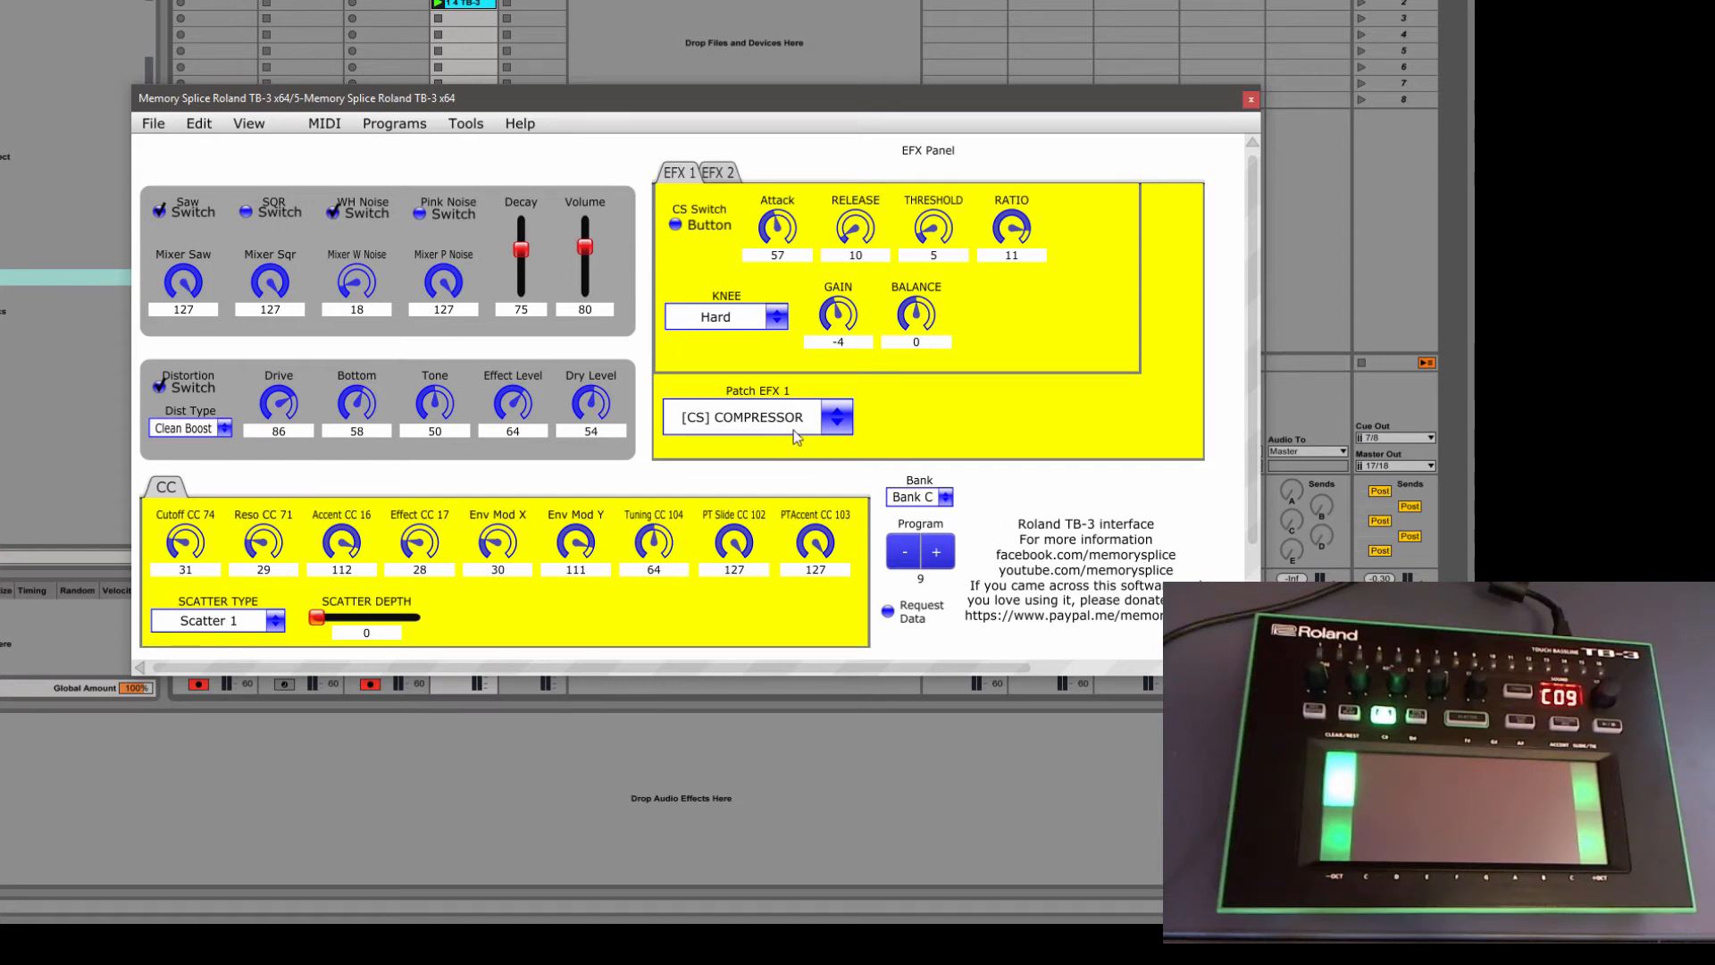
mouse_move(947, 512)
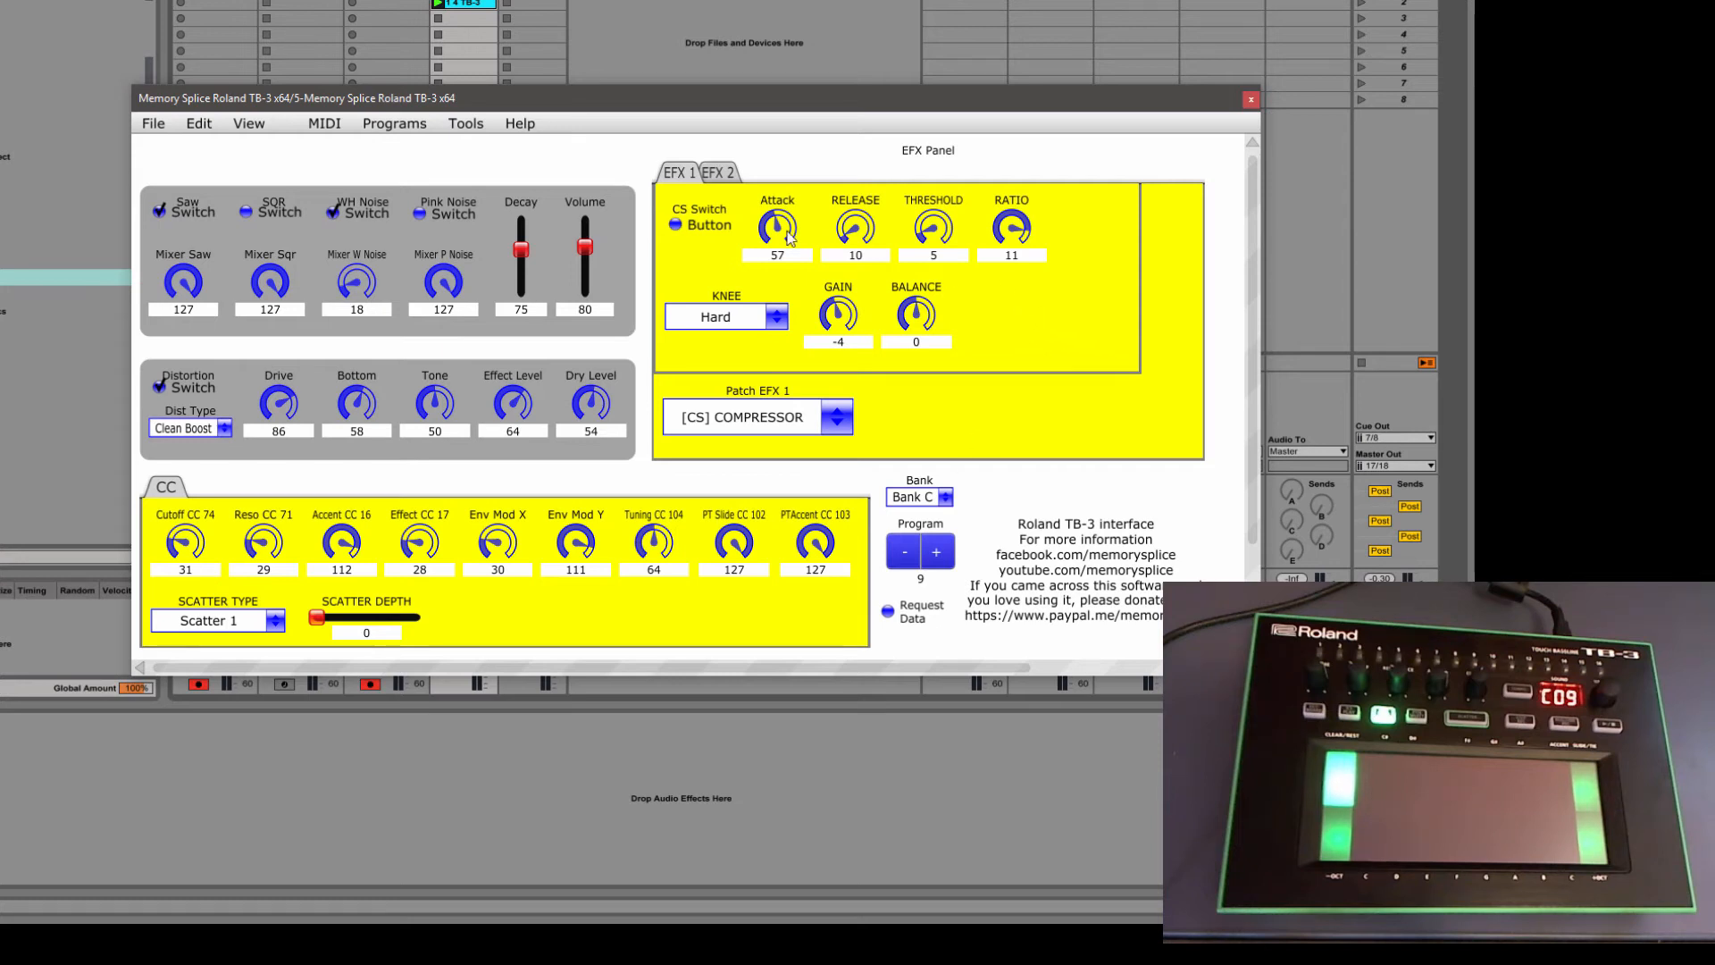
mouse_move(191, 98)
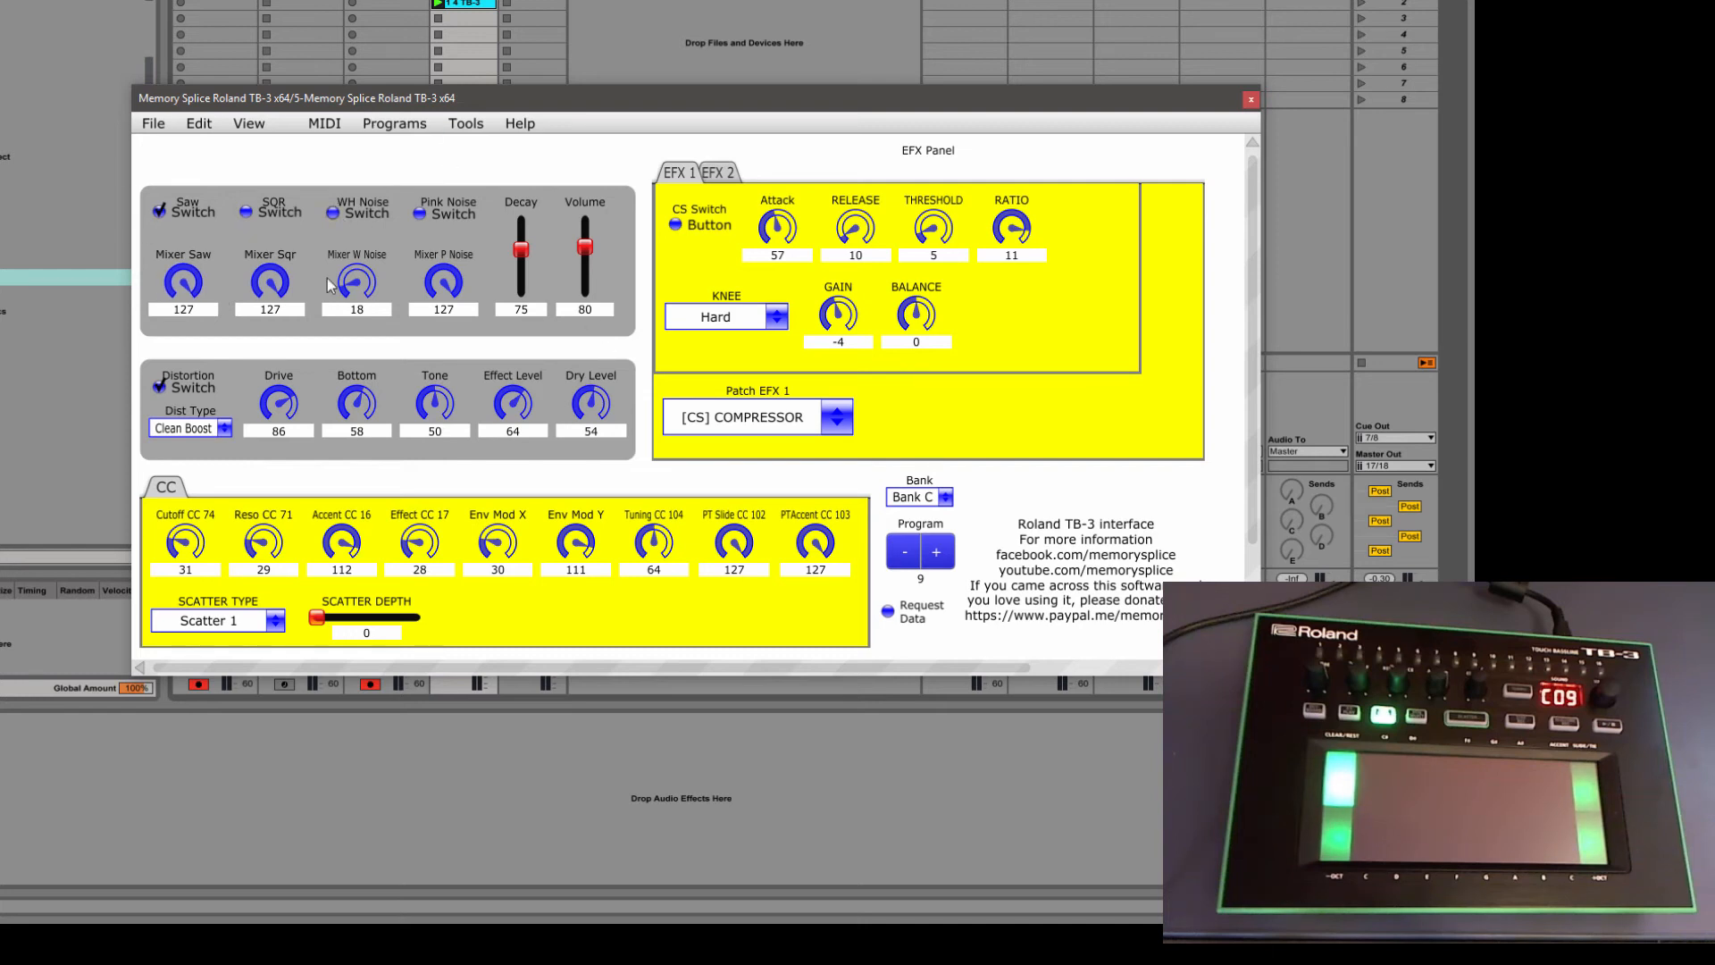
mouse_move(741, 279)
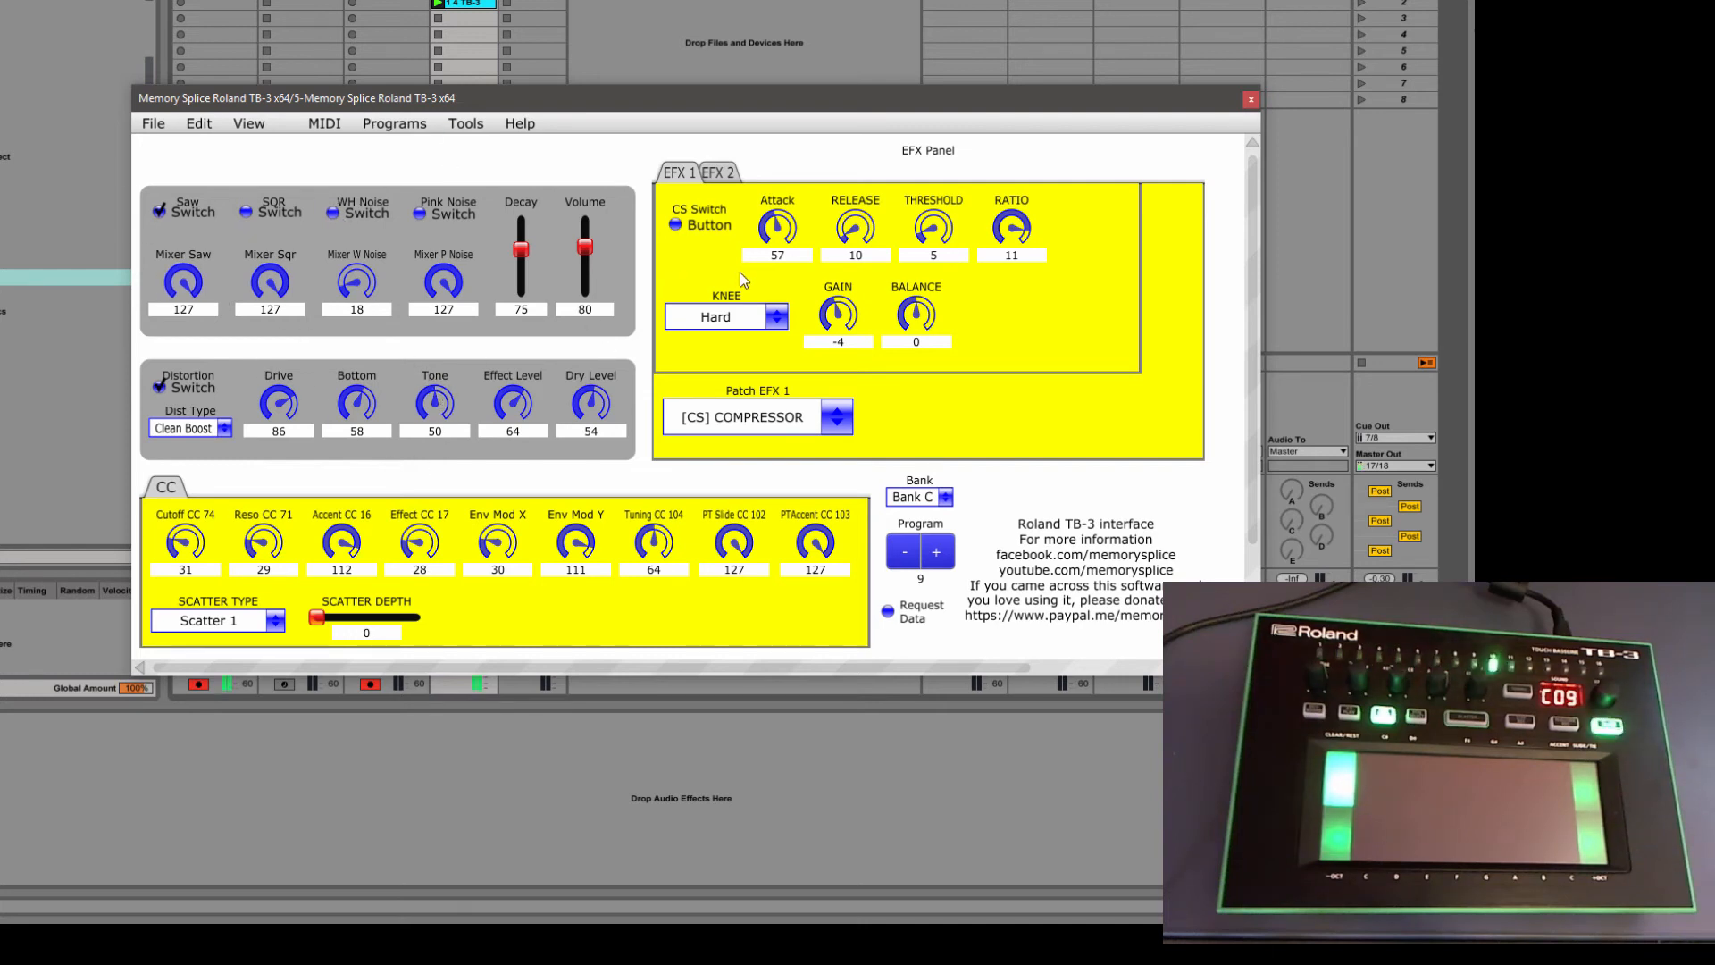
click(716, 171)
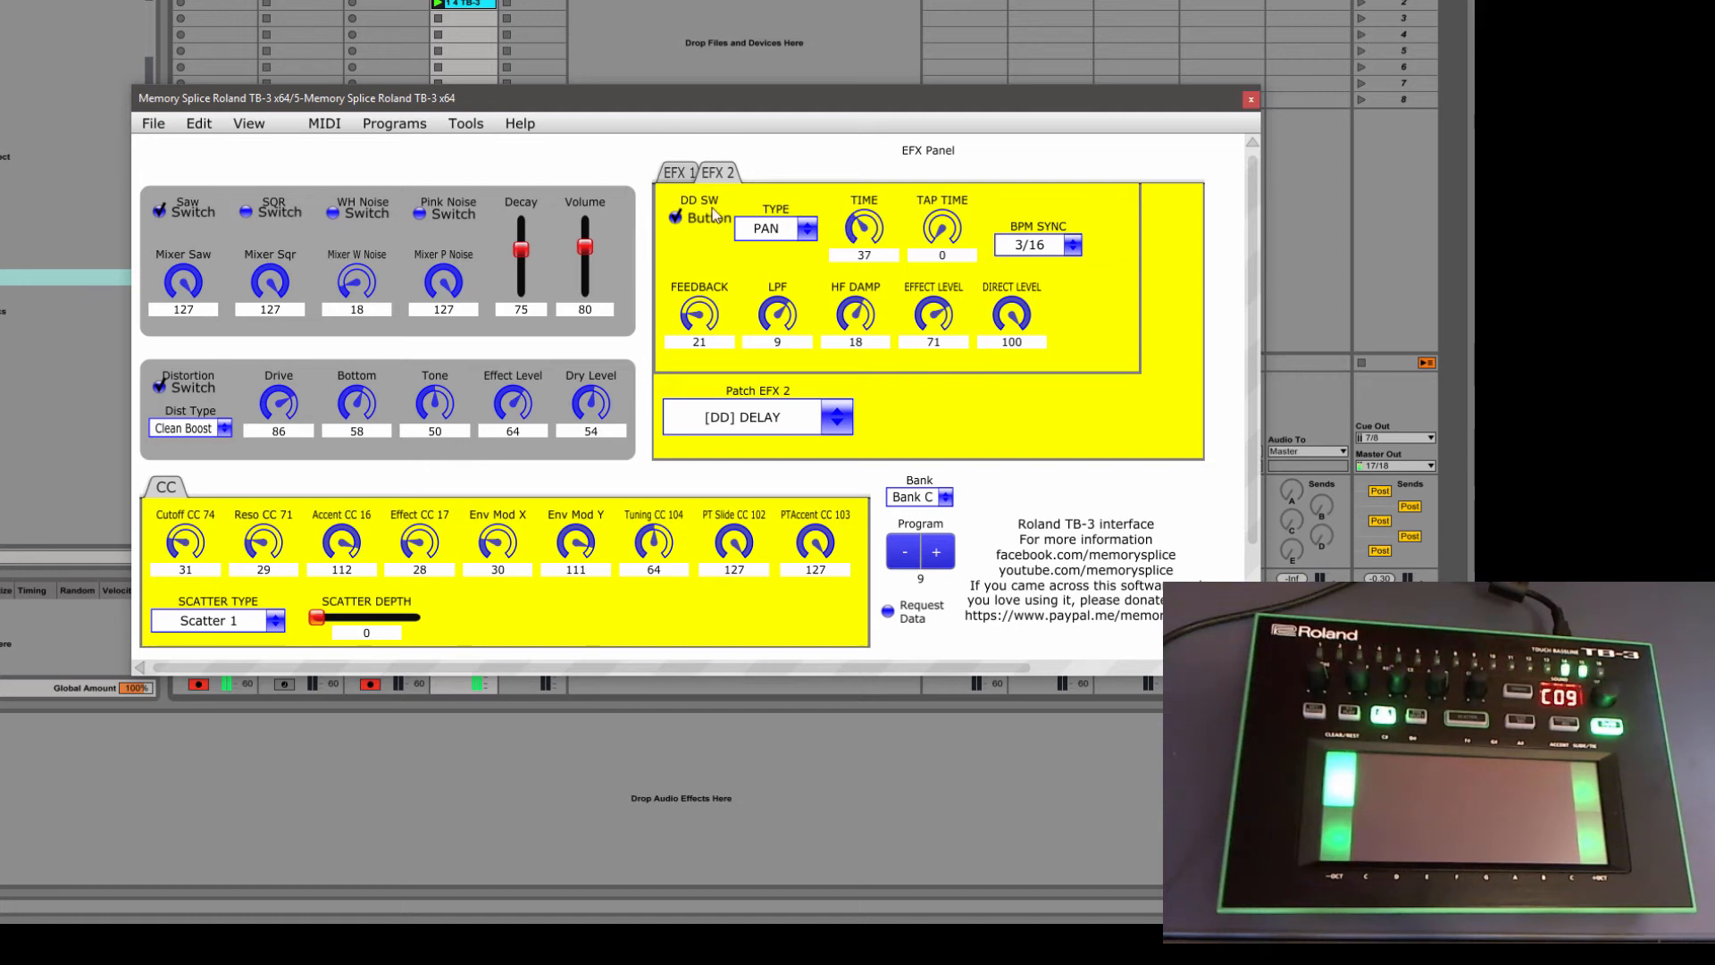
Bring up the Patch EFX 1 effect choices again
click(837, 417)
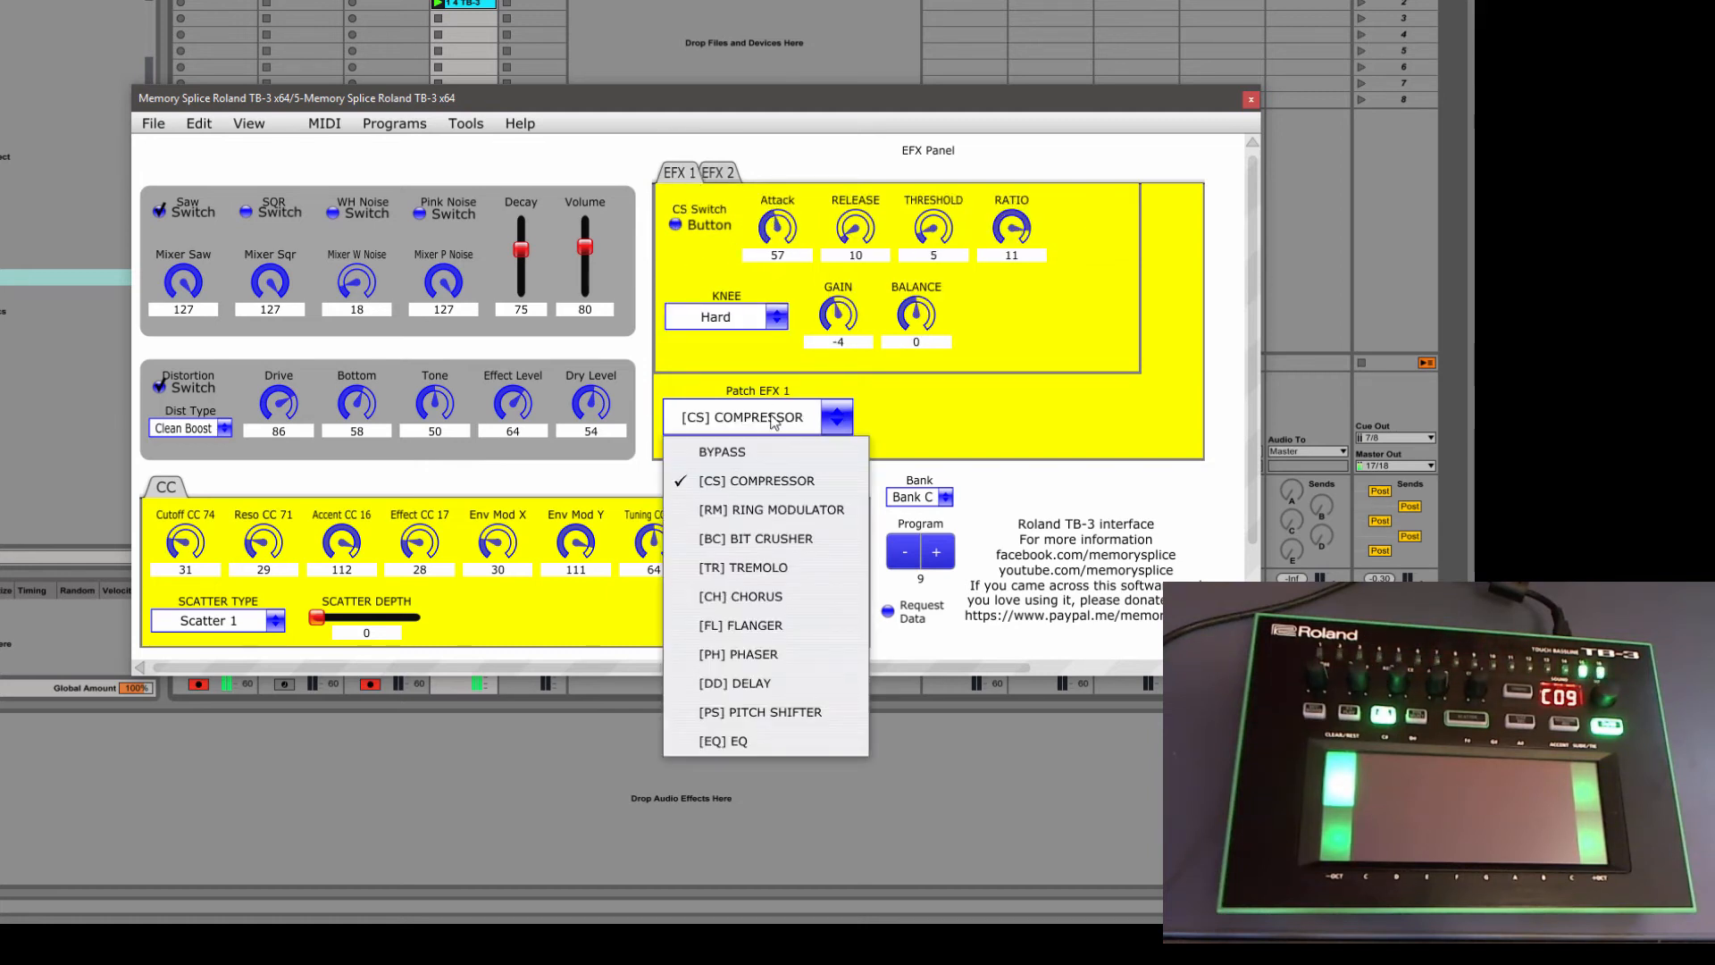
mouse_move(788, 712)
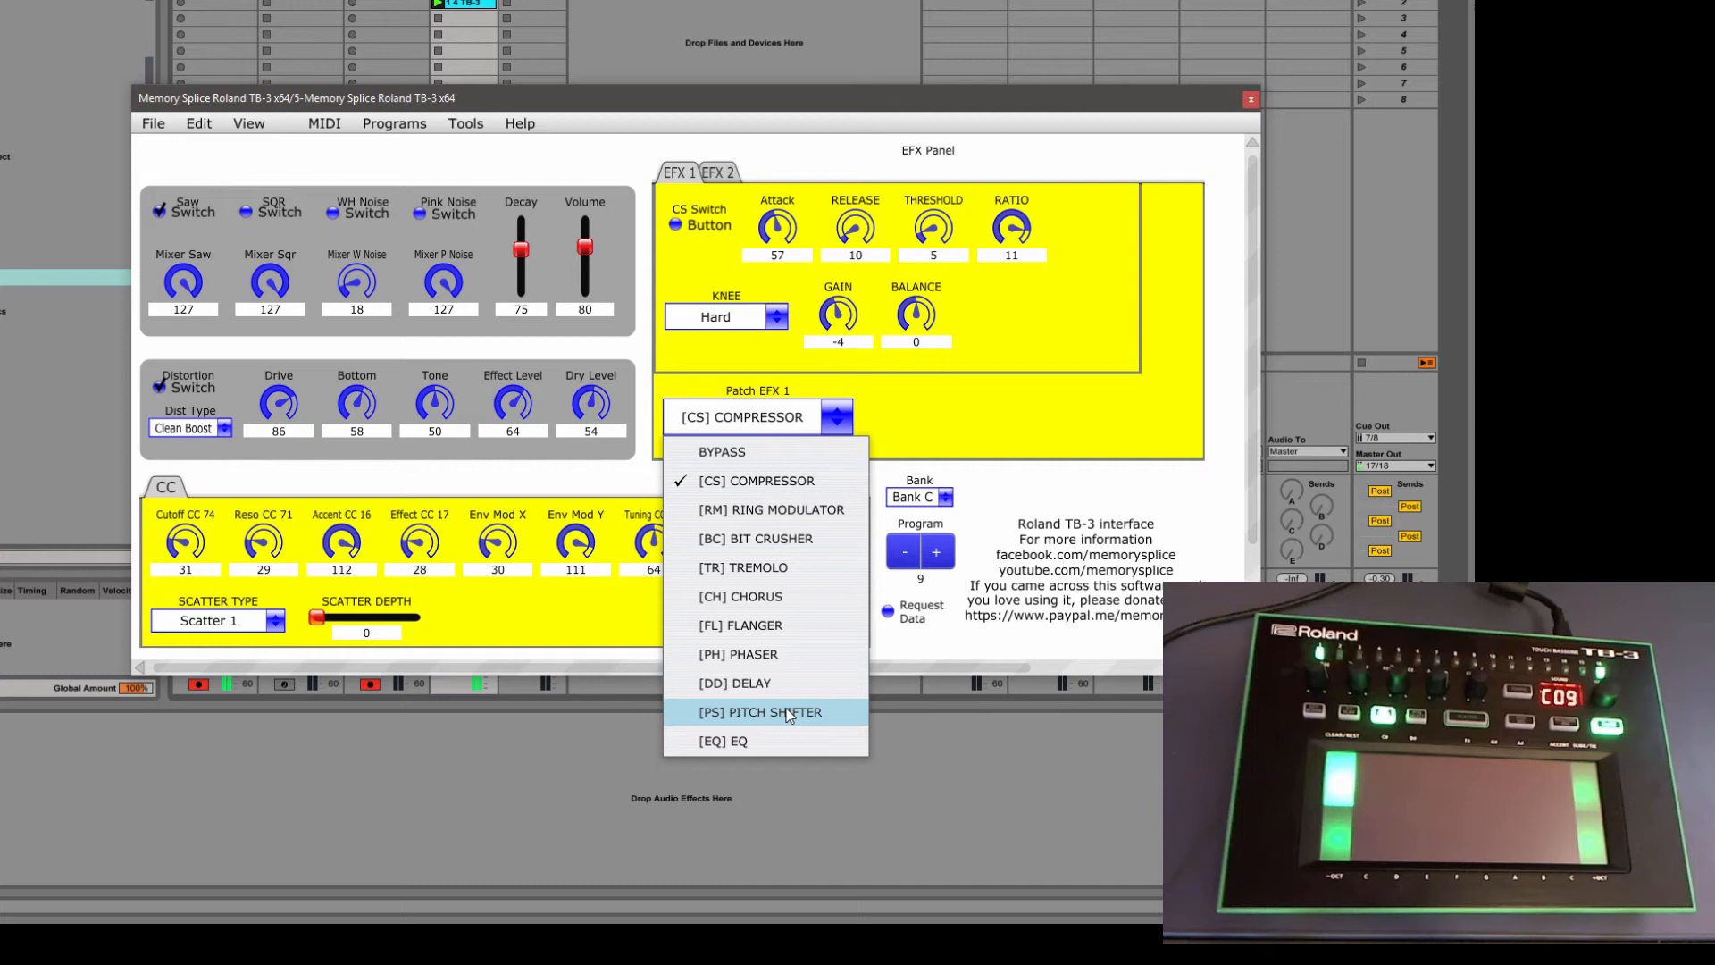
Switch EFX 1 through pitch shifter to a ring modulator (frequency 36, balance -37)
click(762, 711)
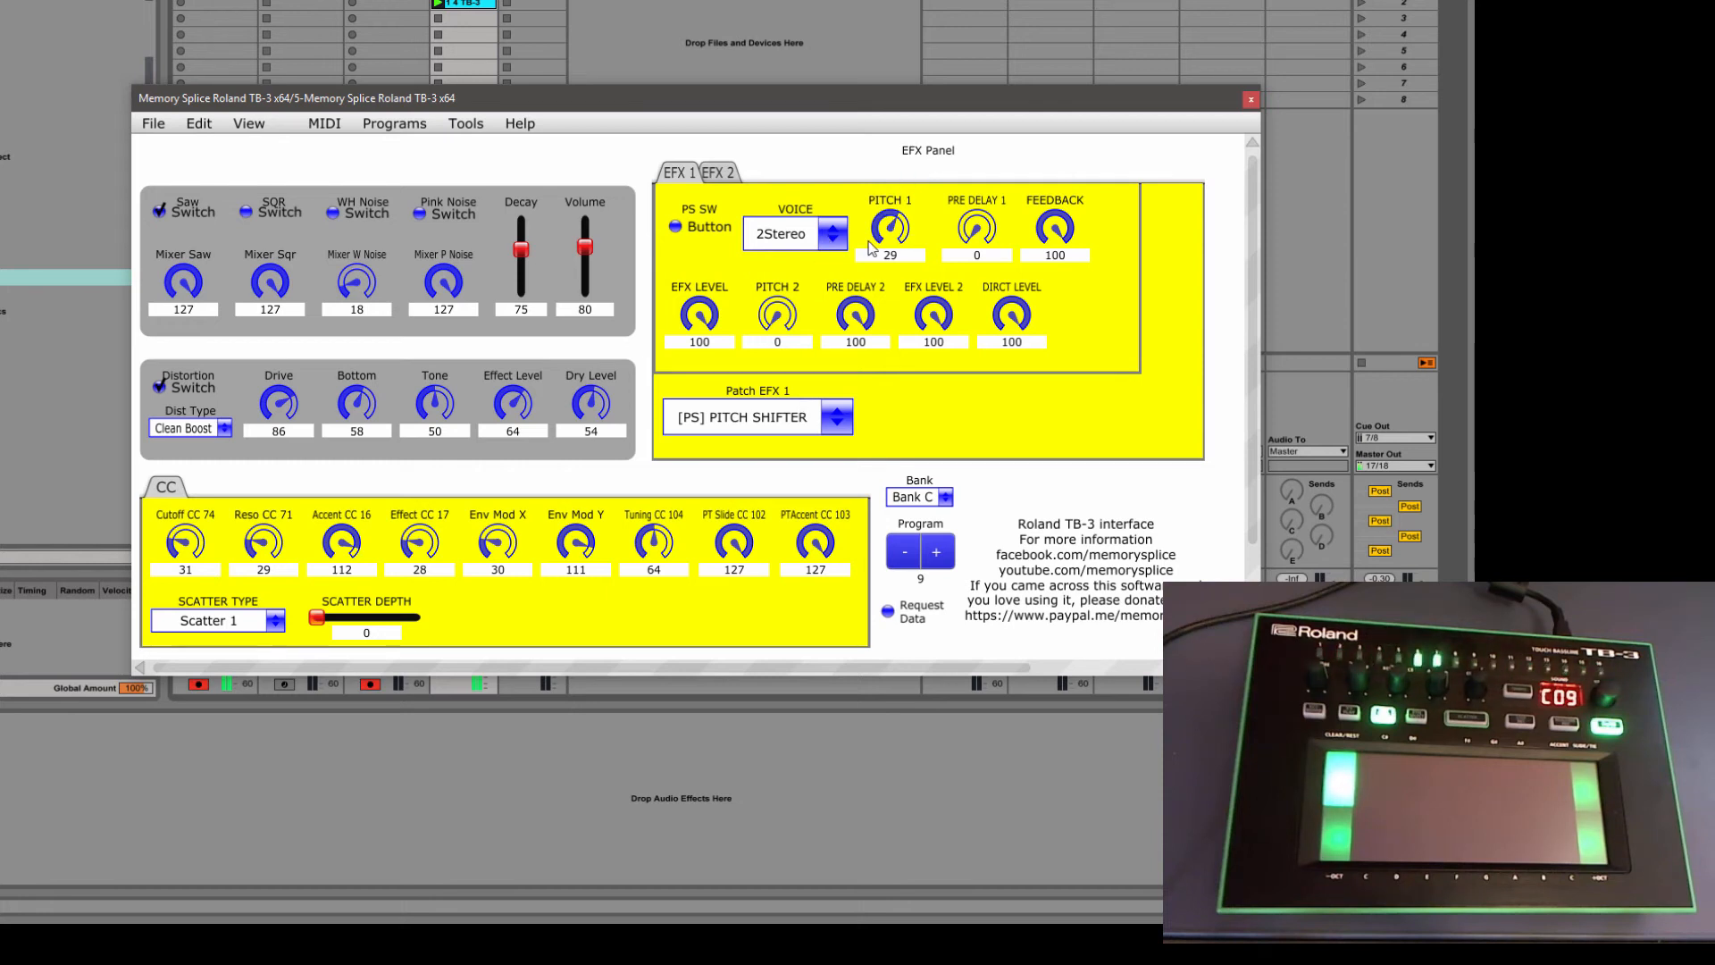
click(837, 418)
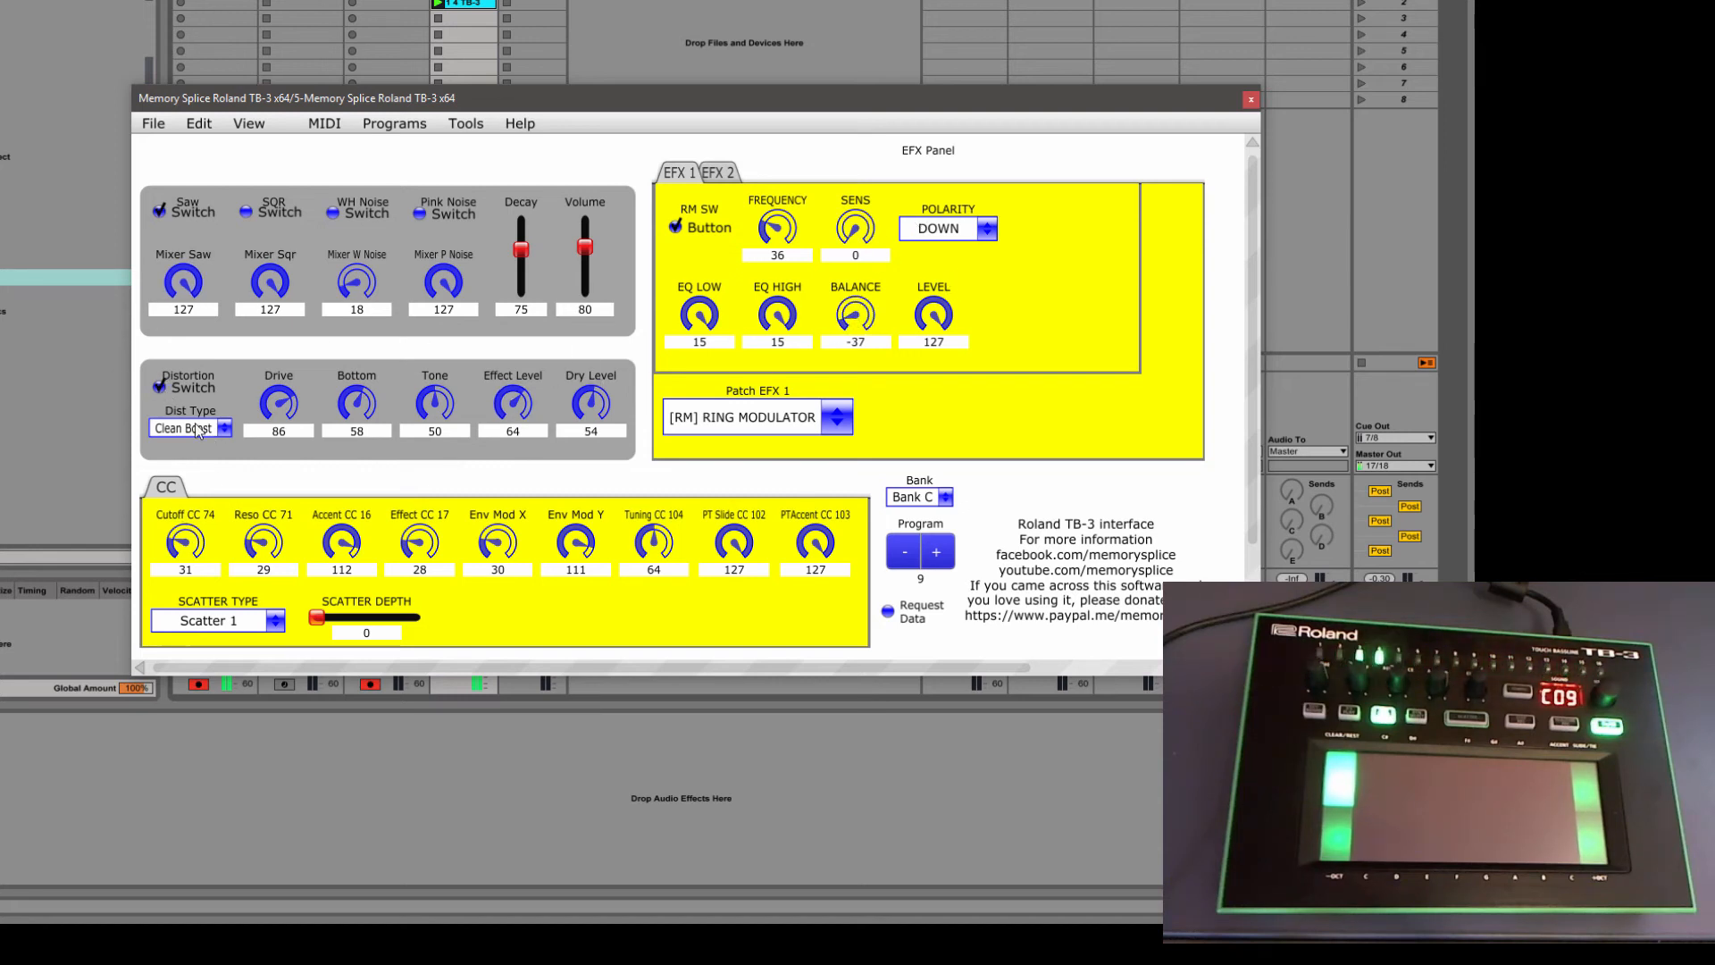
Pick OD-1 as the distortion type with drive 25, then view the EFX 2 delay settings
click(190, 428)
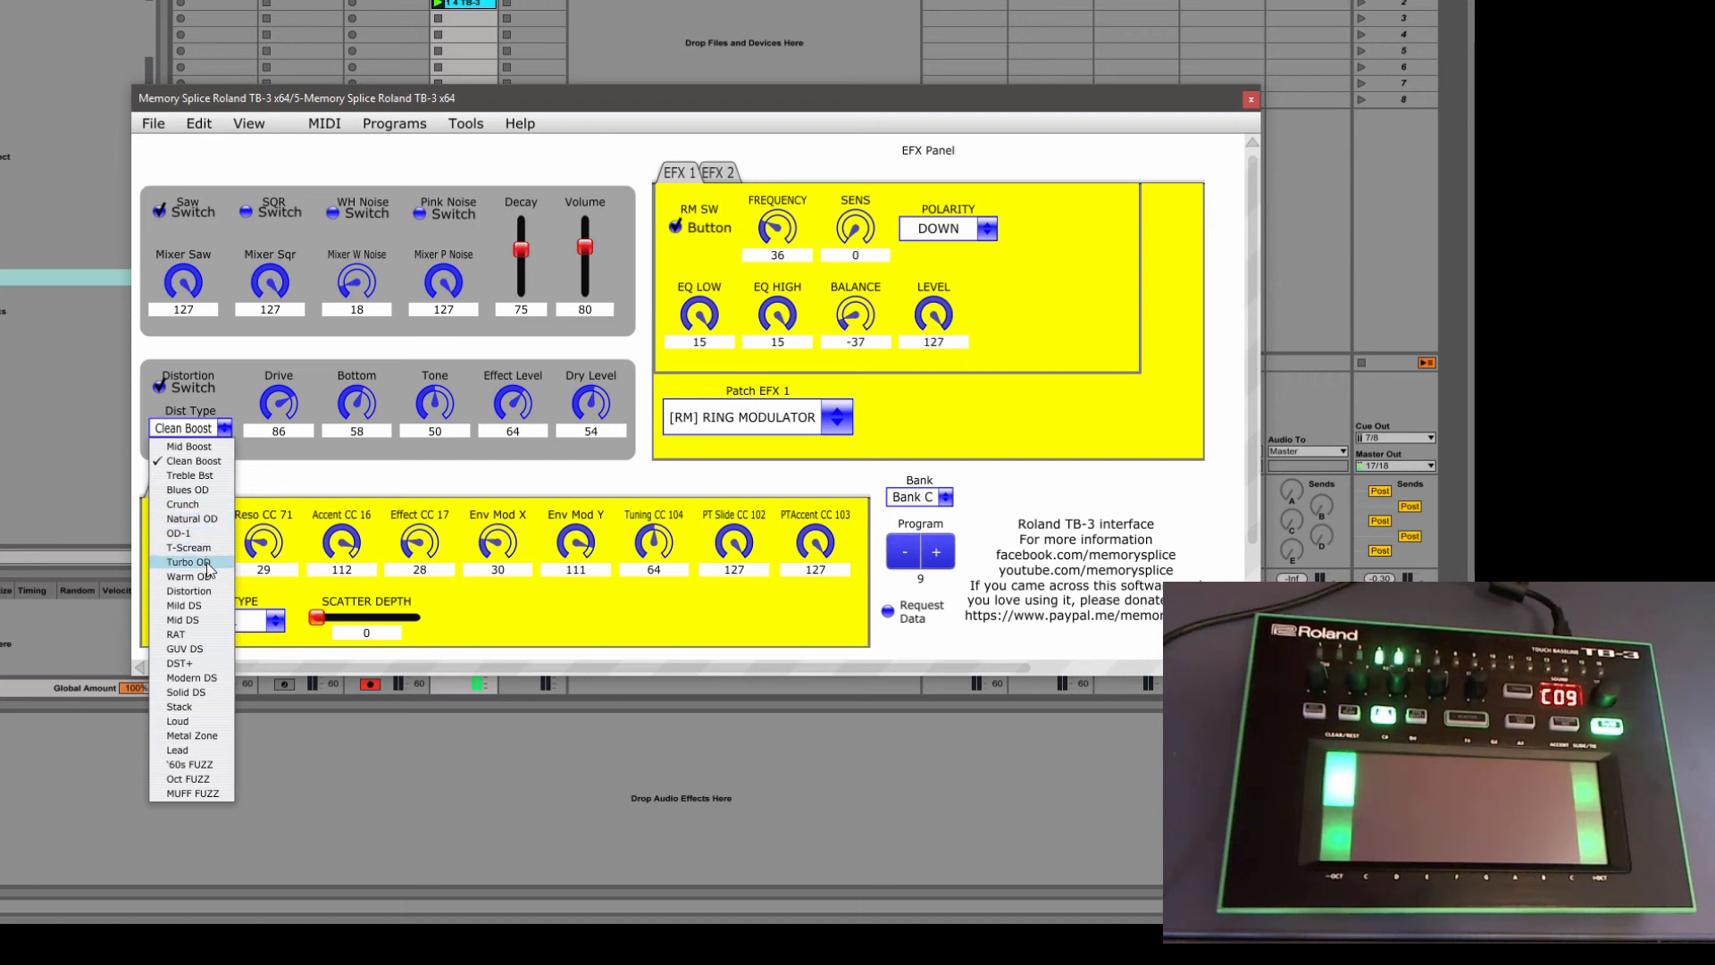
click(179, 533)
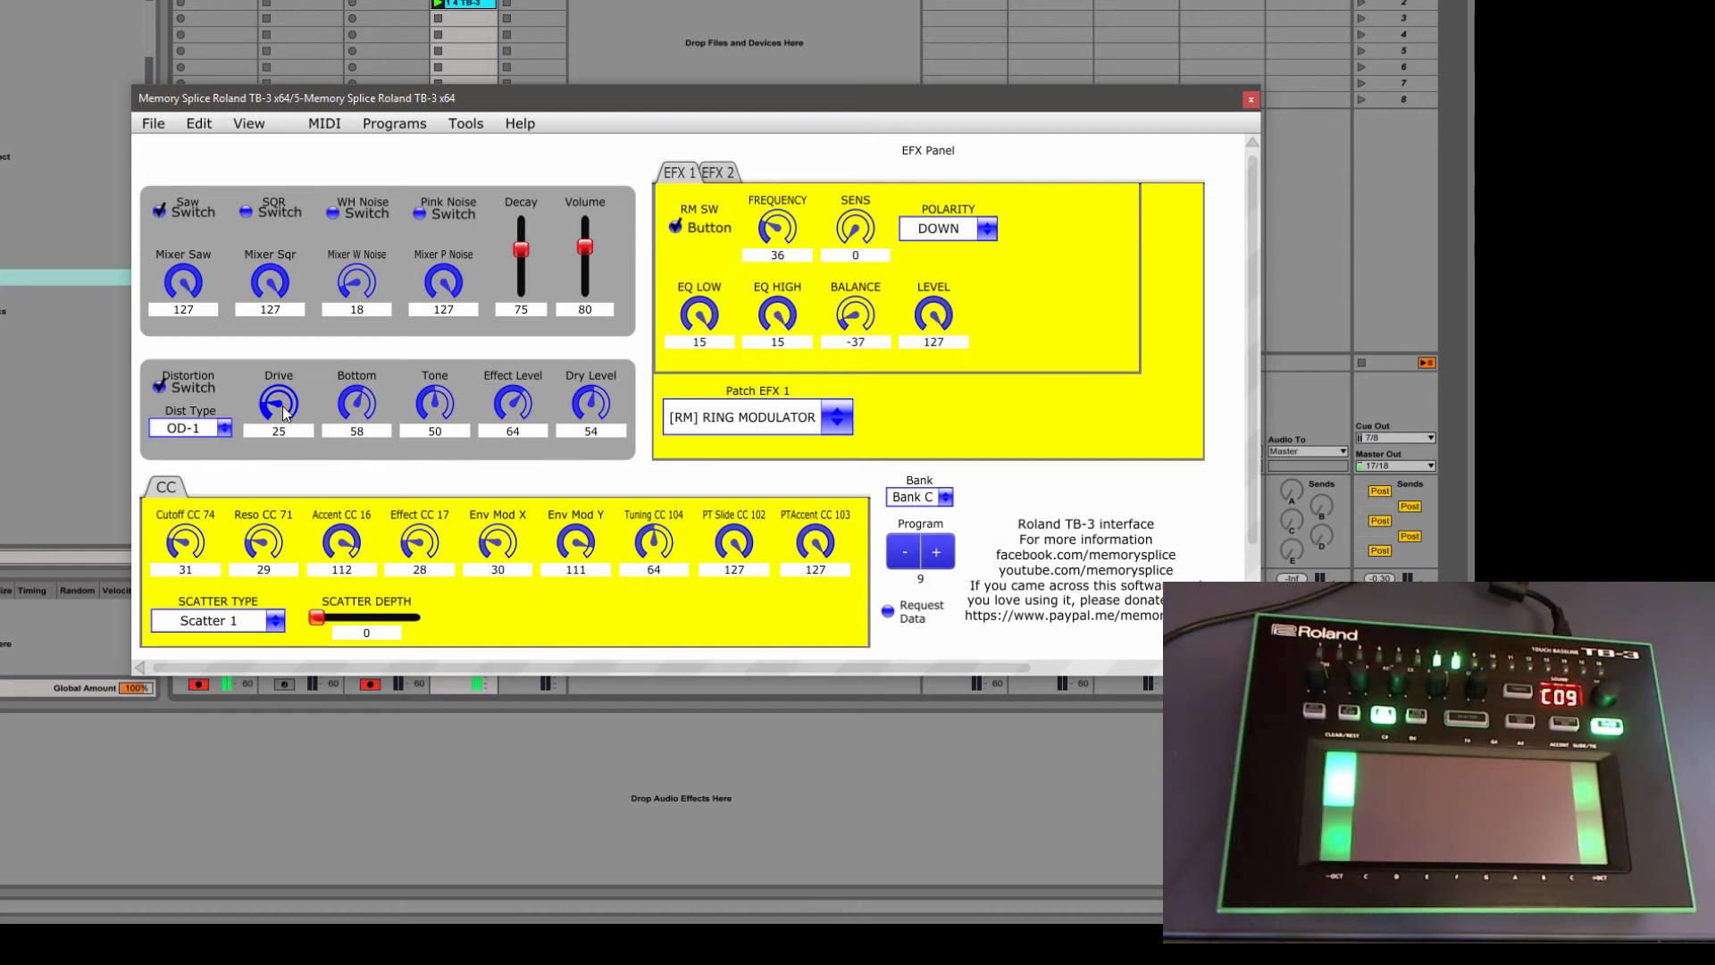
click(716, 171)
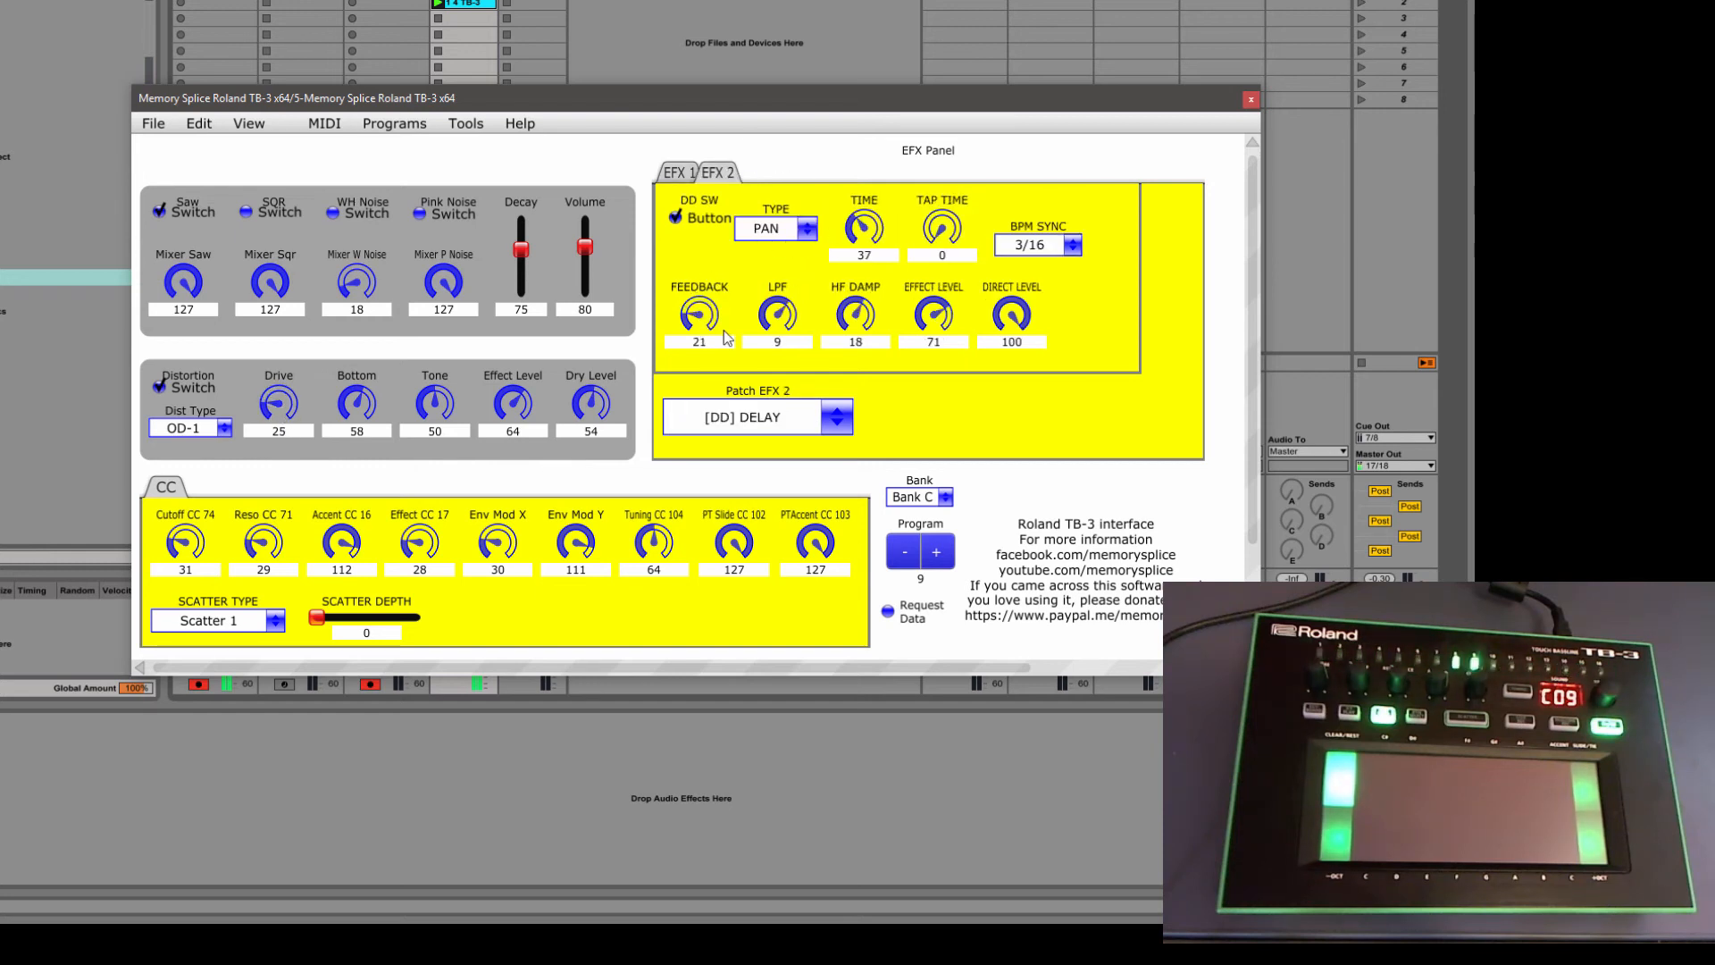
click(676, 171)
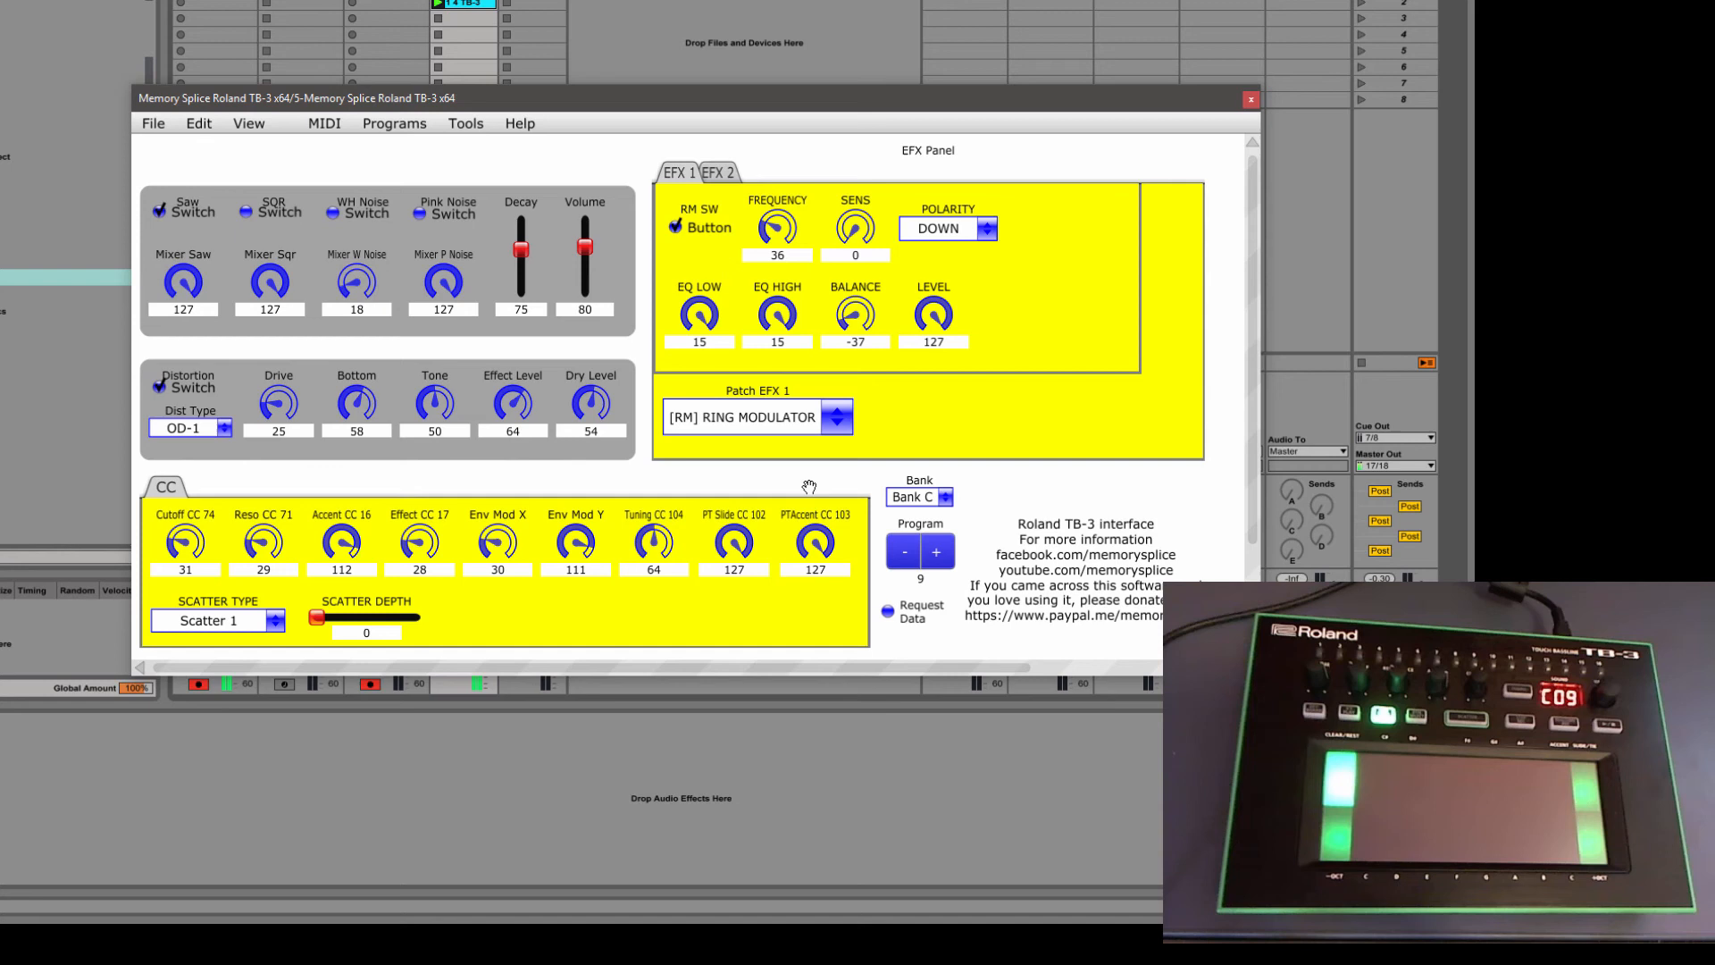
mouse_move(557, 526)
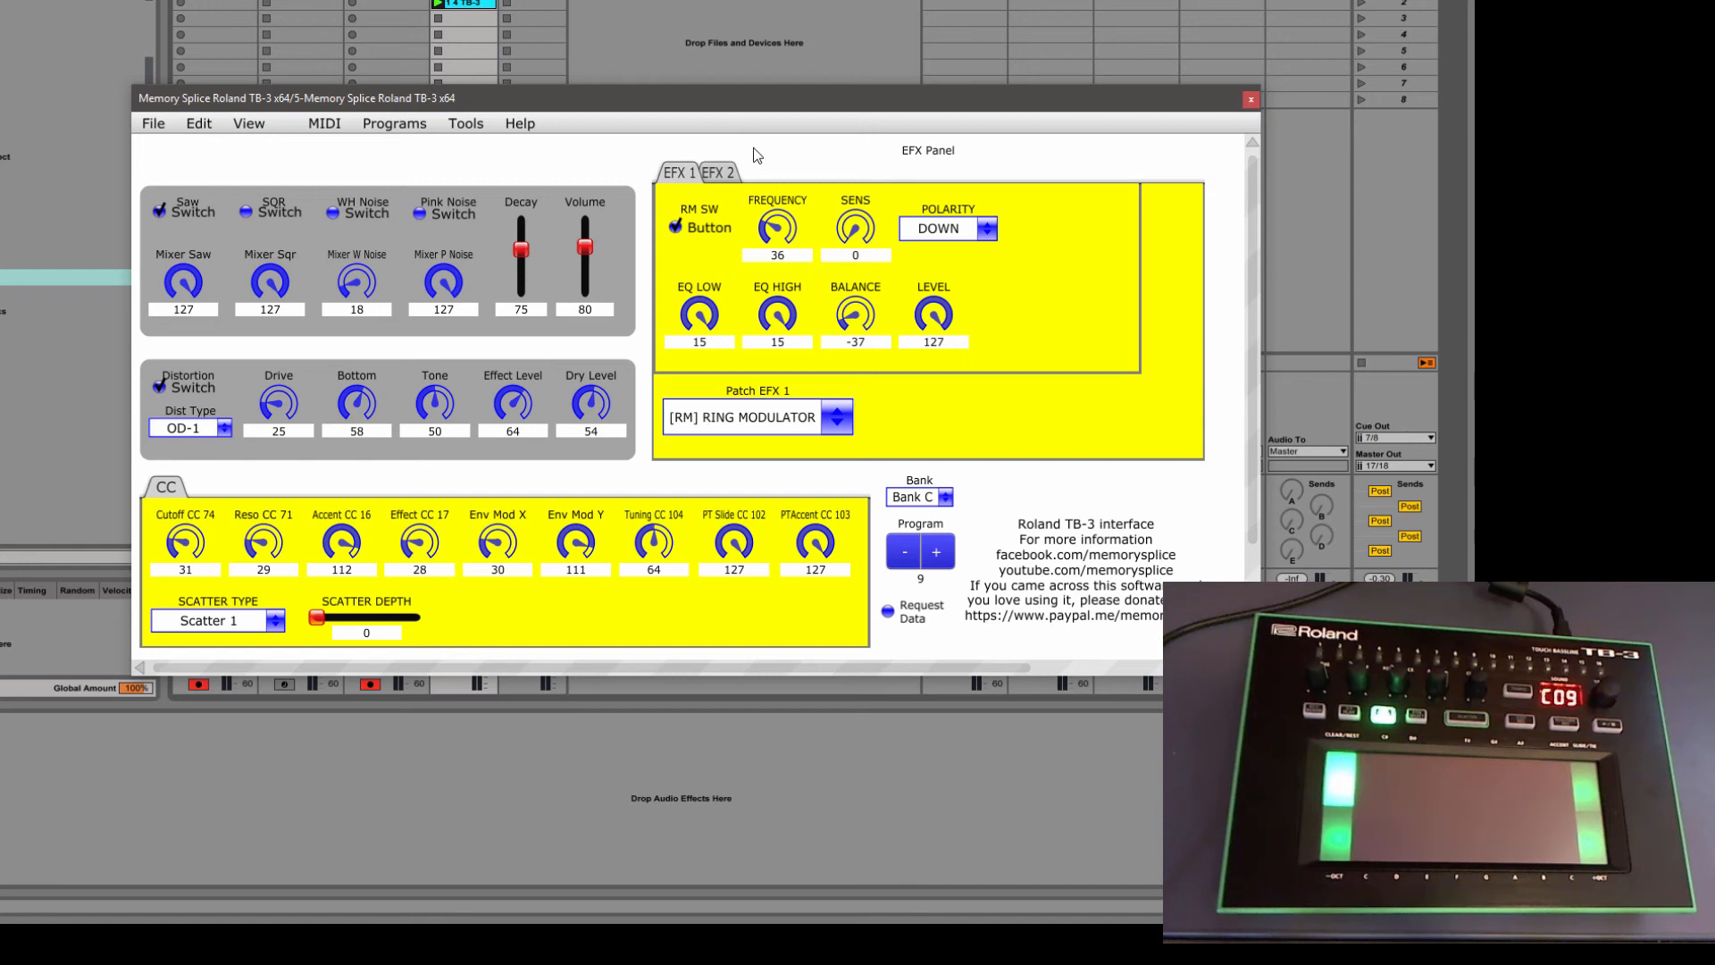
click(715, 172)
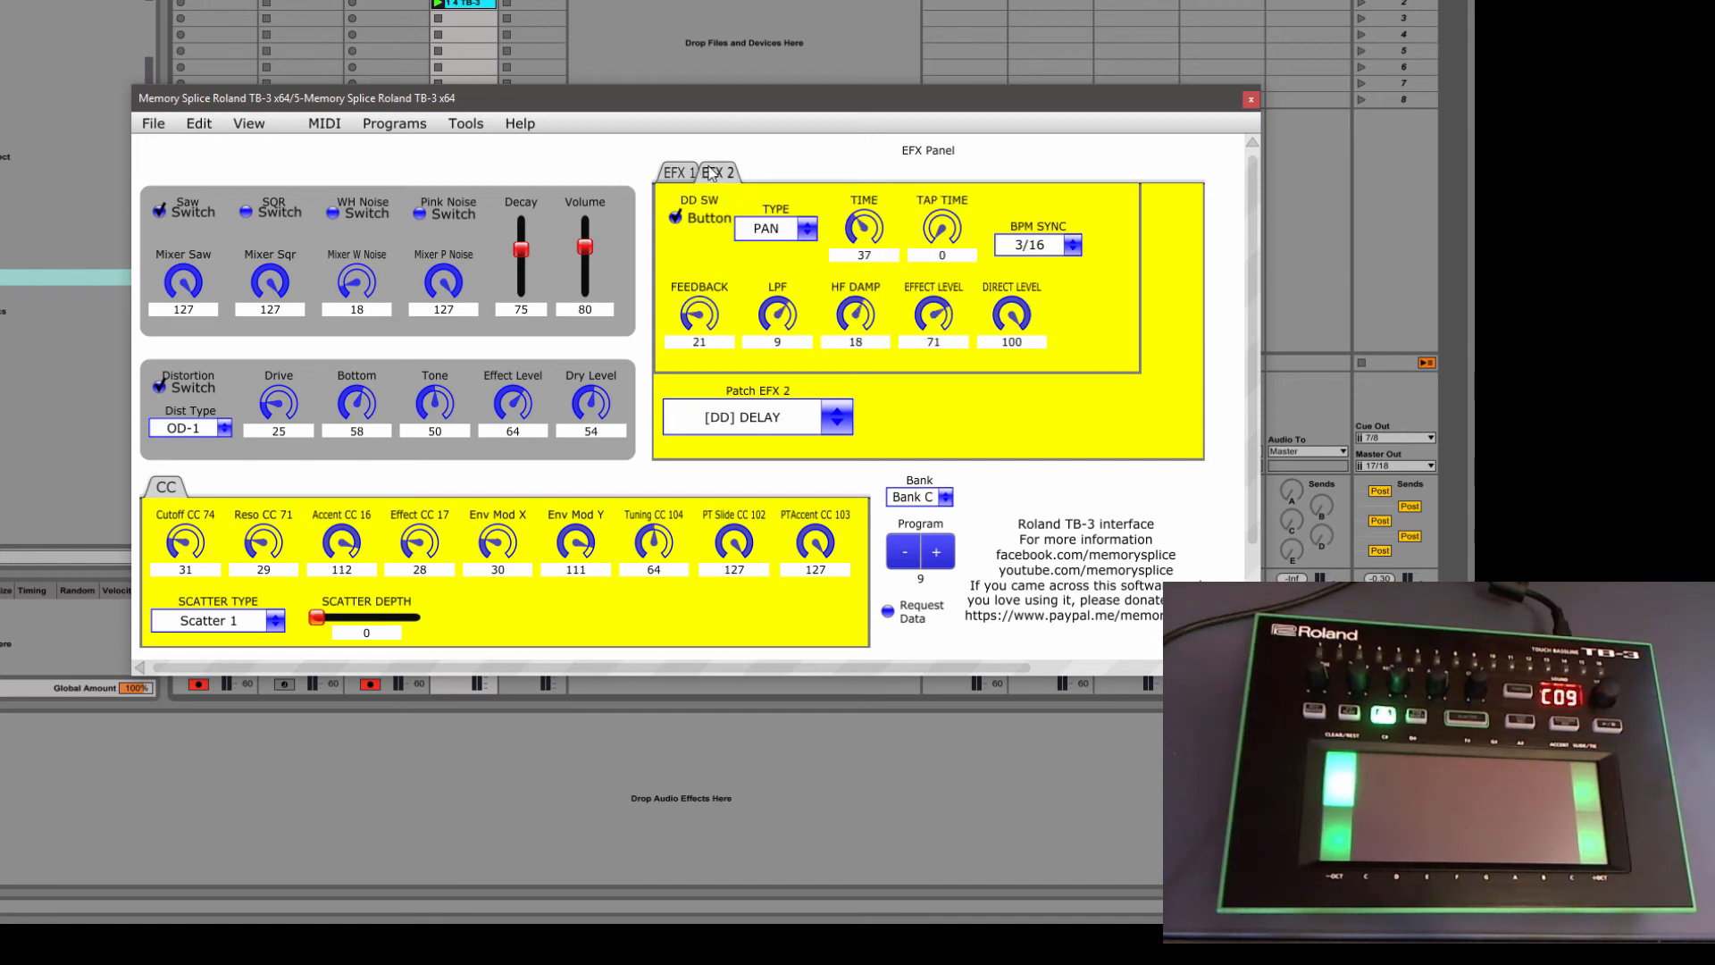